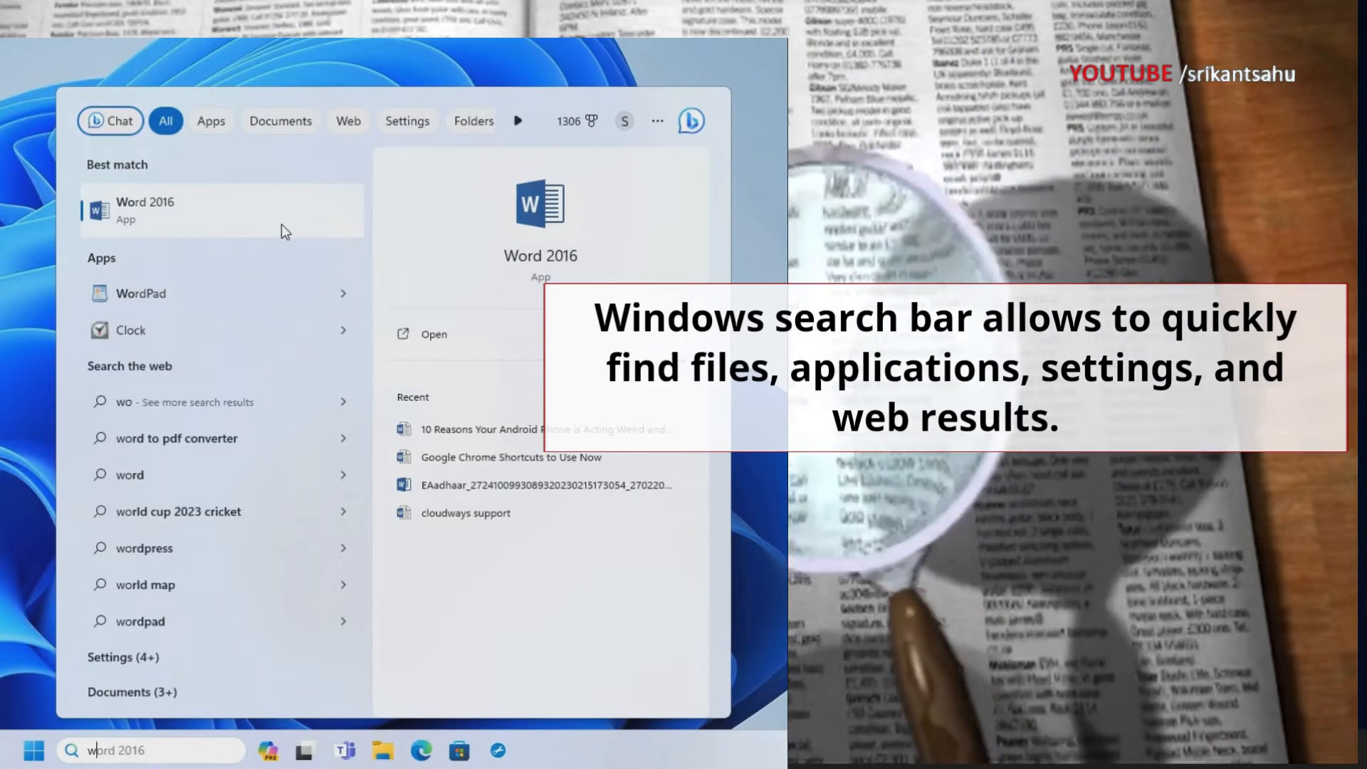
Try taskbar searches for Command Prompt, File Explorer and Windows Update settings, toggling the web-results filter
text(command Prompt)
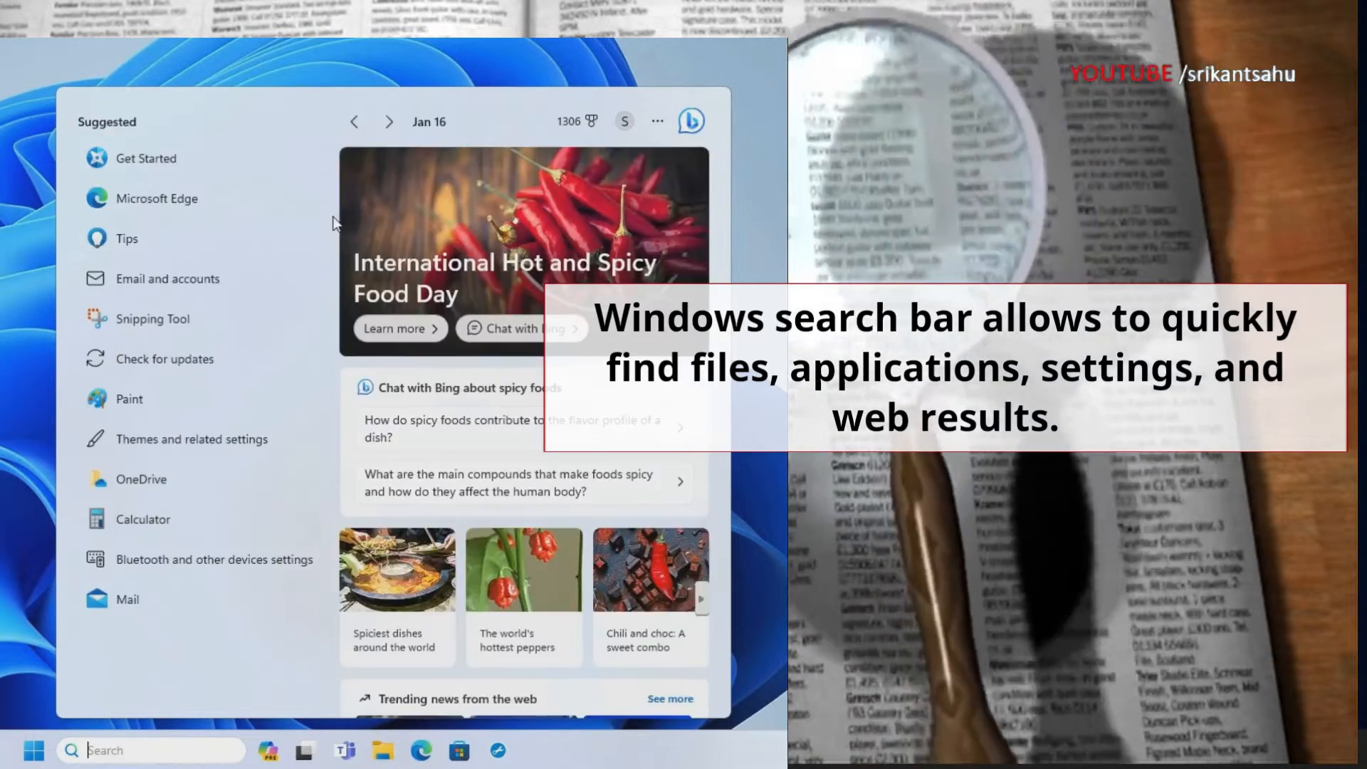
text(file explorer)
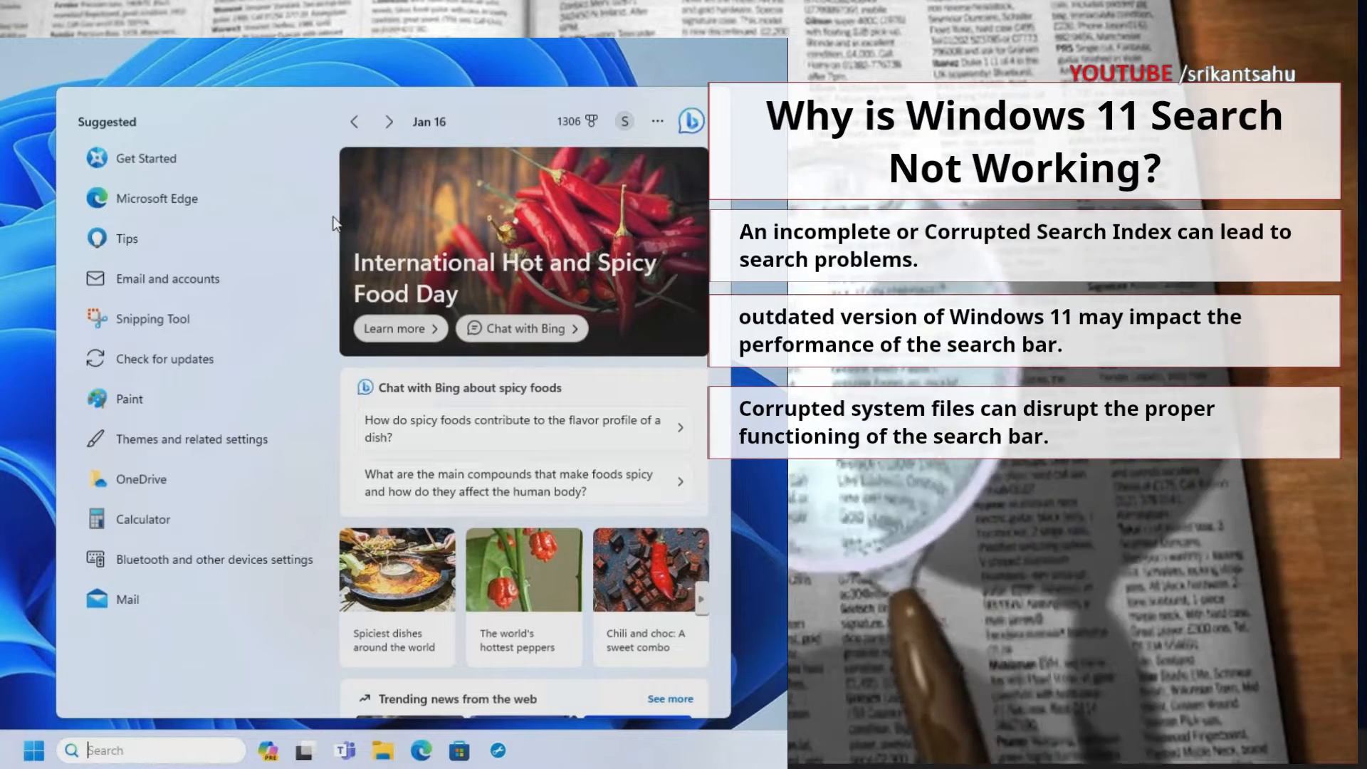
text(windows update settings)
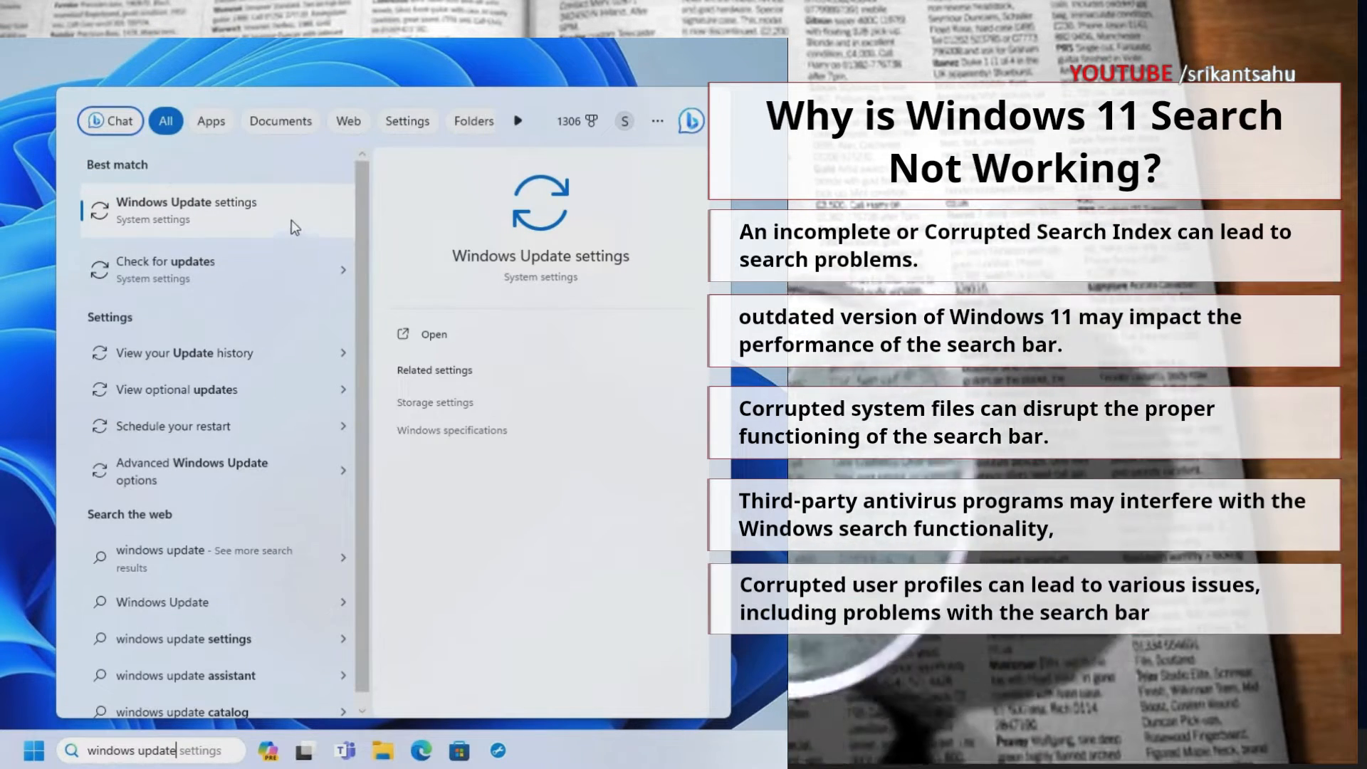
click(347, 120)
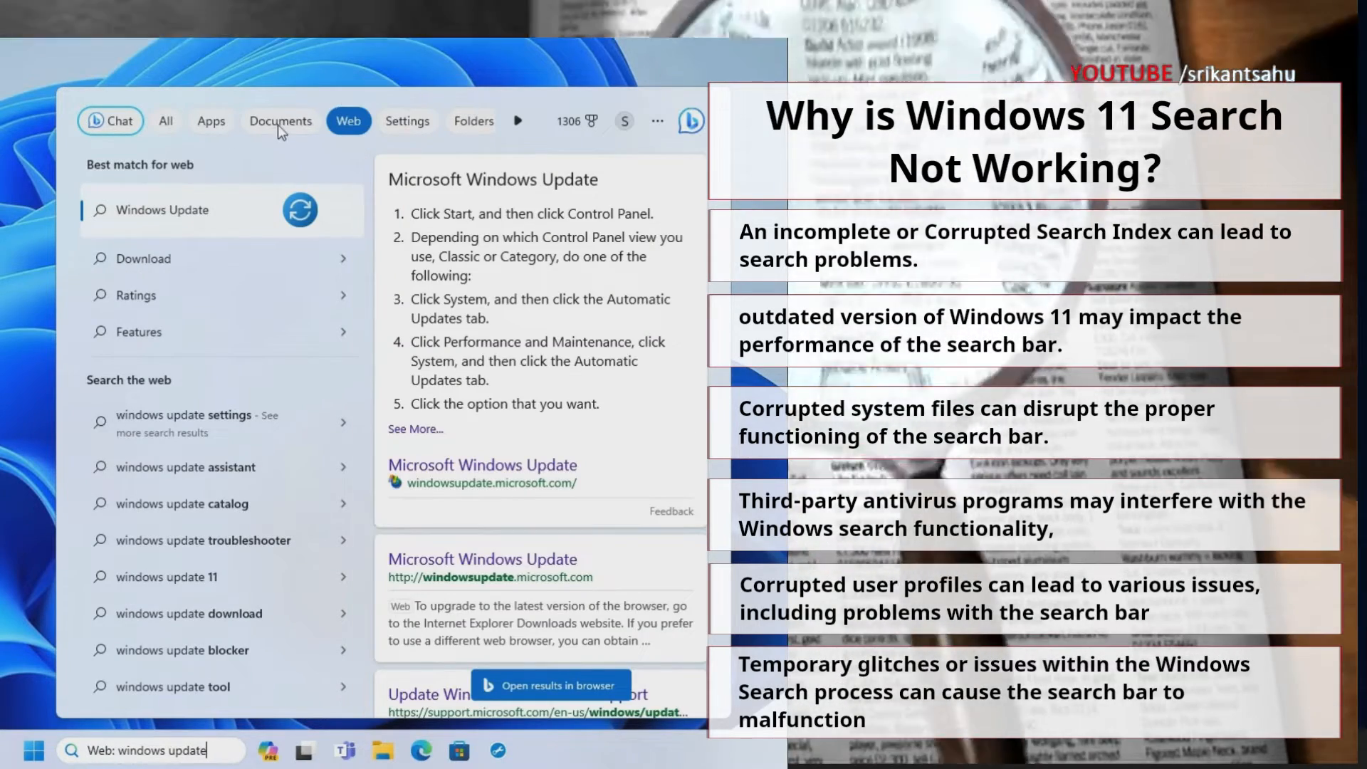
click(165, 121)
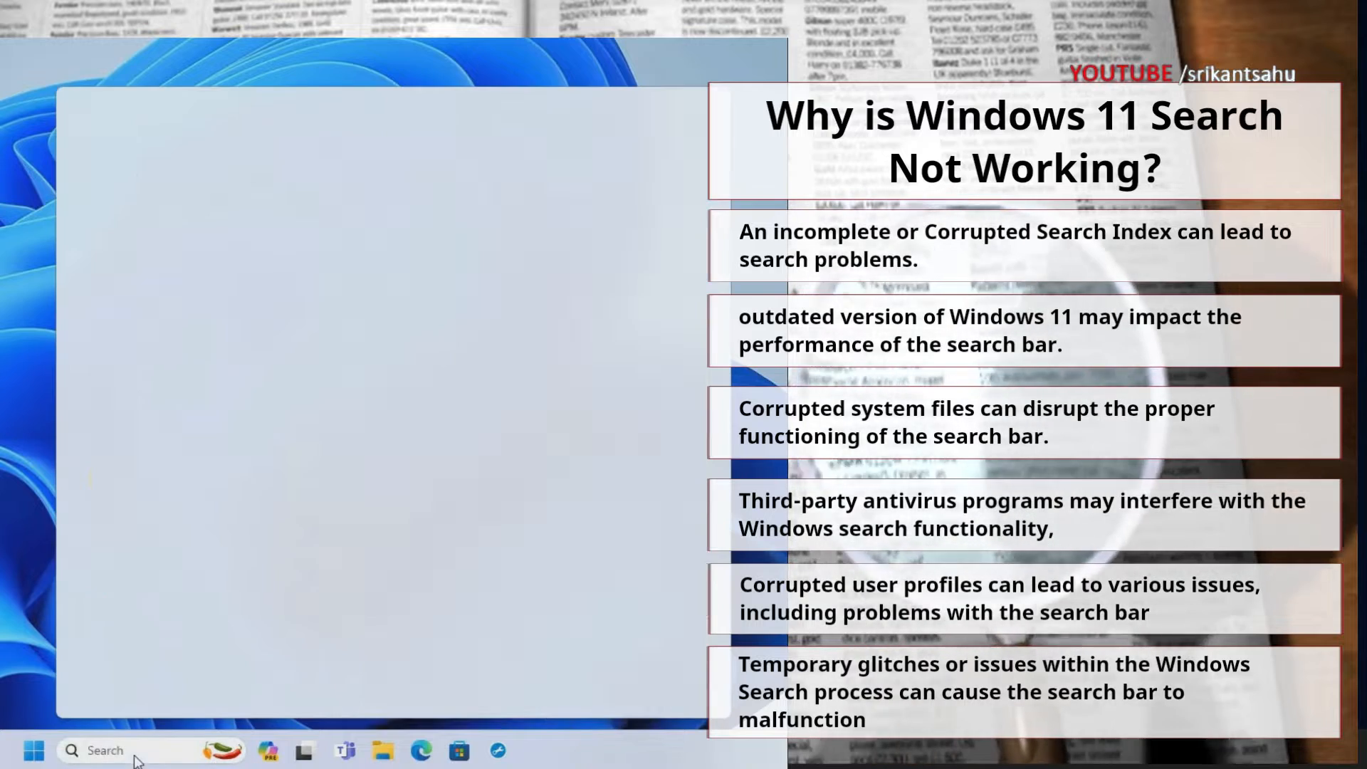
Test the search panel again with Word 2016 and Command Prompt queries via the Start menu
click(104, 750)
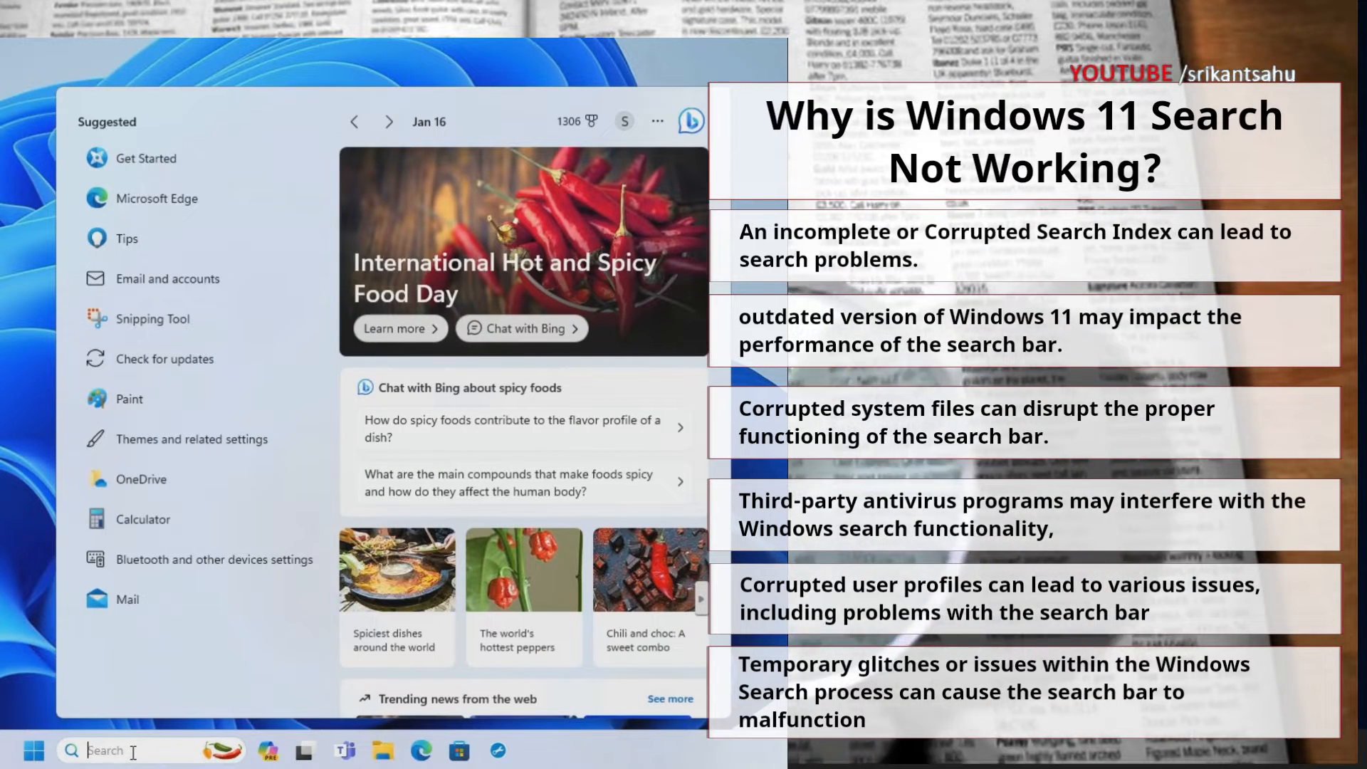
text(word 2016)
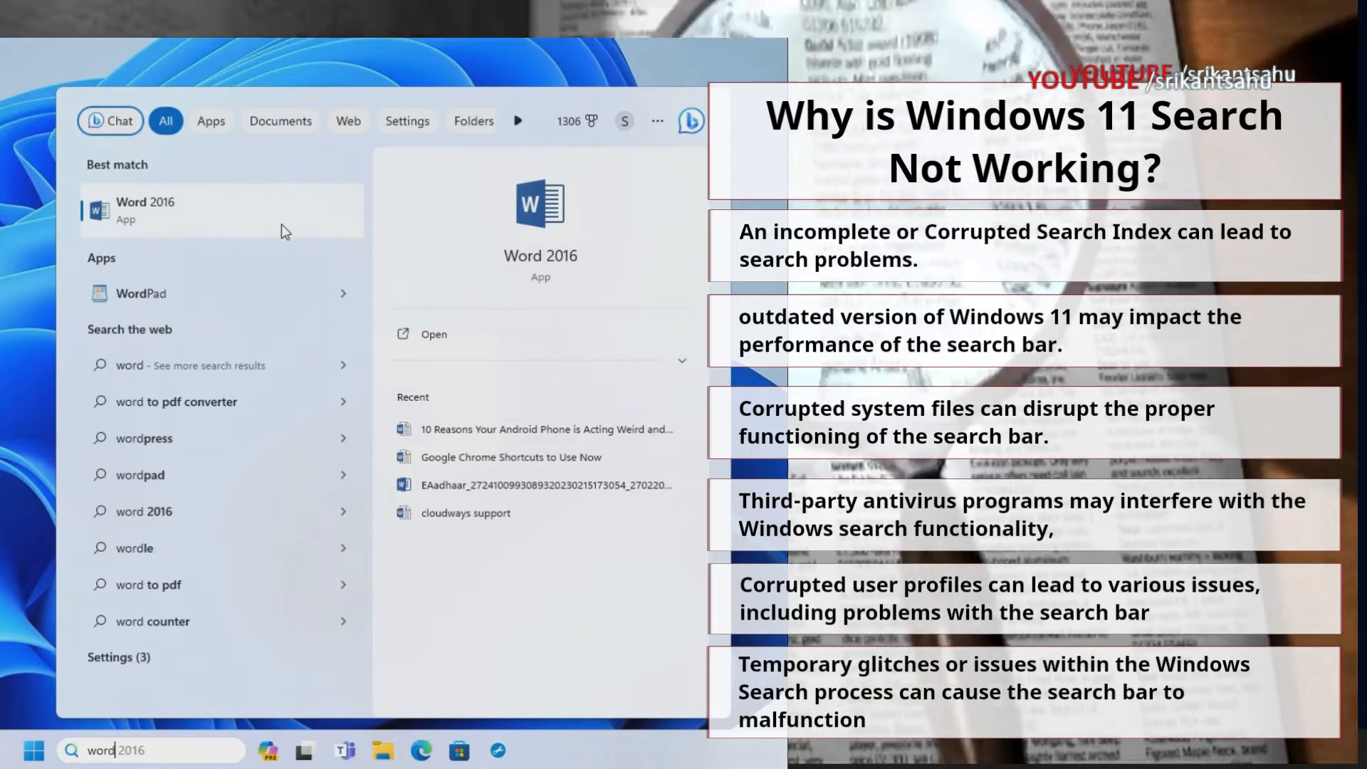
text(command Prompt)
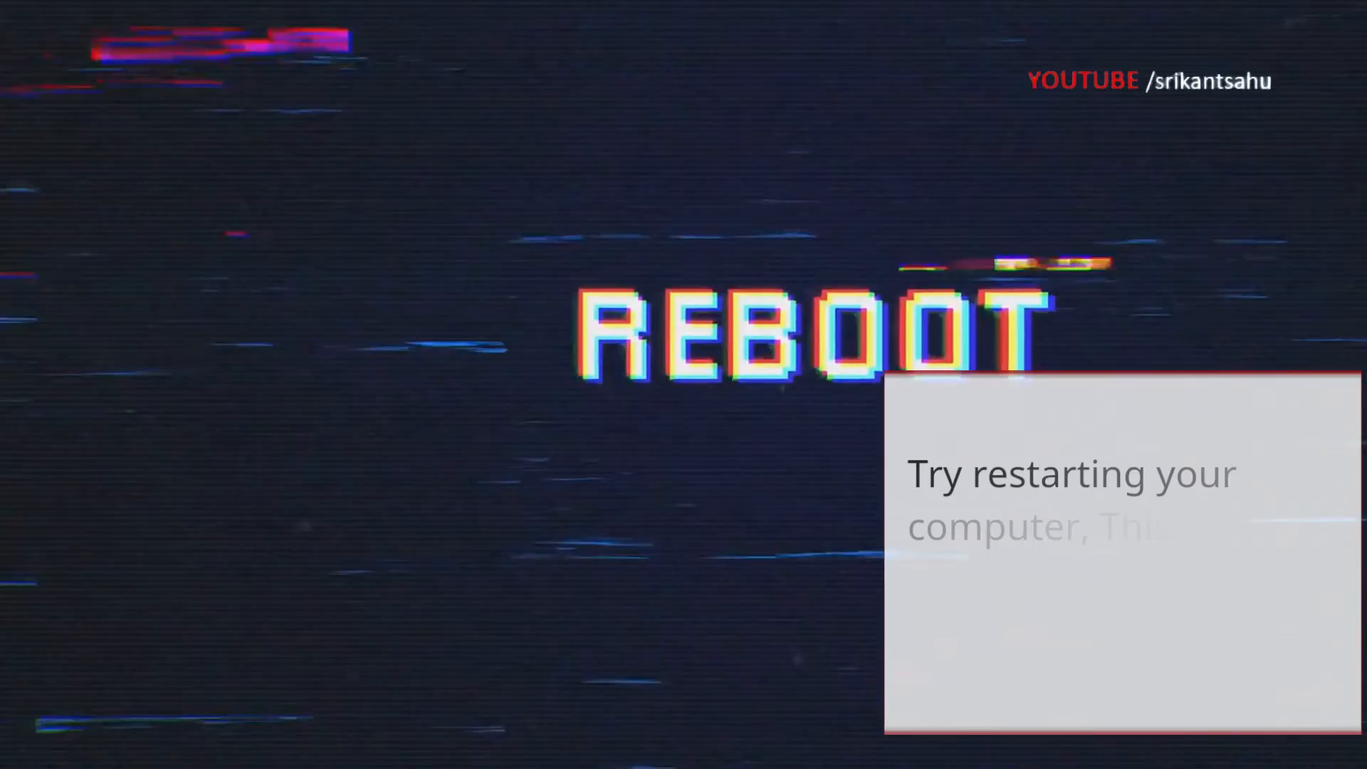
click(108, 756)
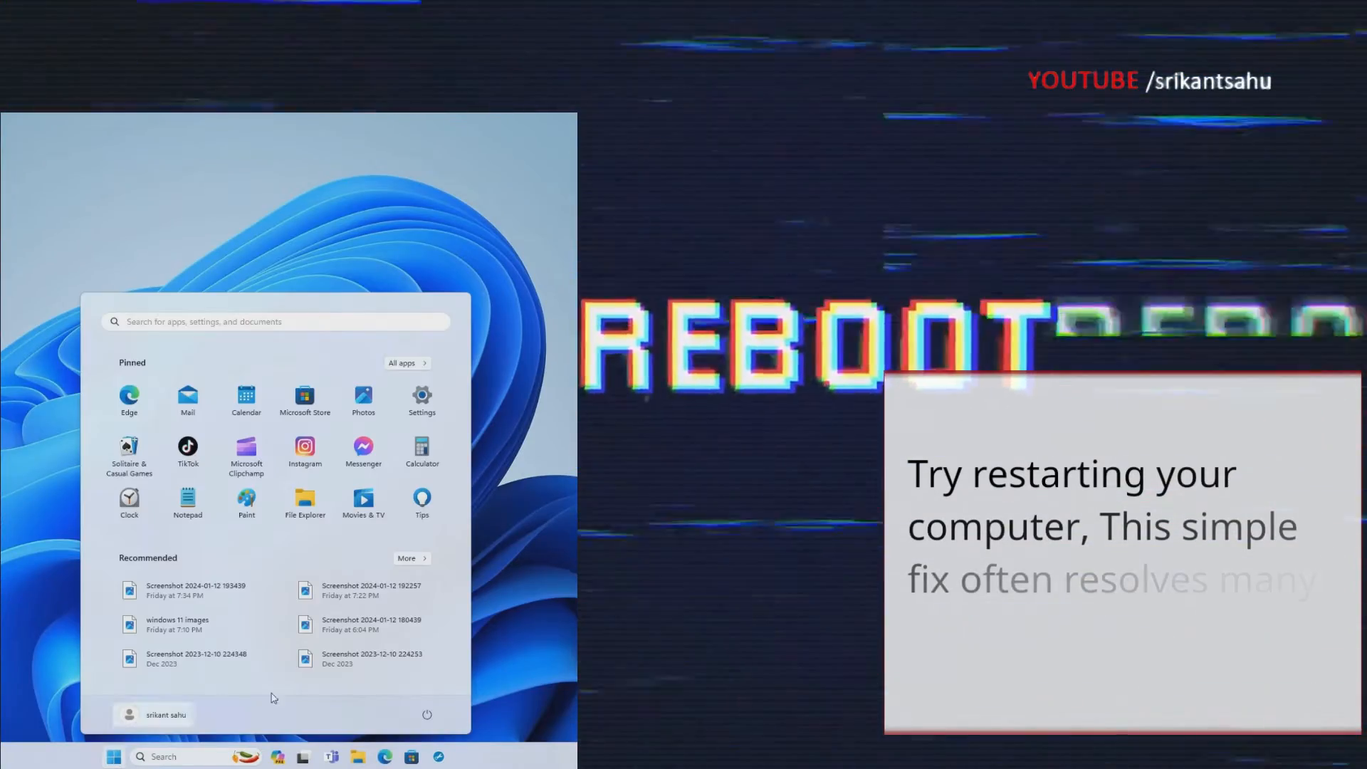
click(426, 715)
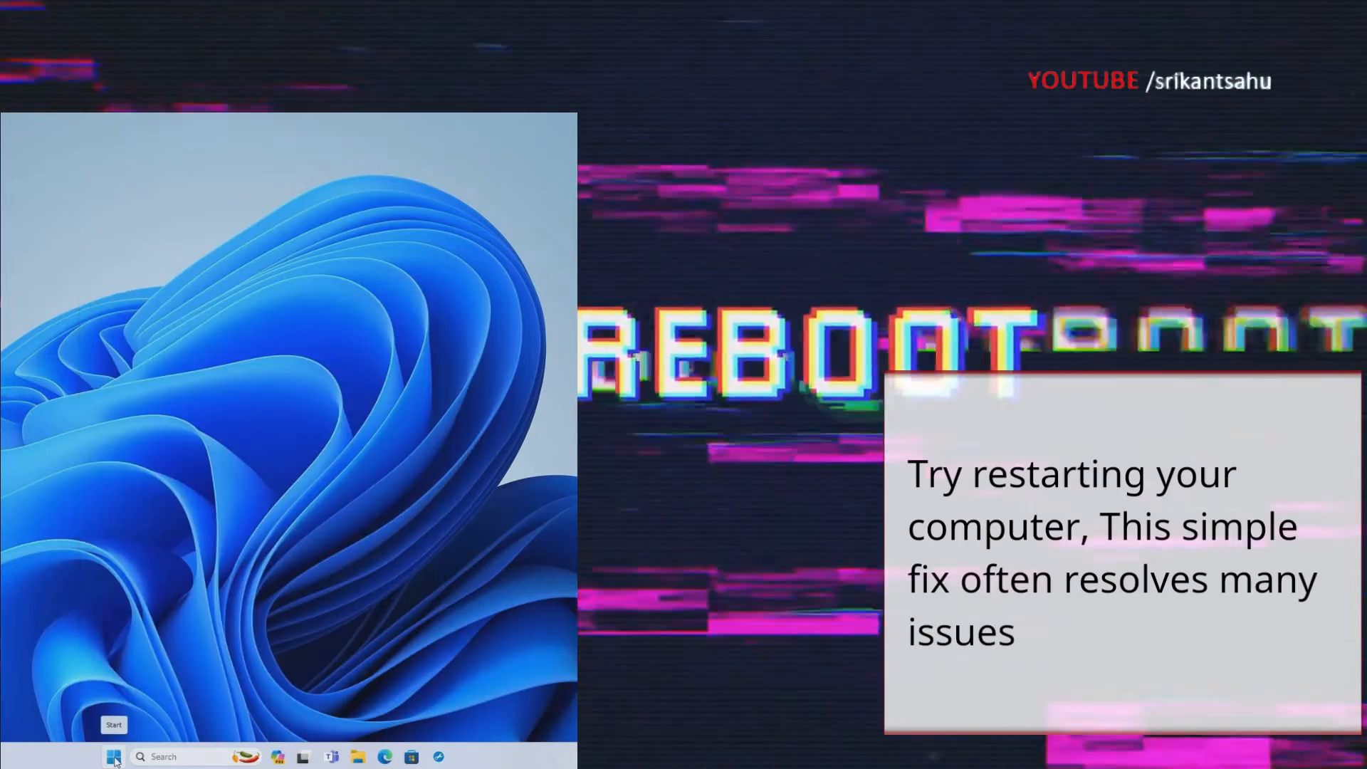
Bring up the Start menu power options and choose Restart, then dismiss the menu
click(113, 756)
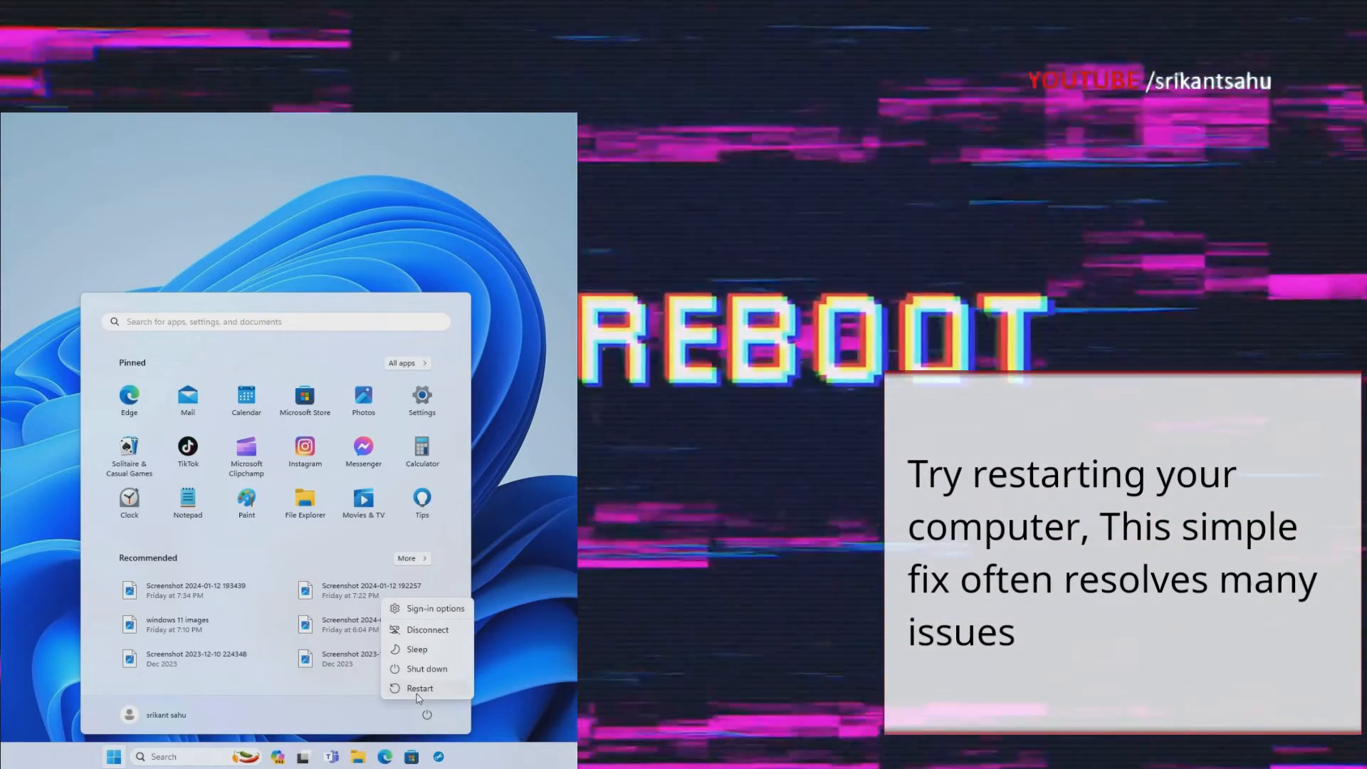
mouse_move(418, 688)
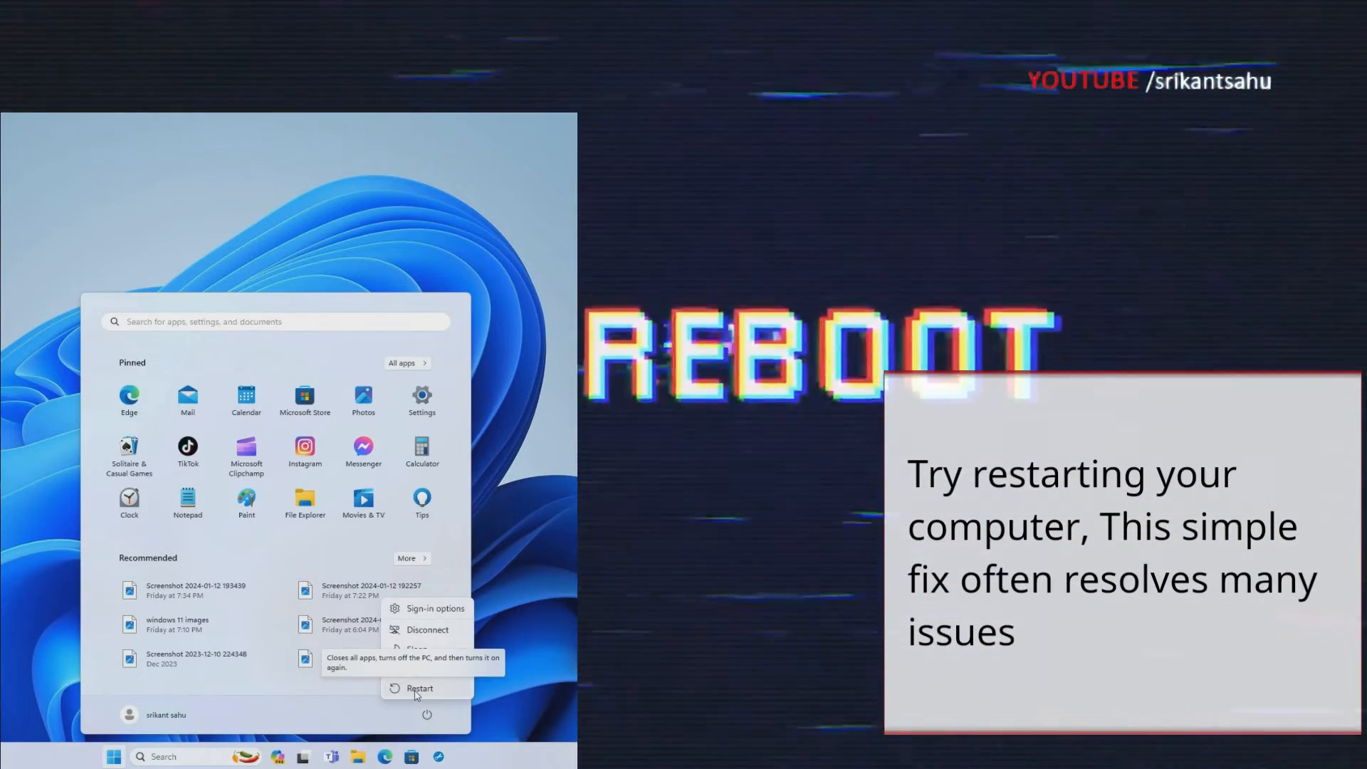
click(418, 687)
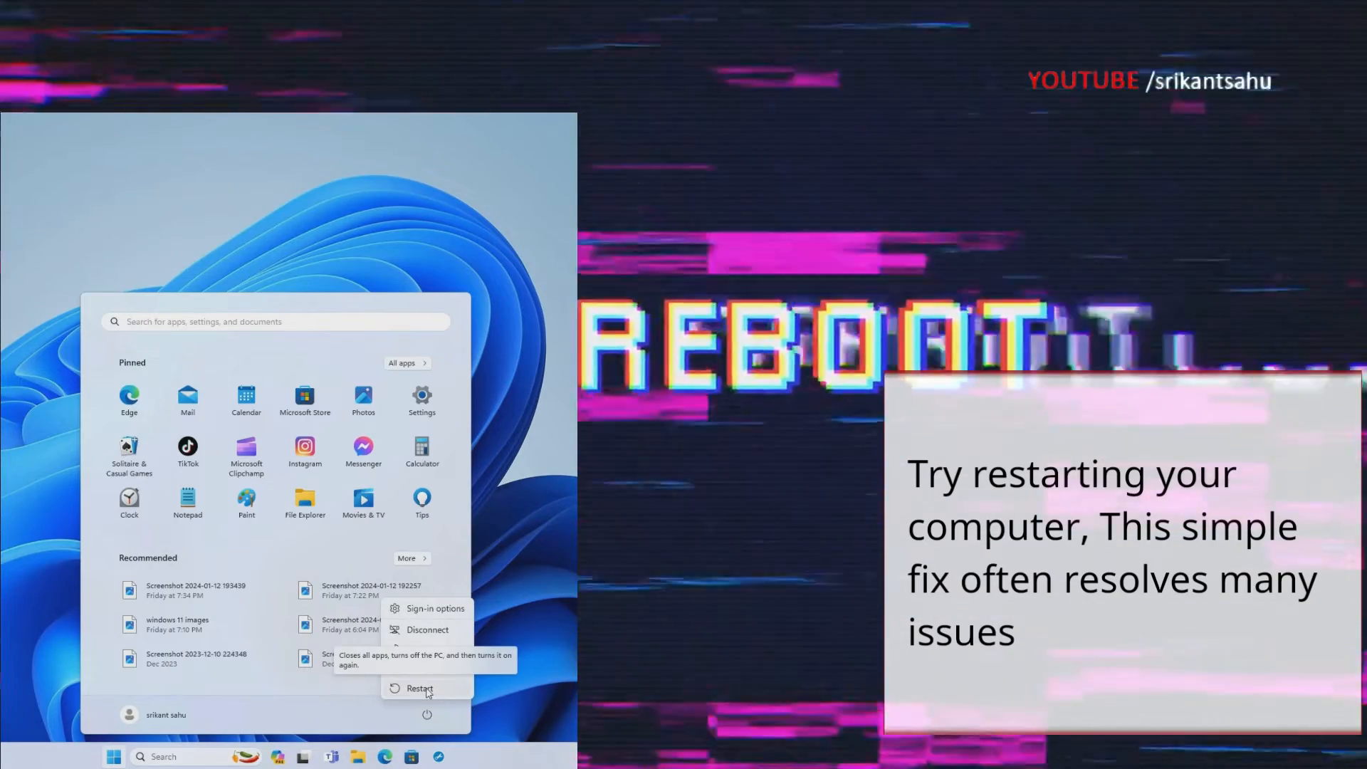
click(426, 714)
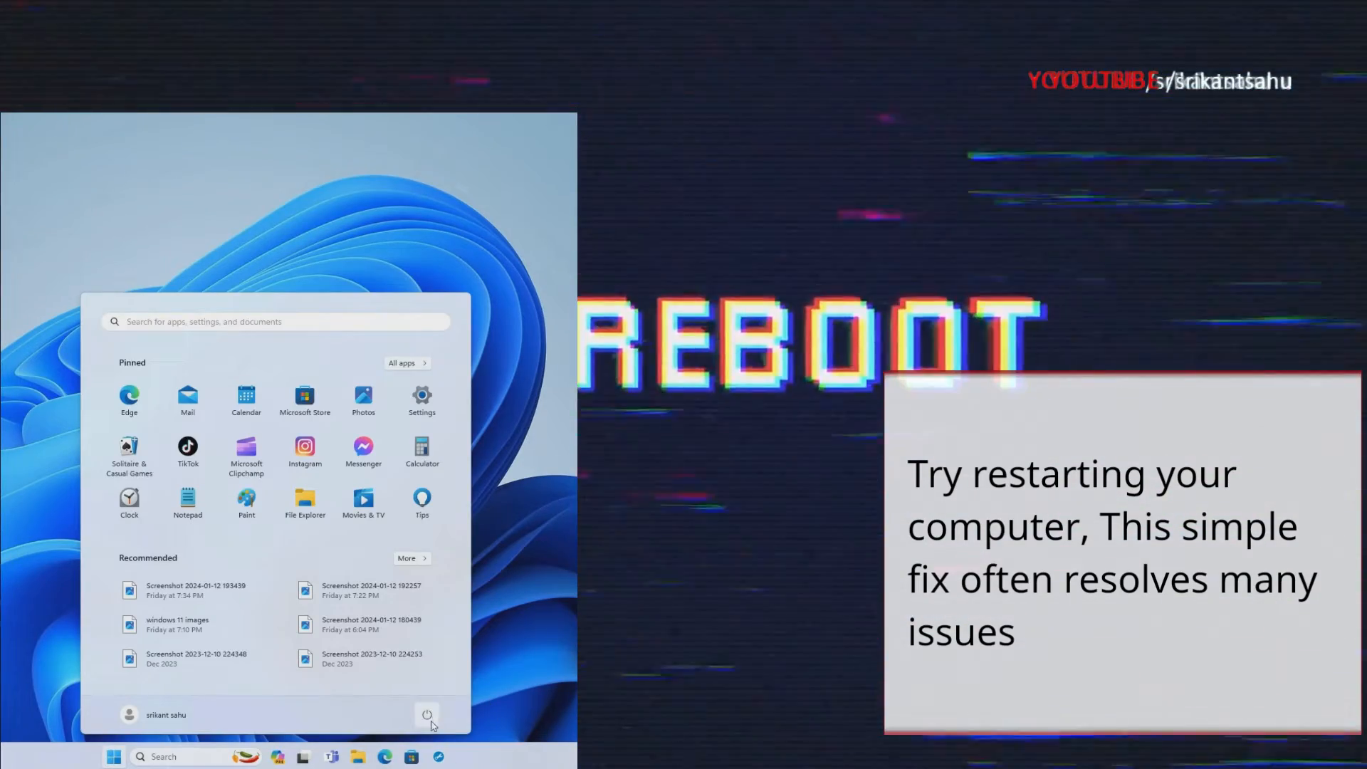
click(425, 714)
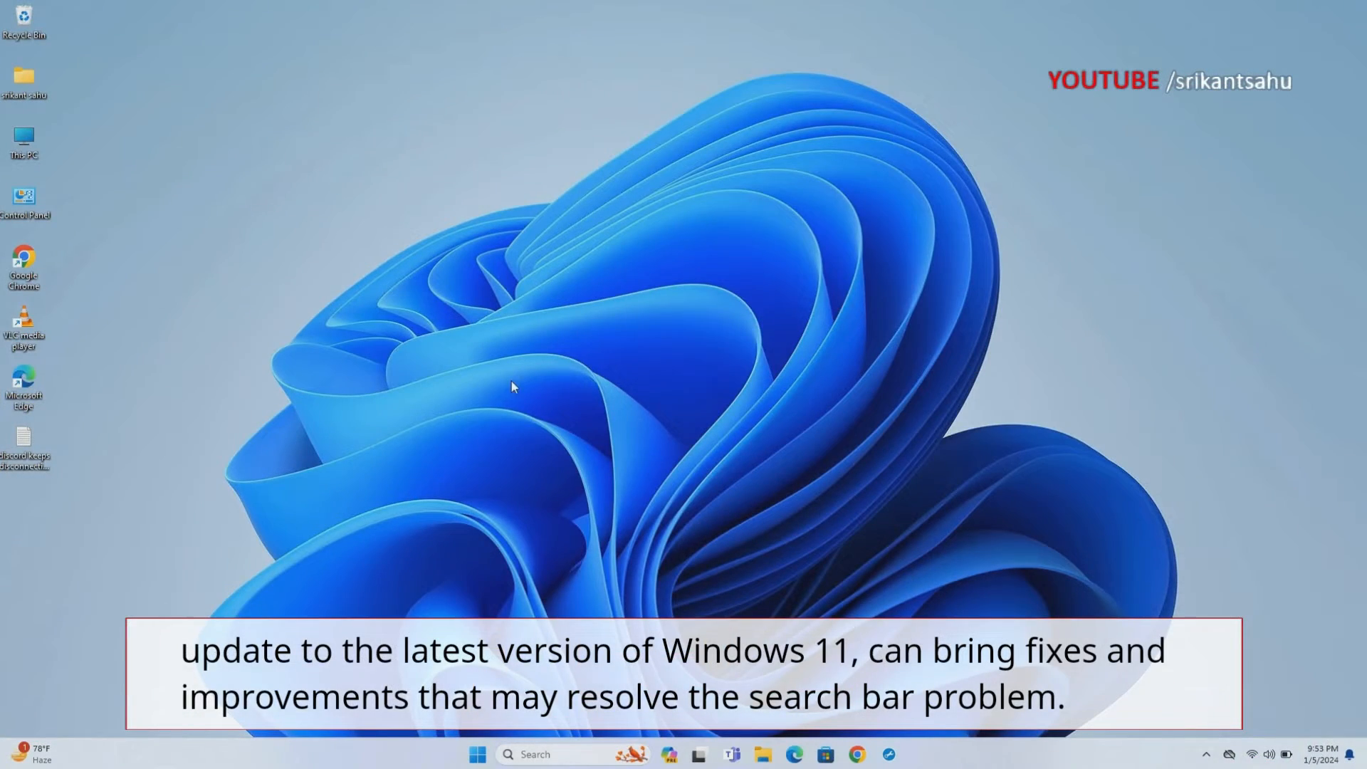
Check for new updates on the Windows Update page of Settings, reporting up to date
click(478, 755)
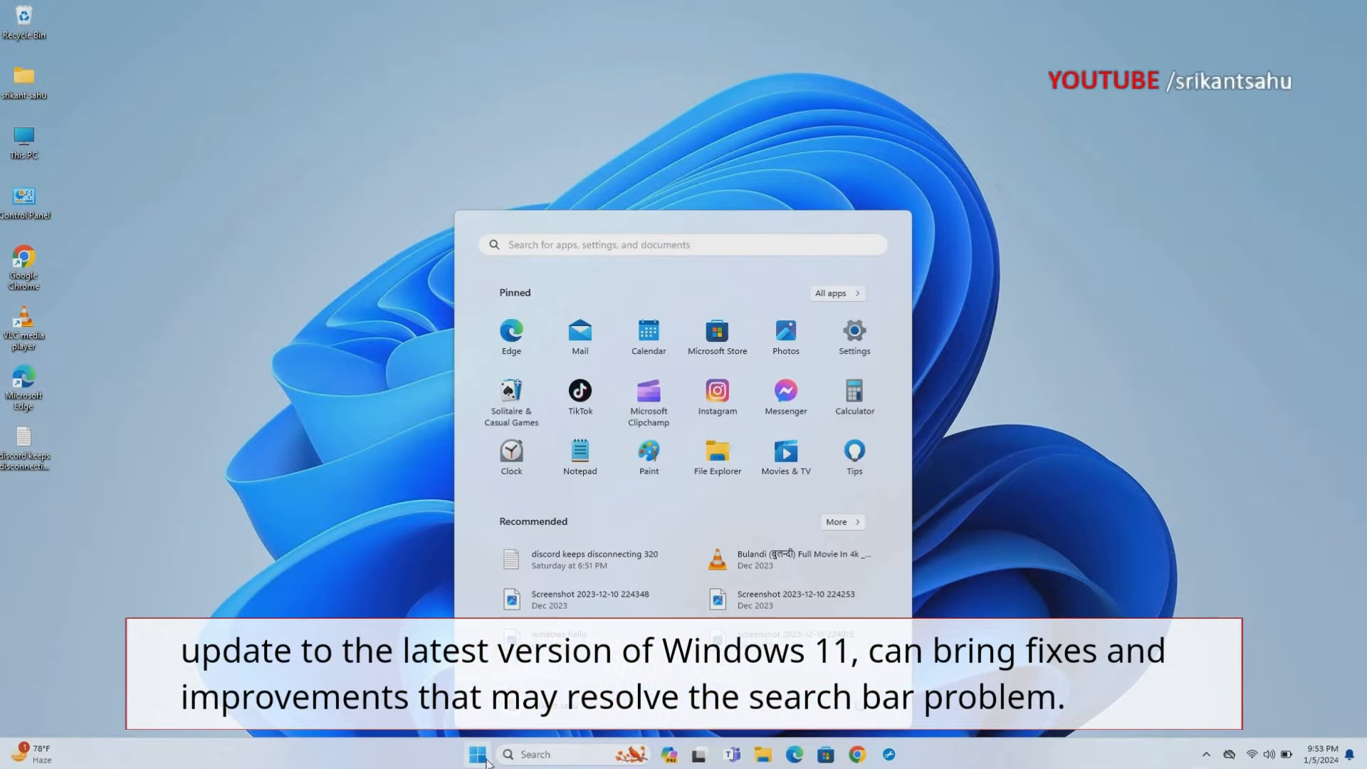
click(852, 336)
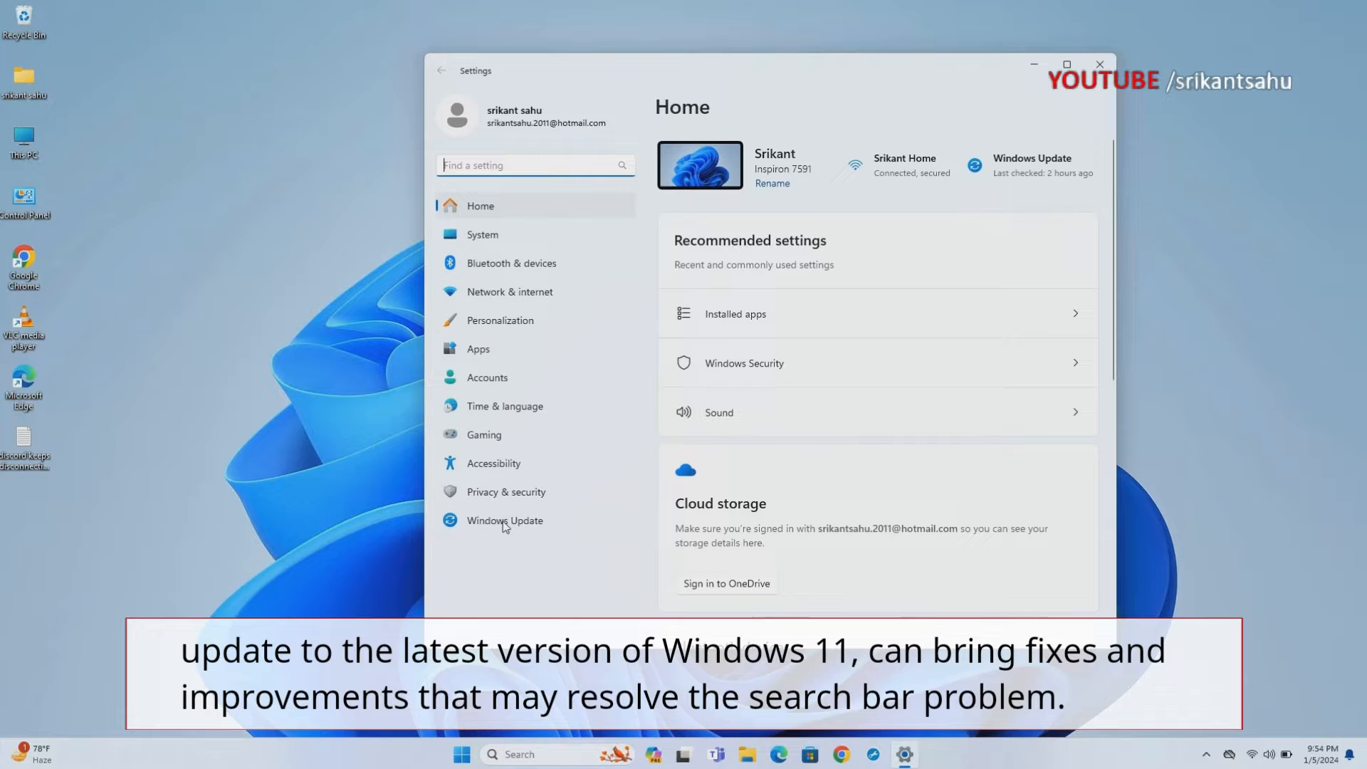
click(504, 520)
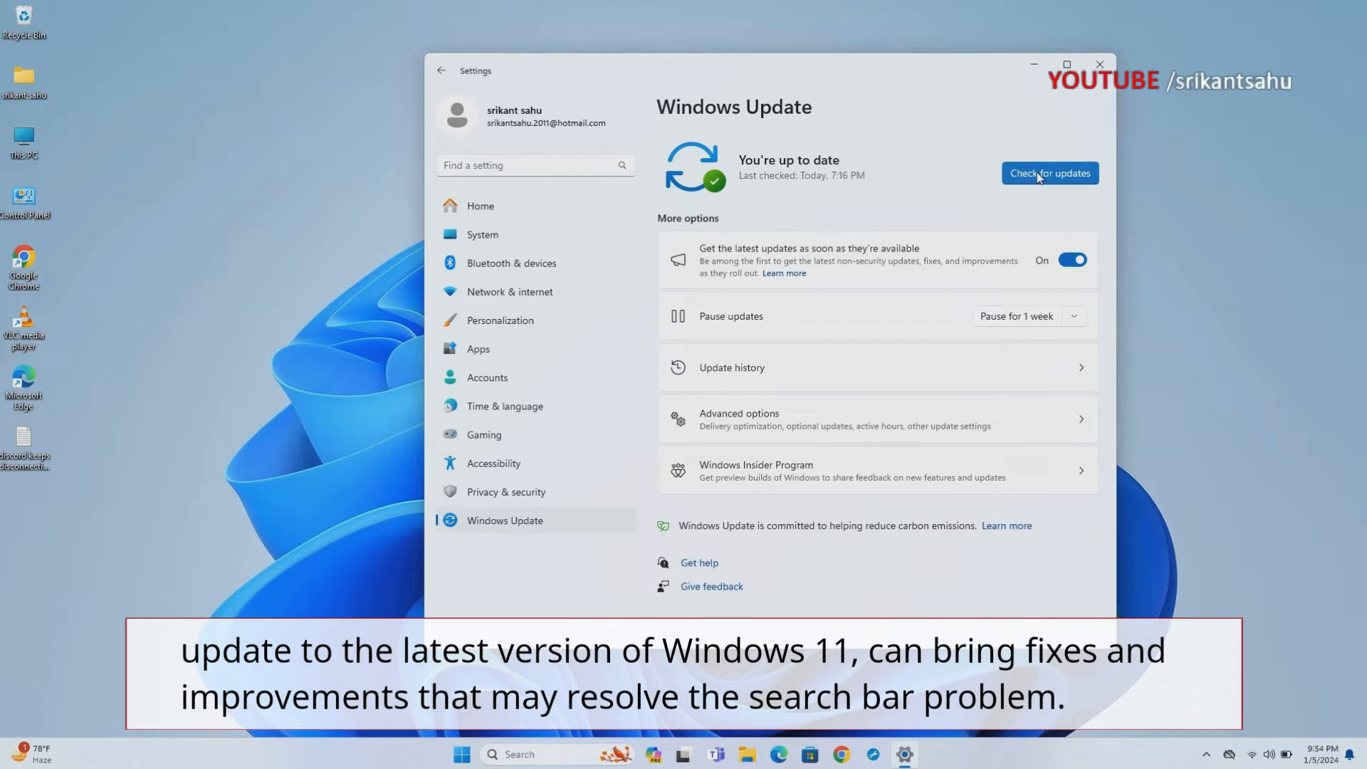
click(1049, 172)
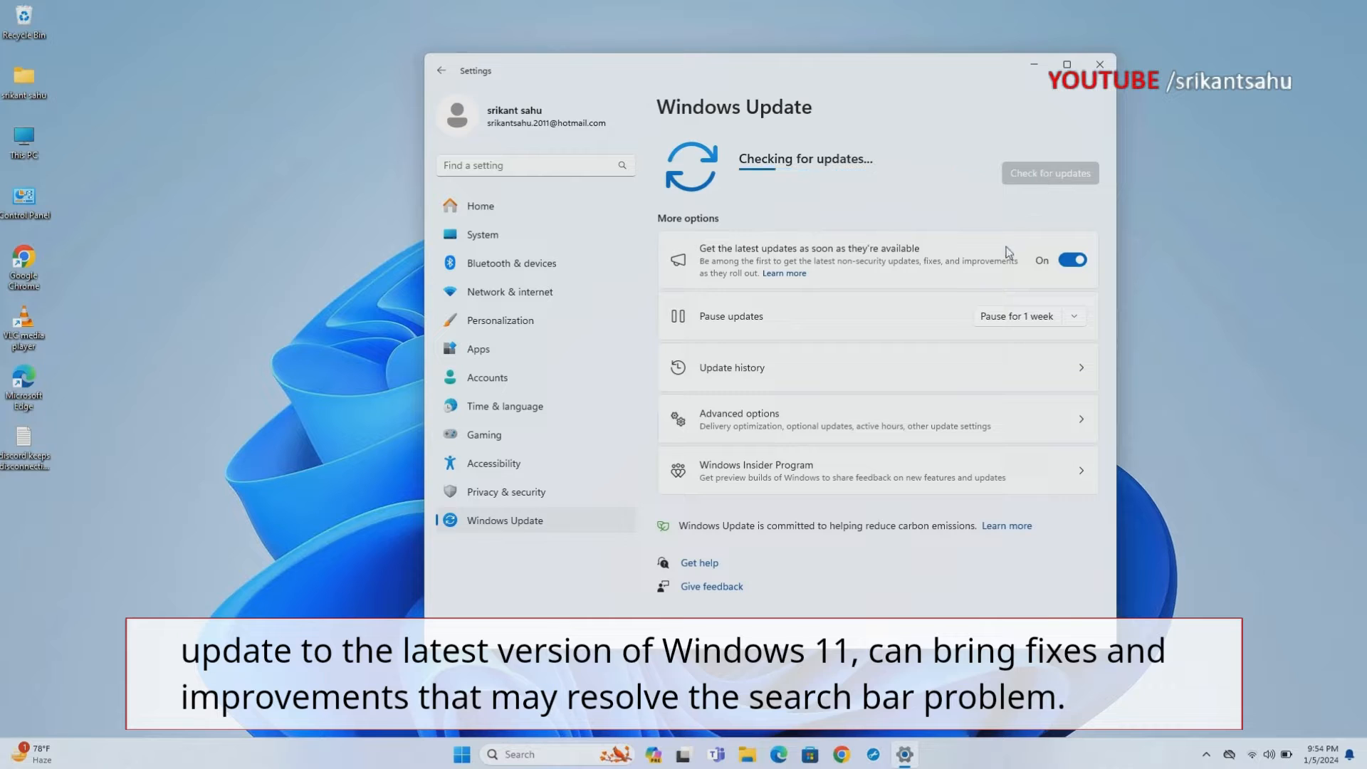
mouse_move(980, 316)
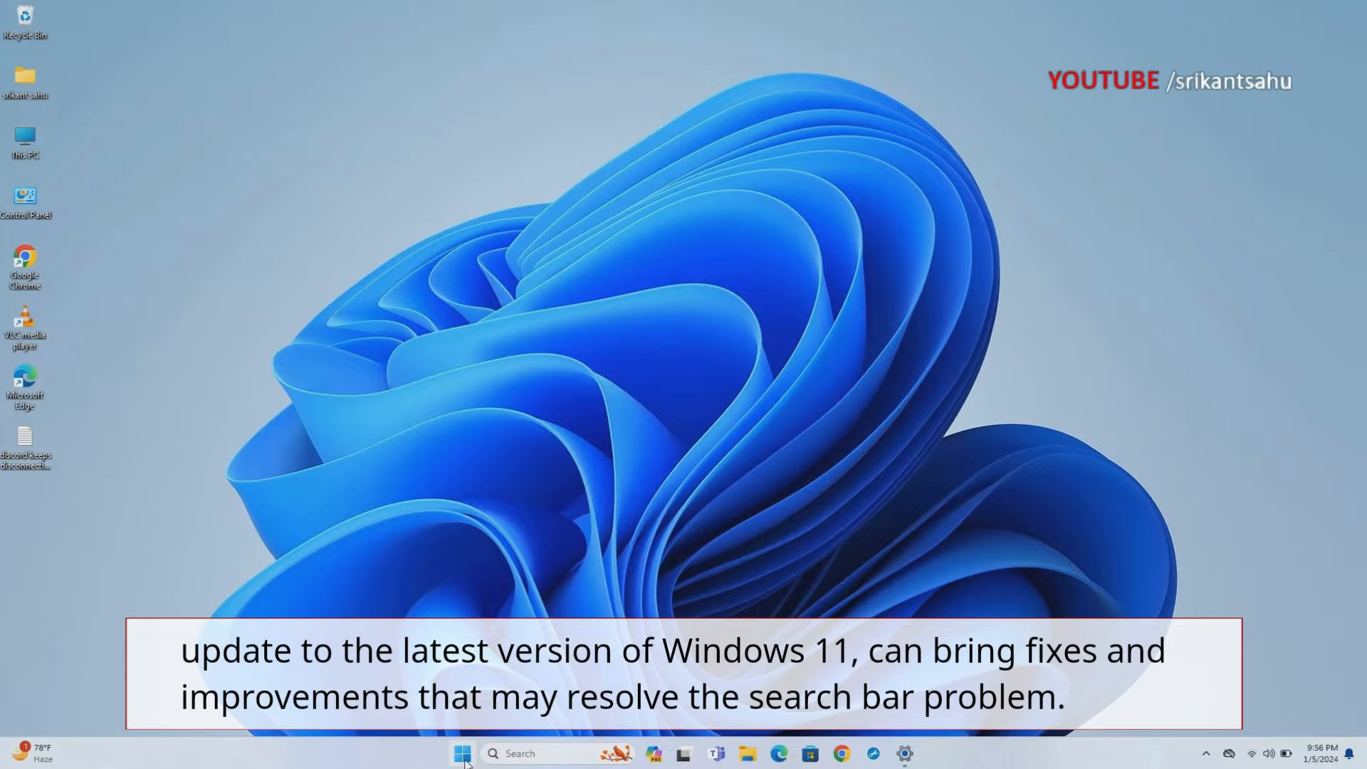
click(461, 752)
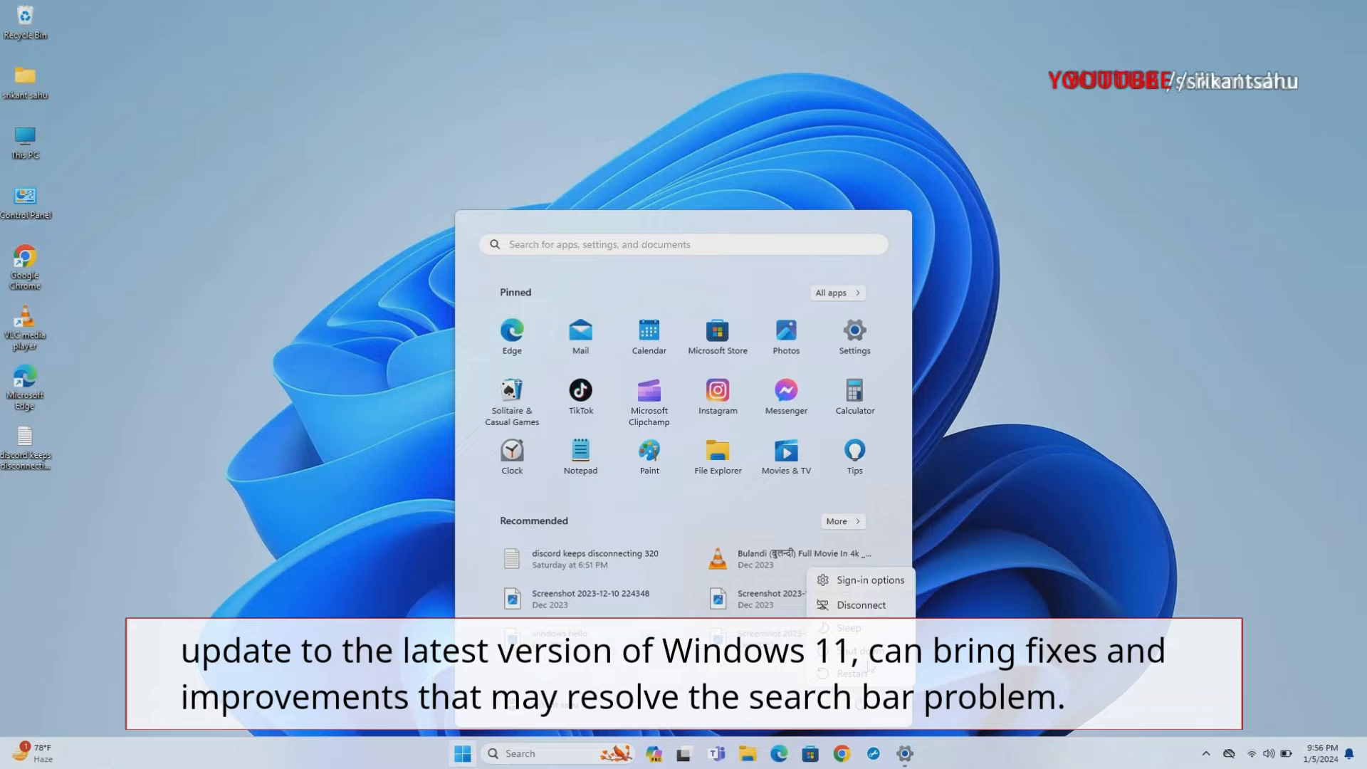
mouse_move(1058, 494)
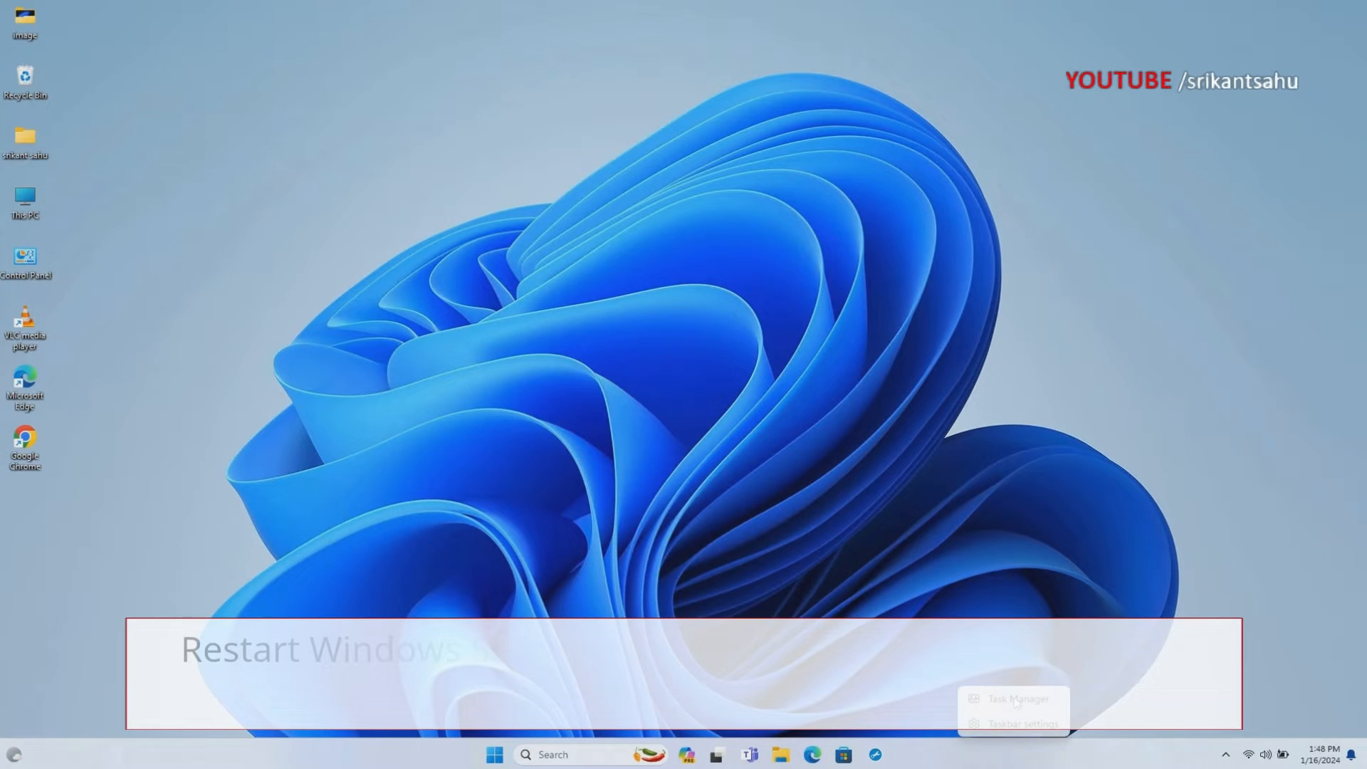
End the SearchHost.exe process from Task Manager's Details list and confirm
click(999, 698)
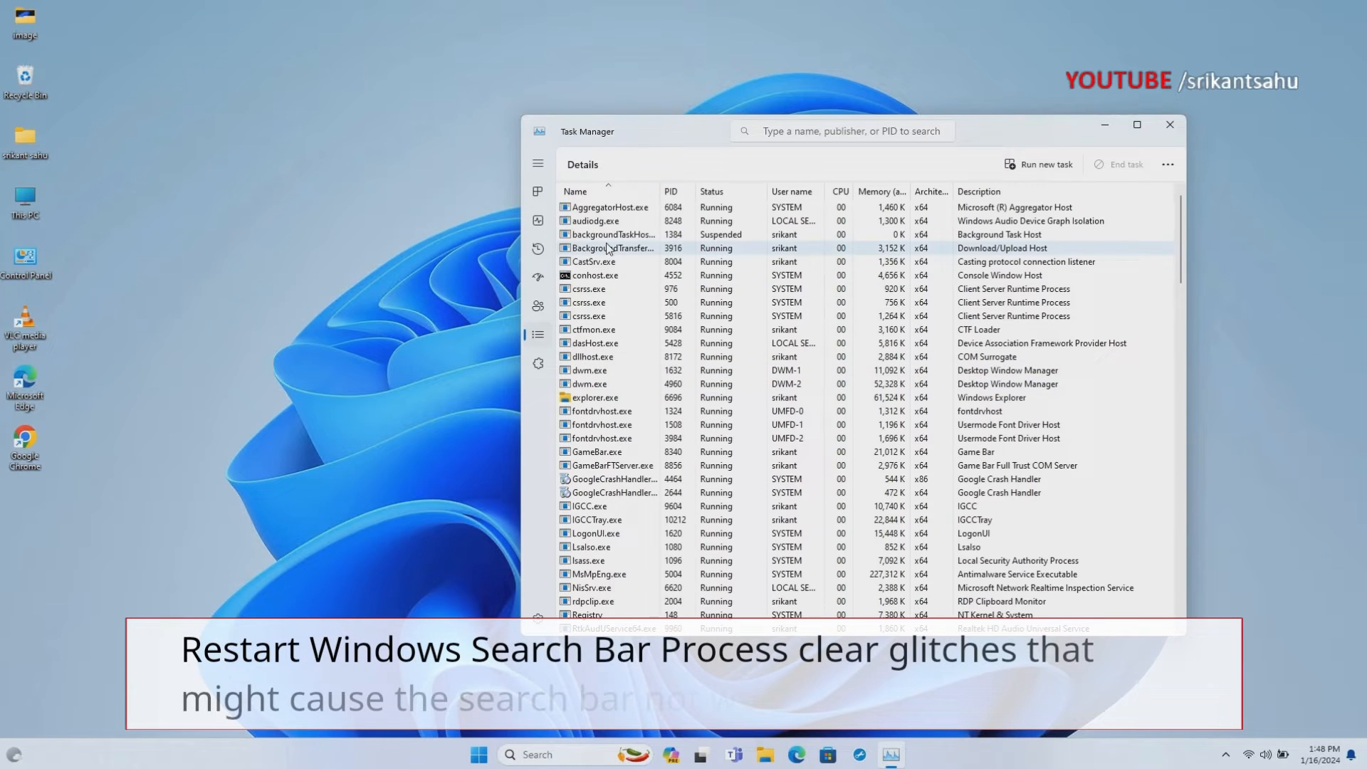
scroll(down, 3)
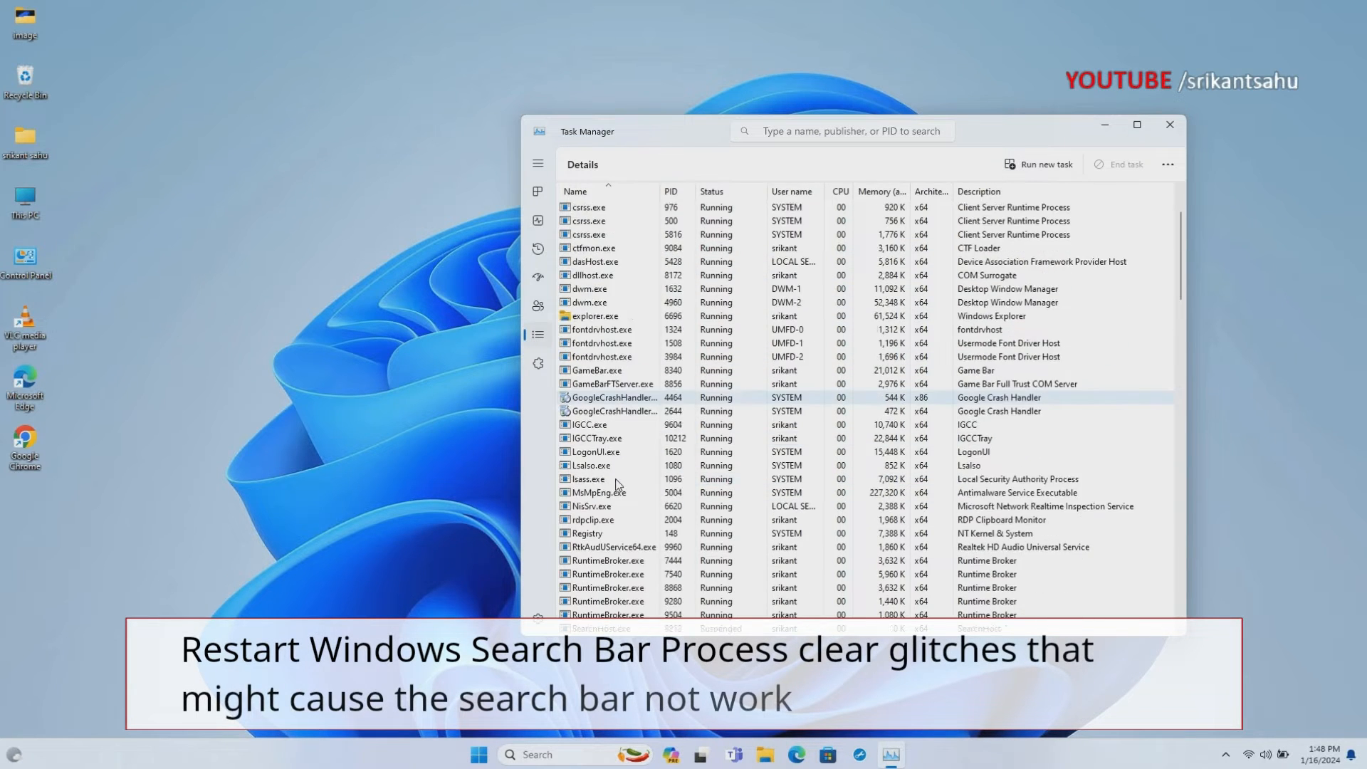
scroll(down, 3)
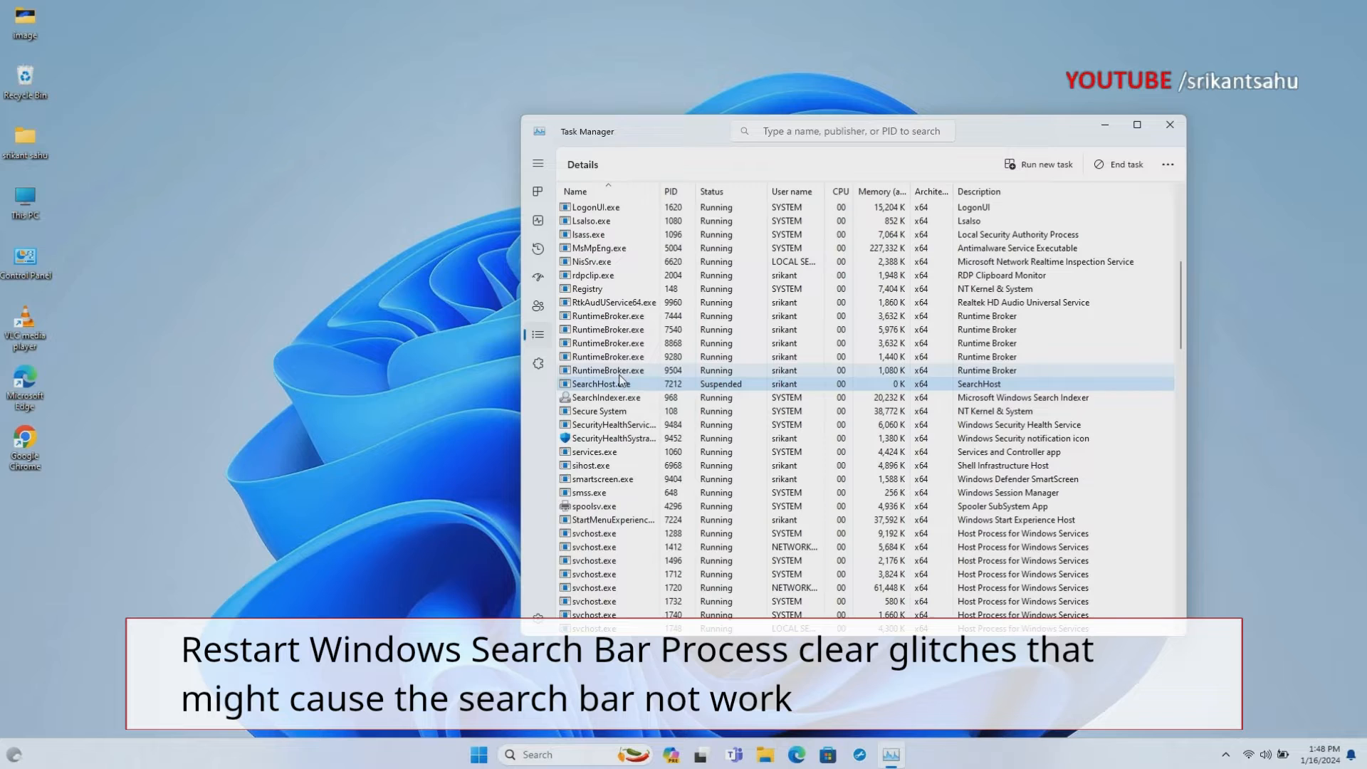
right_click(596, 383)
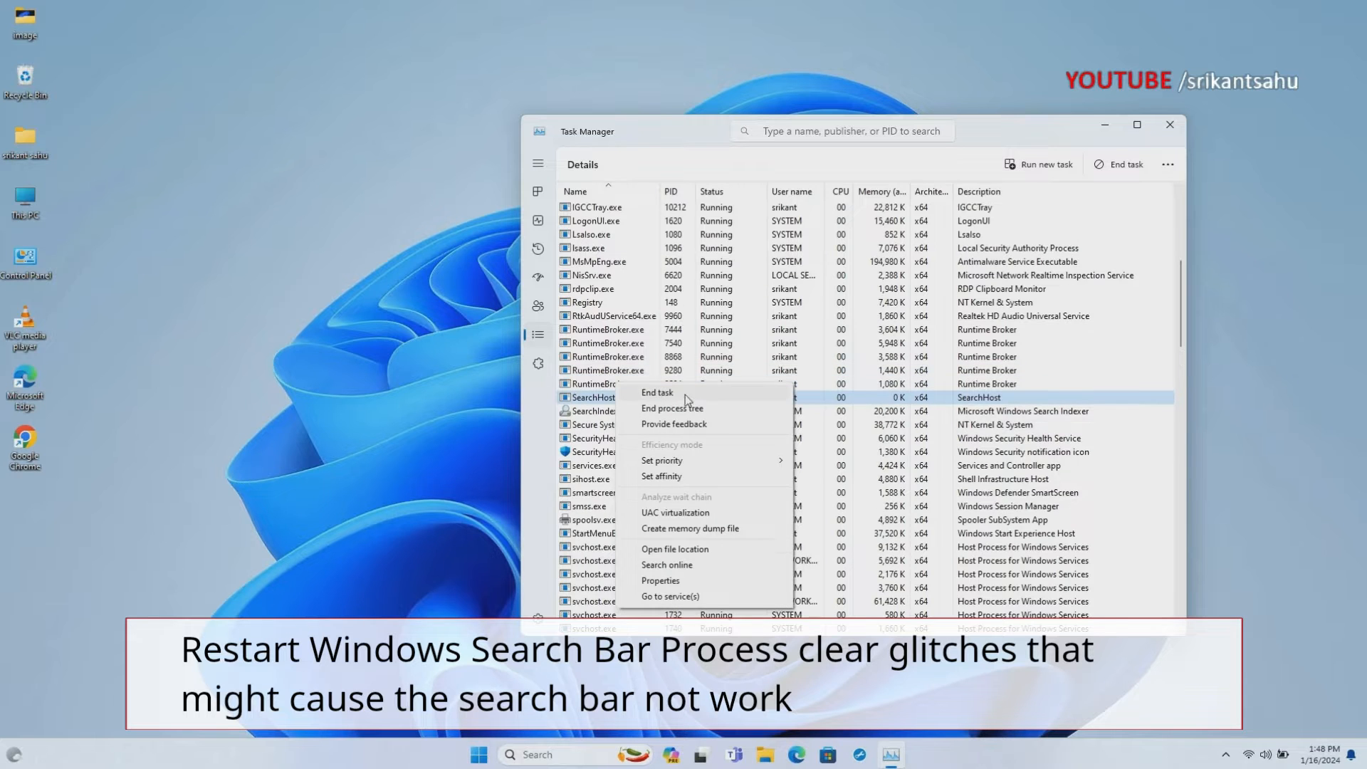
click(657, 393)
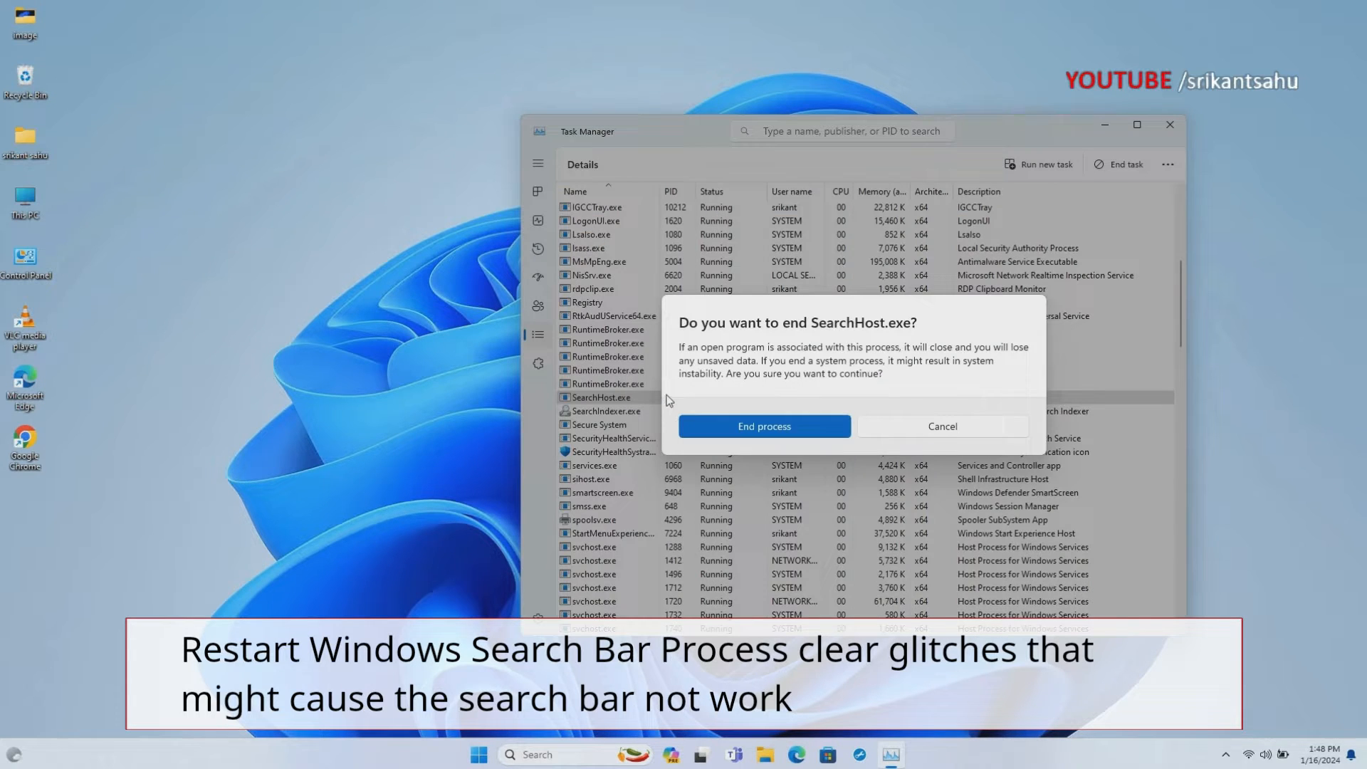
click(763, 426)
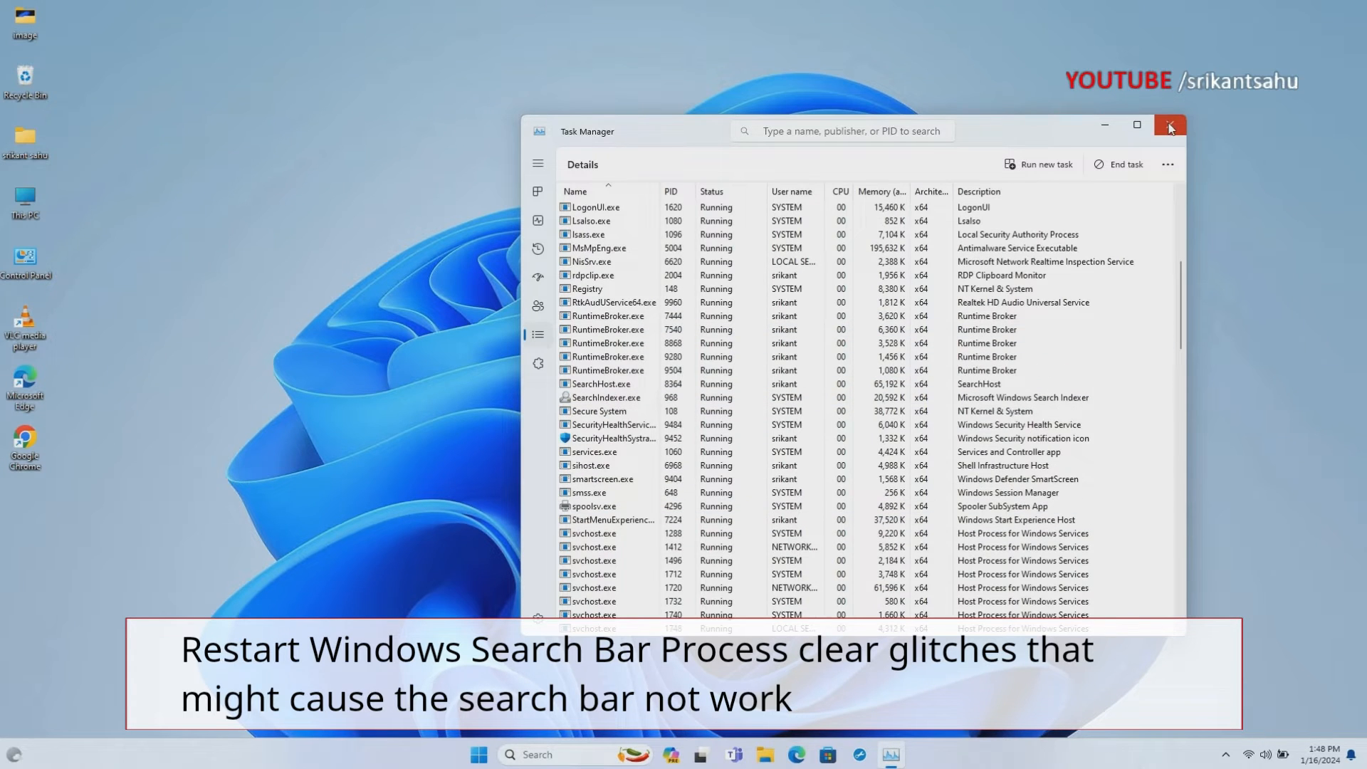
Close Task Manager, search for file explorer to test search, and bring up the Run box
click(1171, 125)
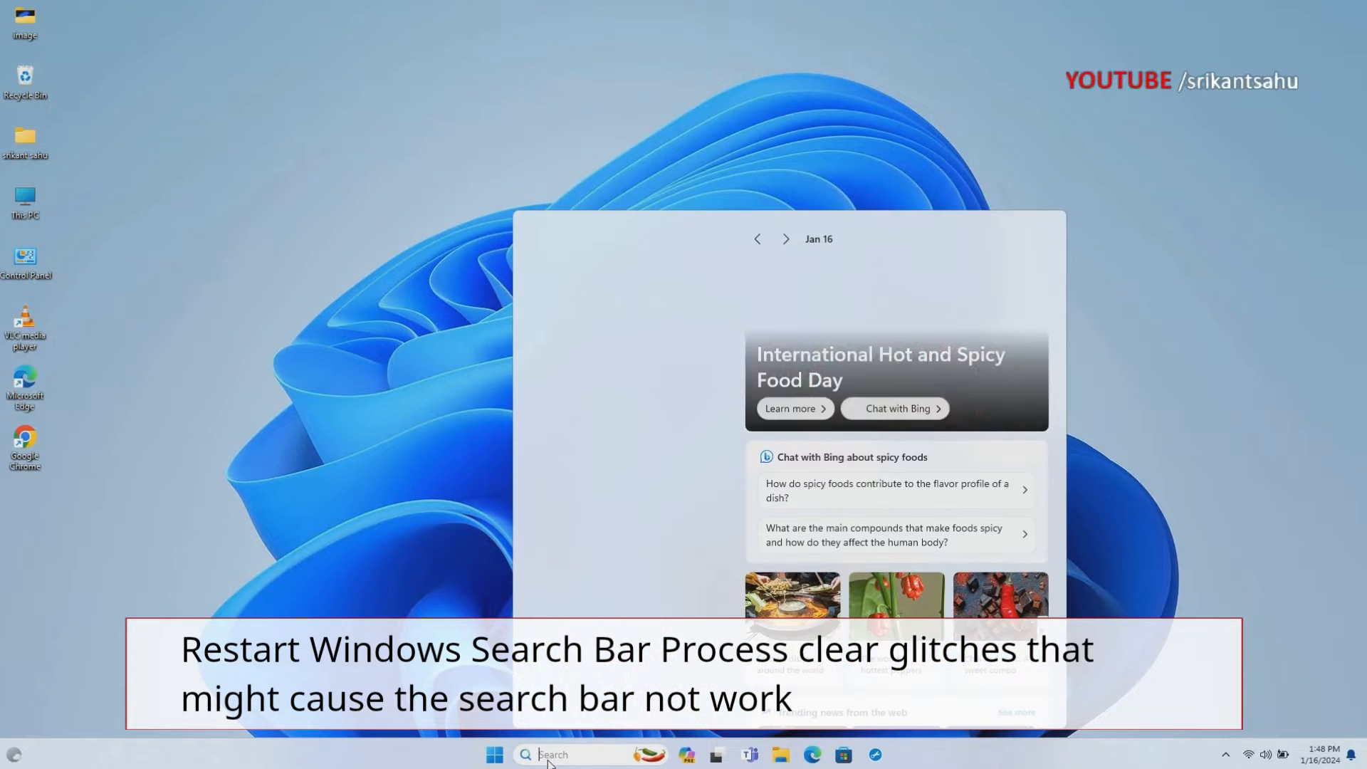
text(file explorer)
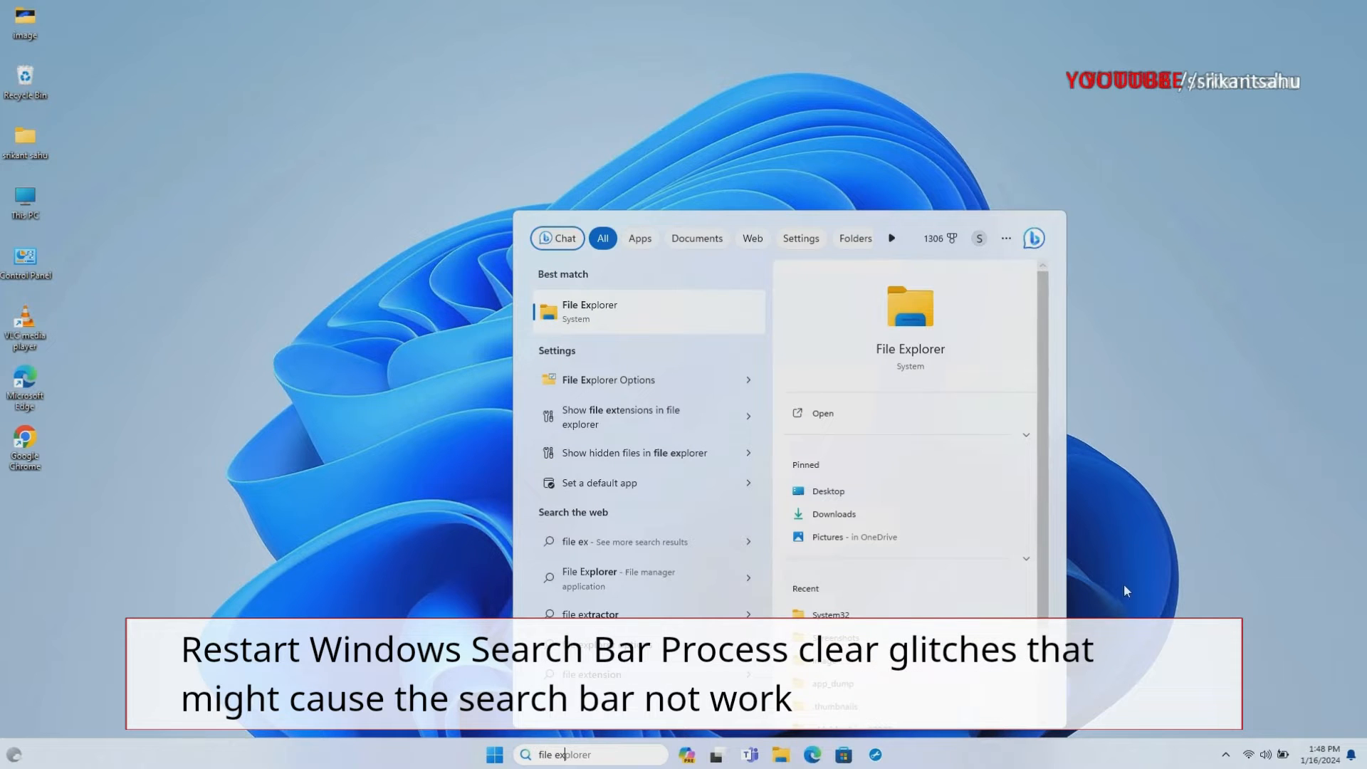
key(Win+r)
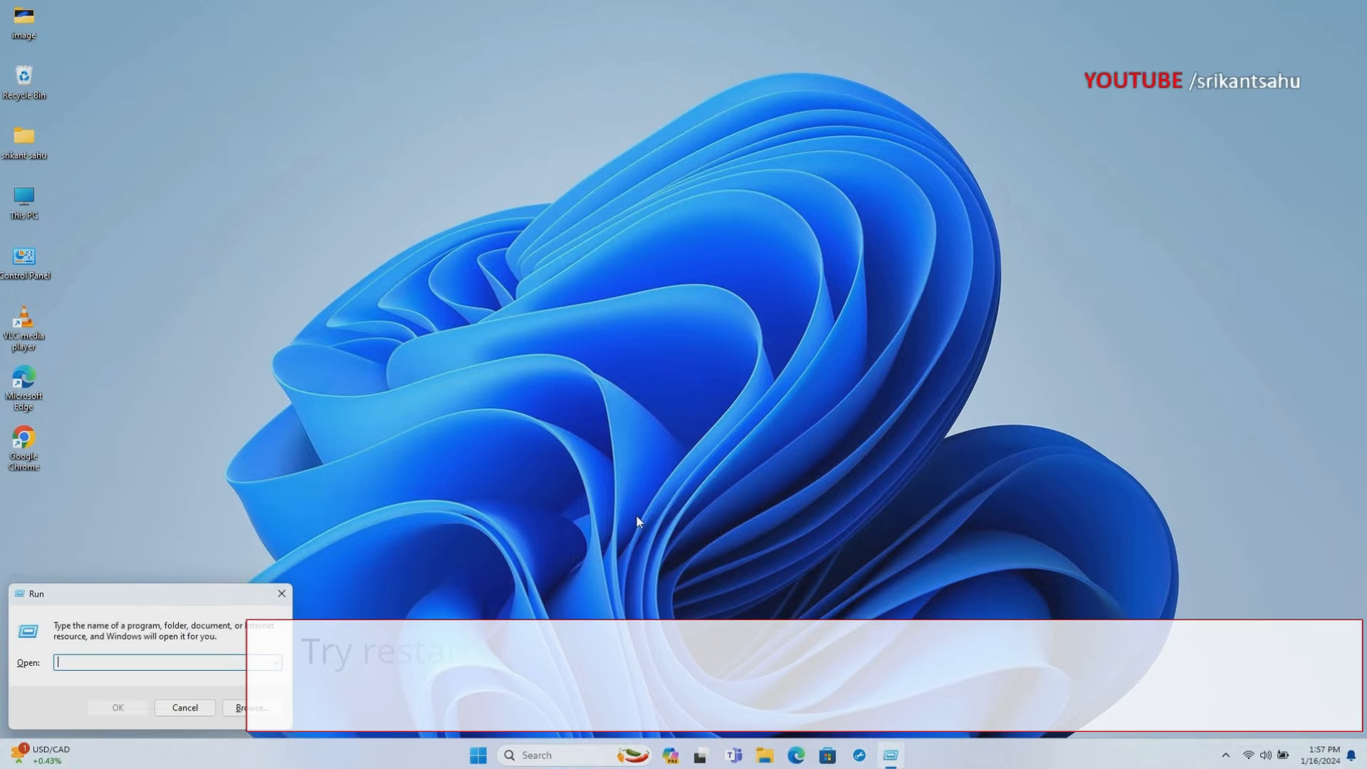
Launch the Services console via services.msc from the Run box
text(services.msc)
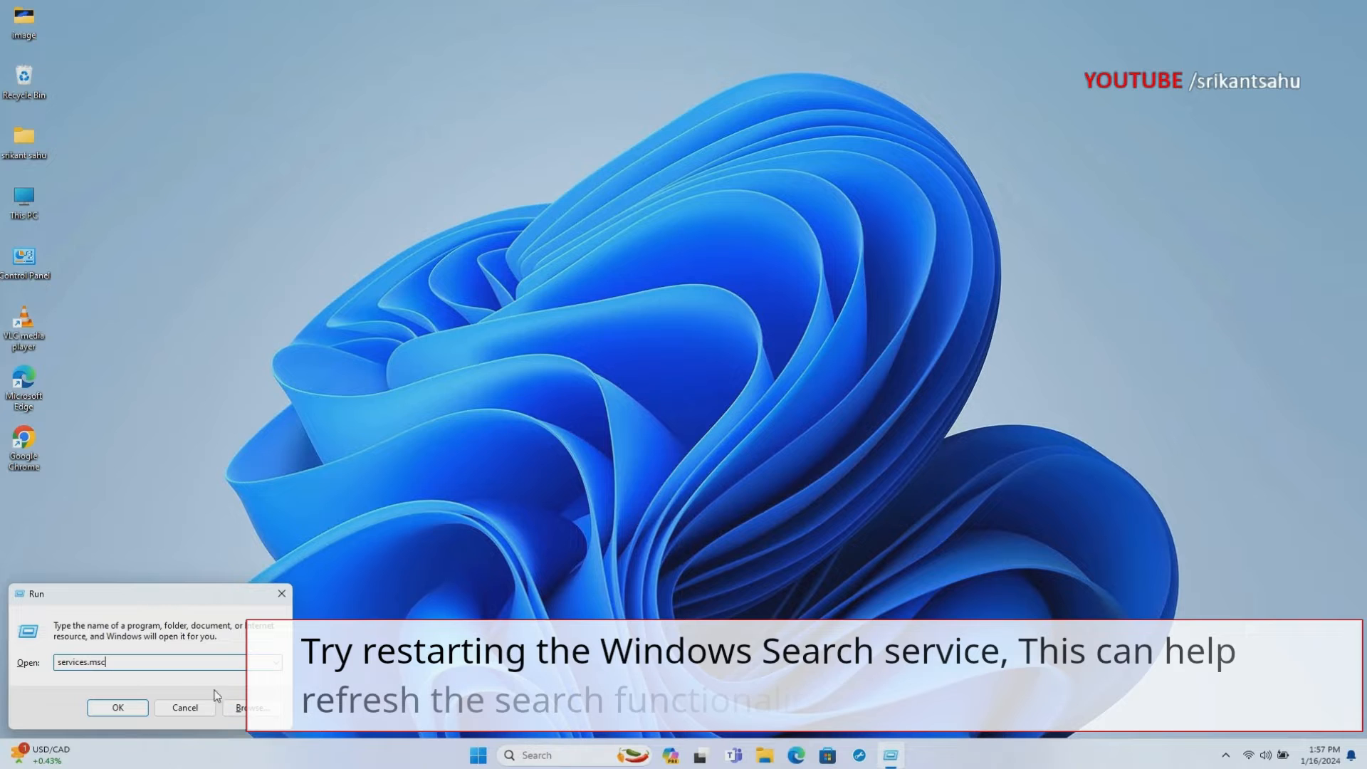
click(118, 707)
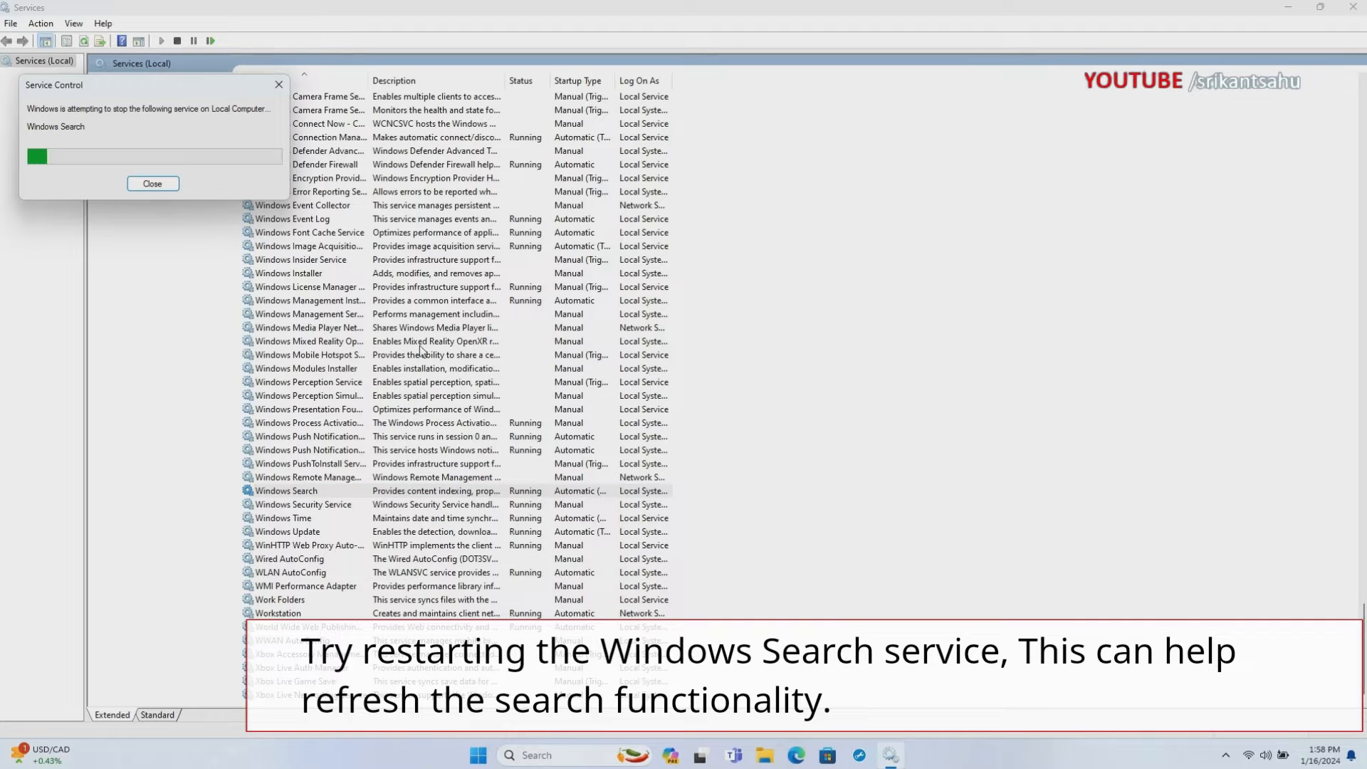
Start the Windows Search service with Automatic (Delayed Start) startup and apply
click(152, 184)
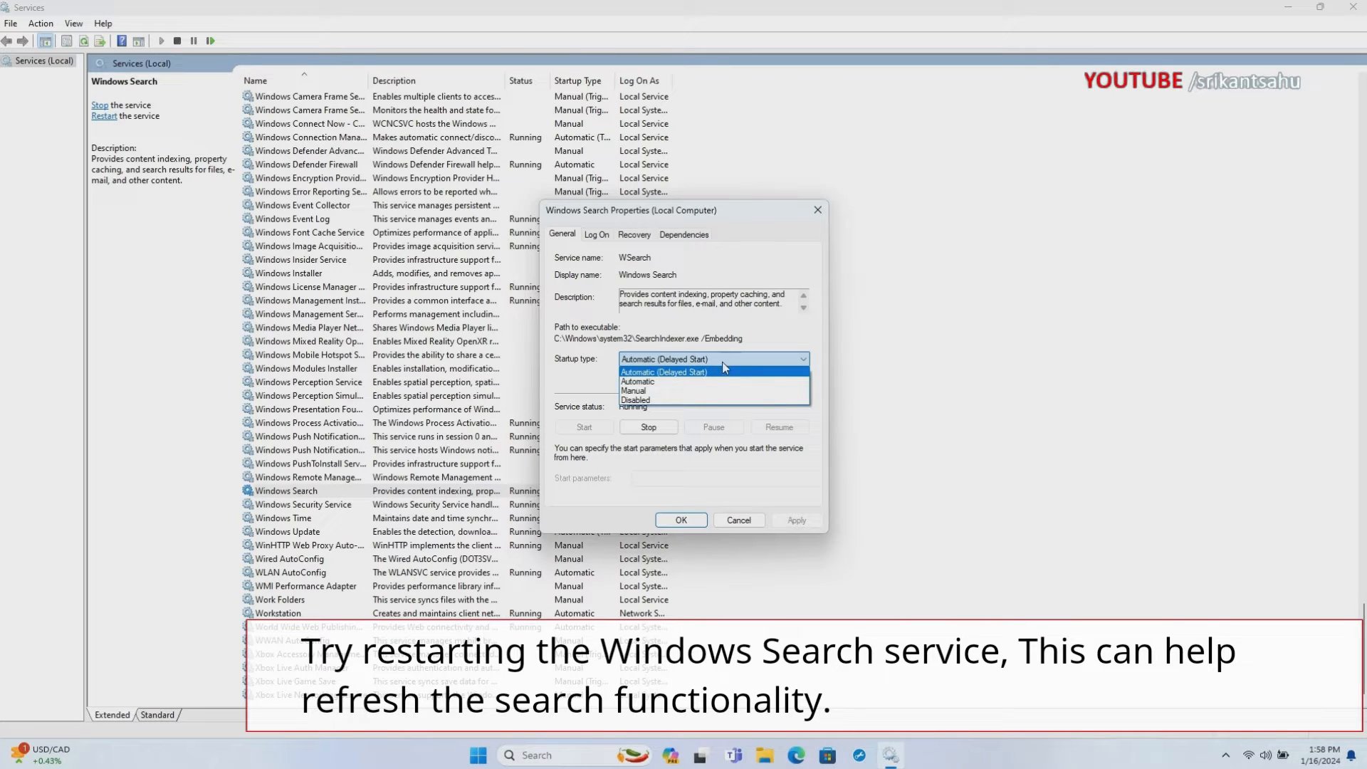
click(663, 372)
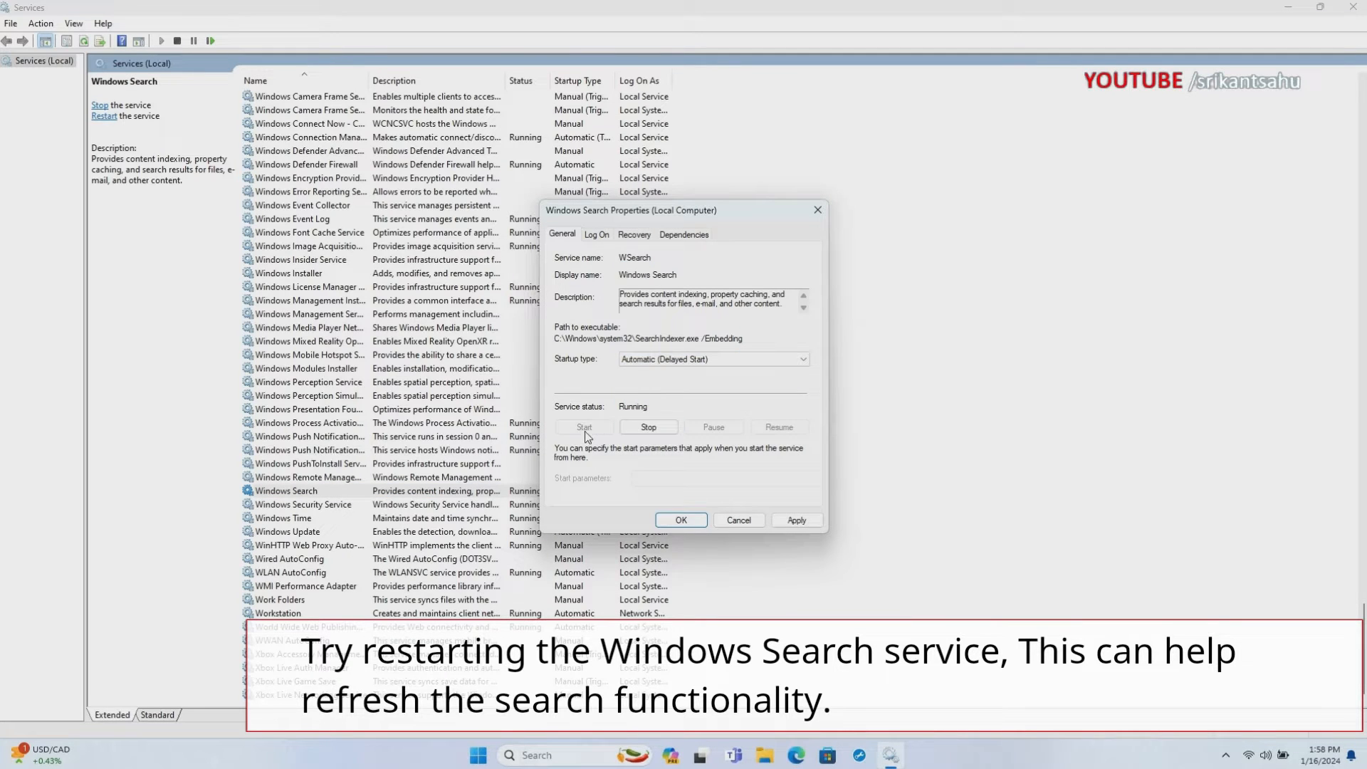
click(794, 520)
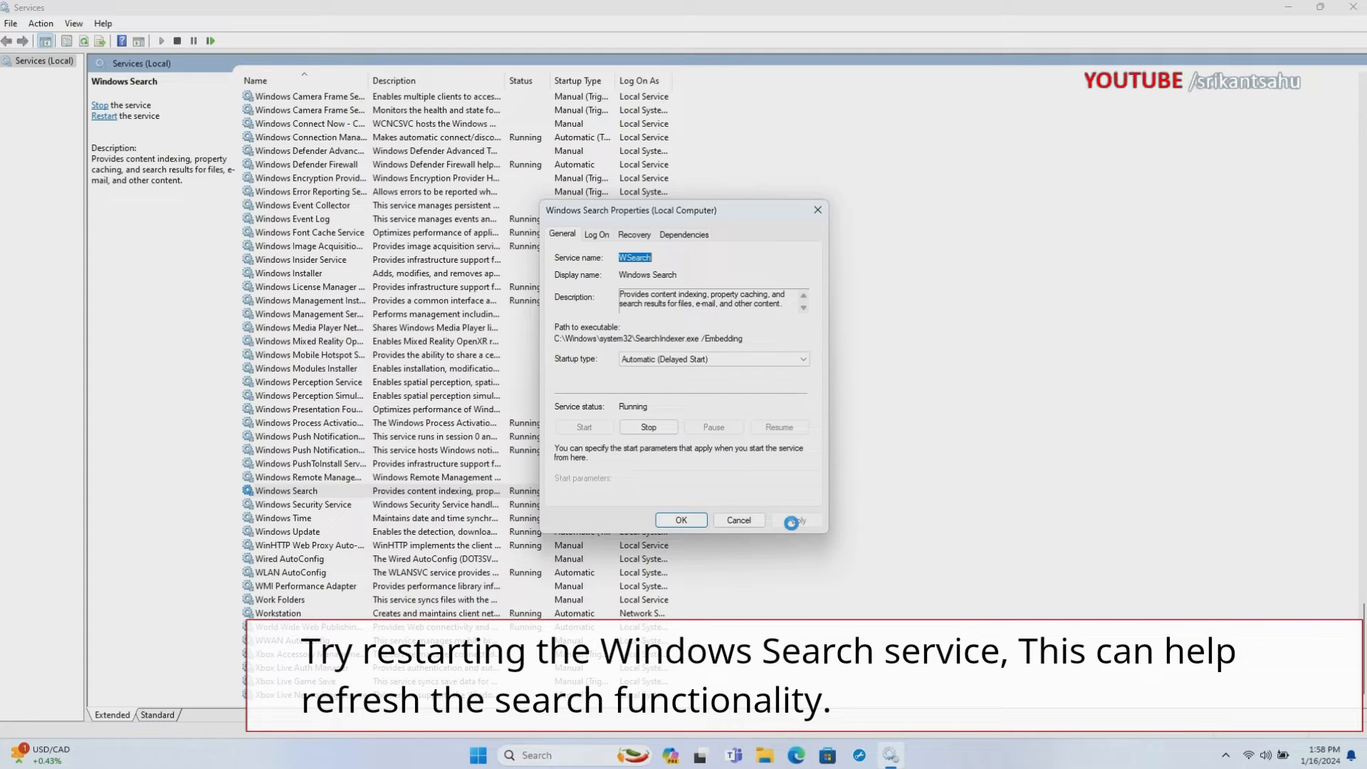
click(737, 520)
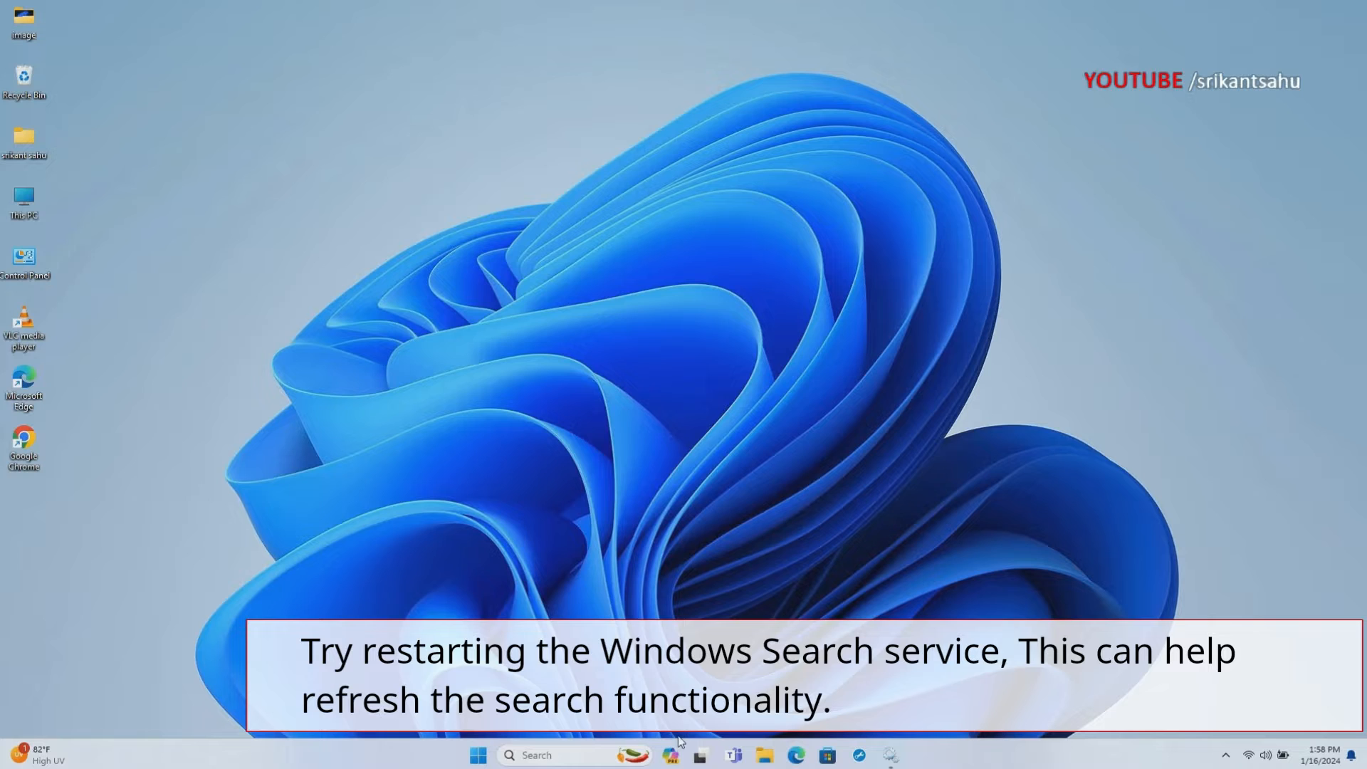
Test the taskbar search panel with an edge query
click(477, 754)
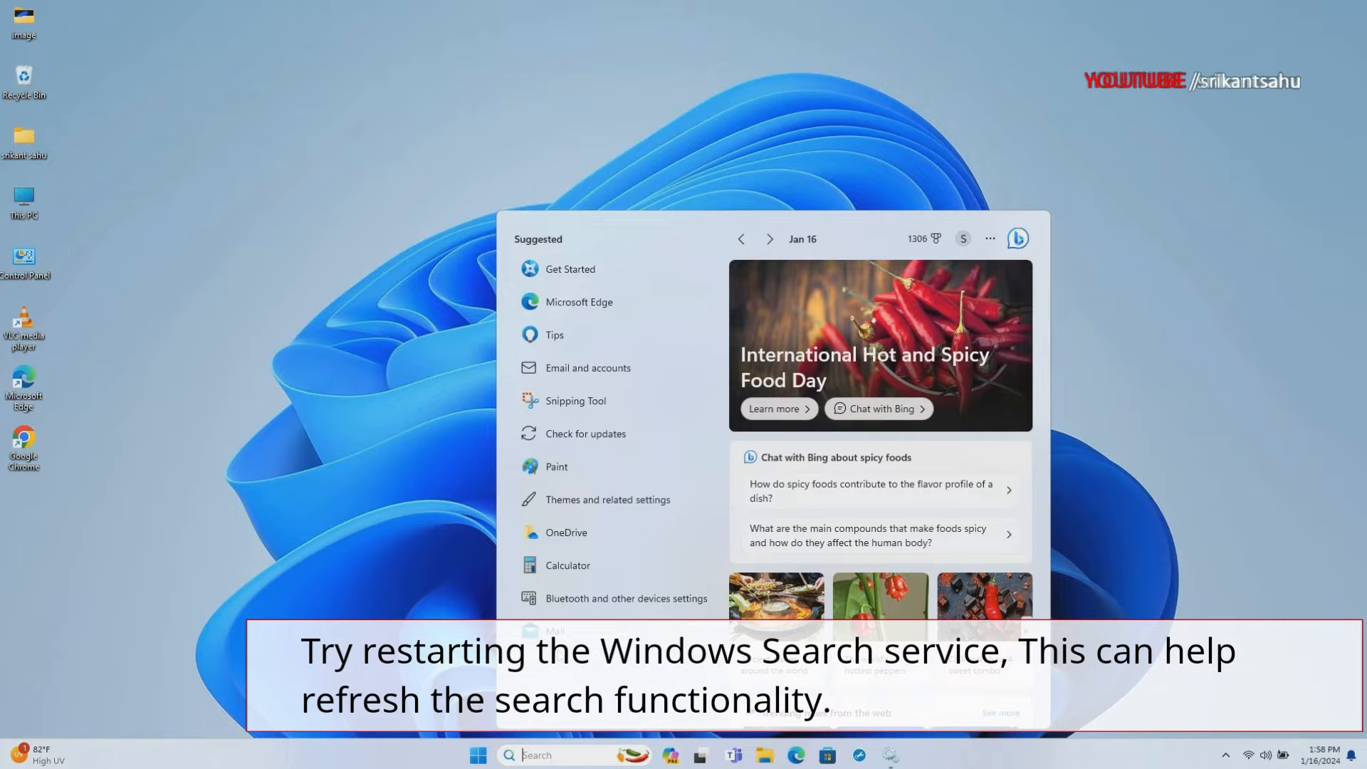
text(edge)
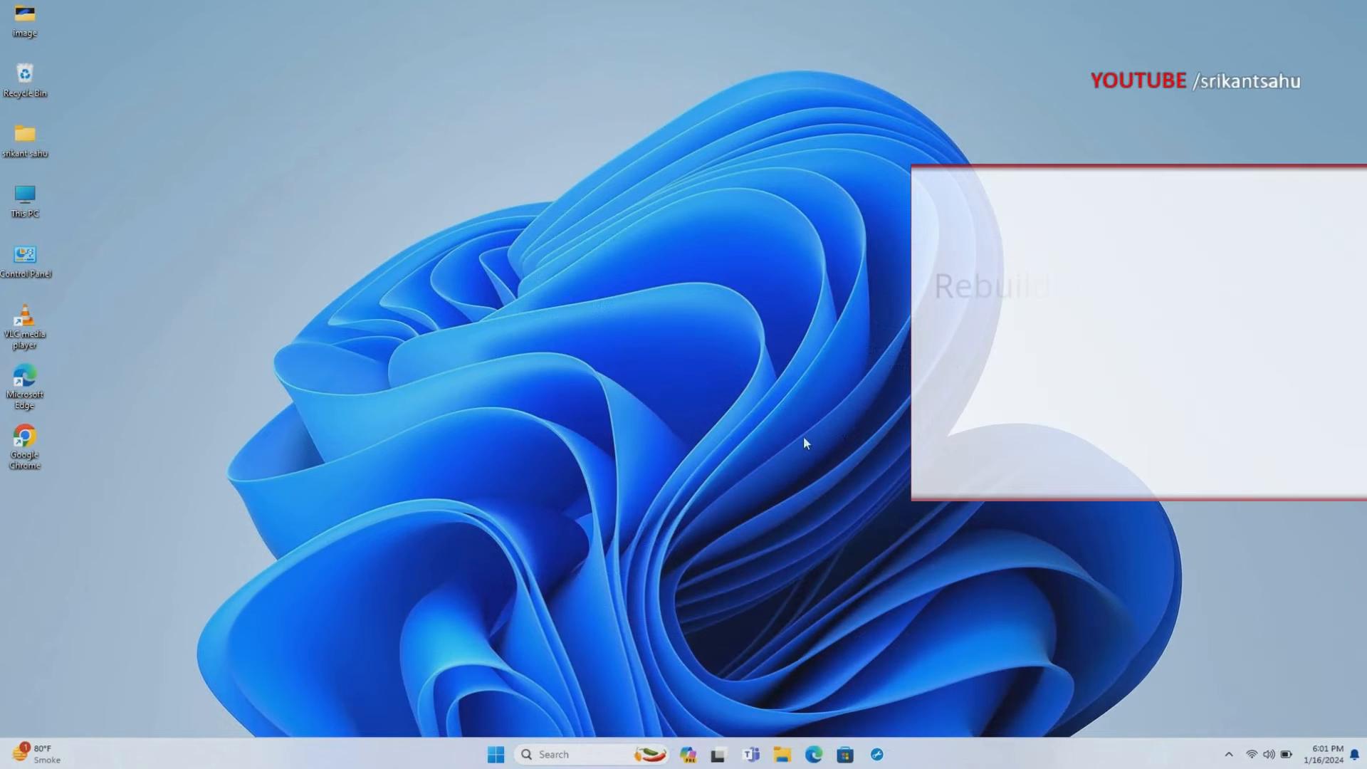
Reach Advanced indexing options from Settings' Privacy & security Searching Windows page
click(495, 755)
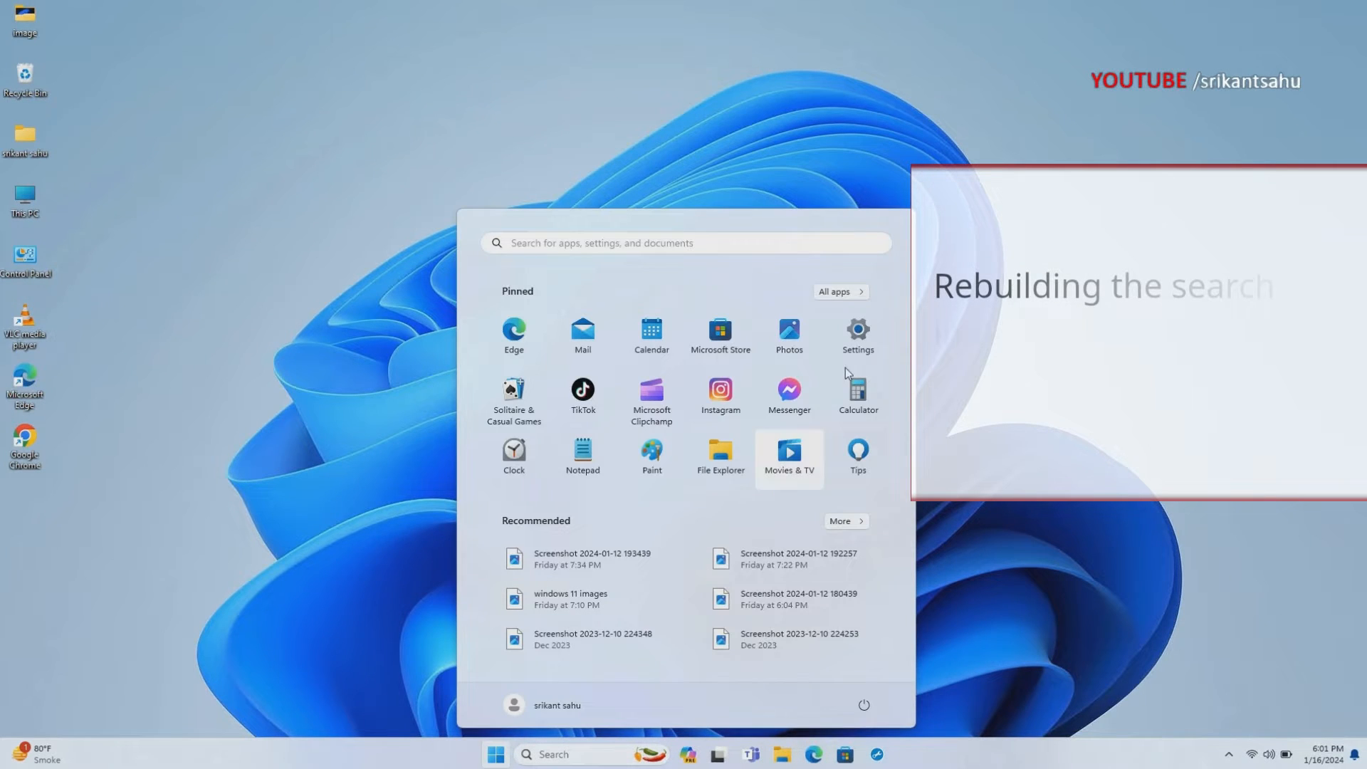
click(857, 338)
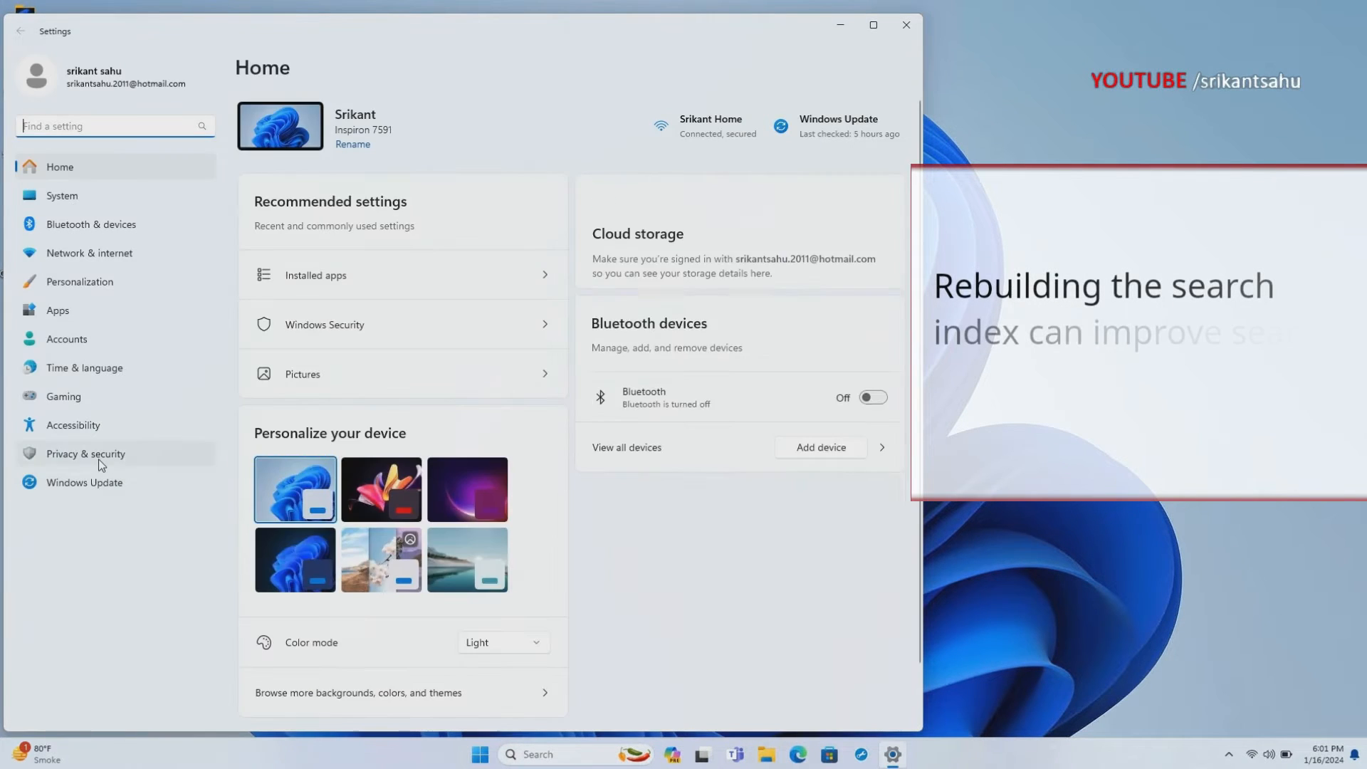
click(84, 453)
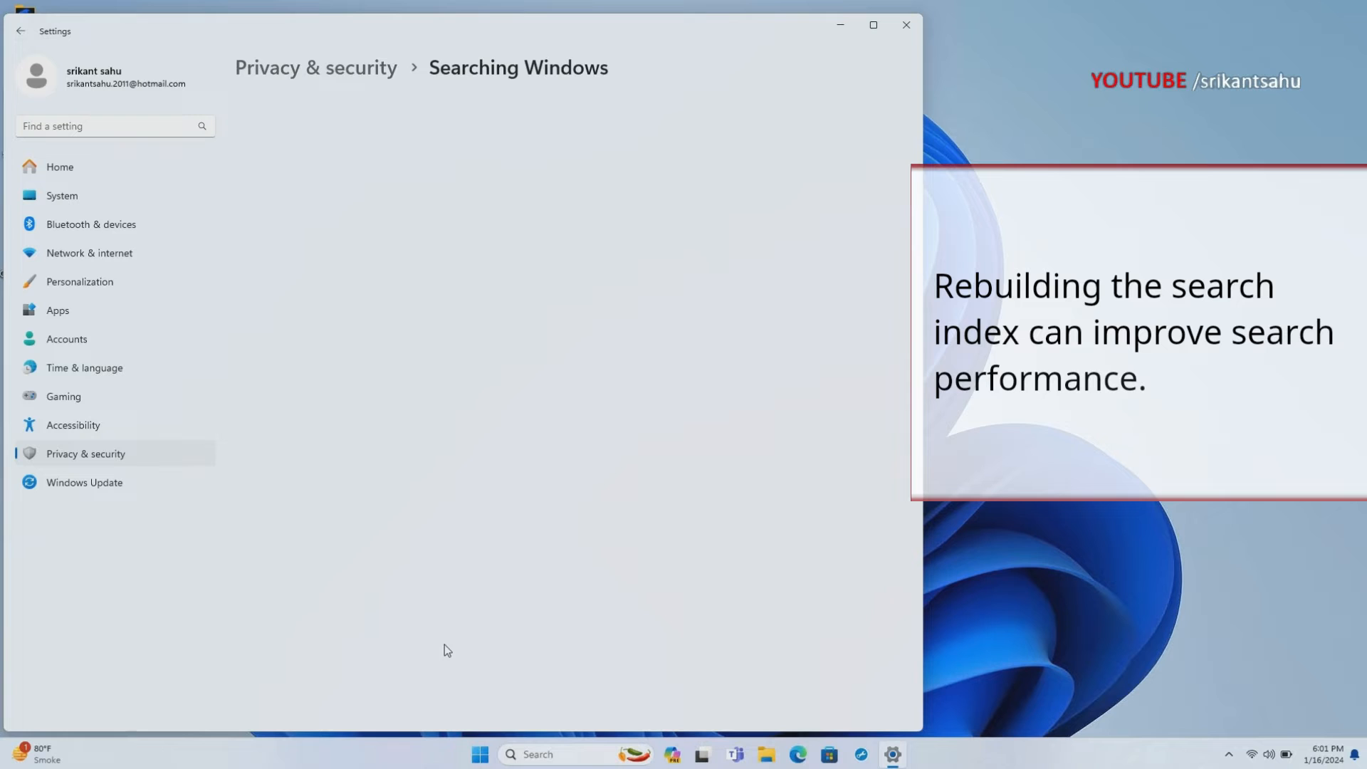
scroll(down, 3)
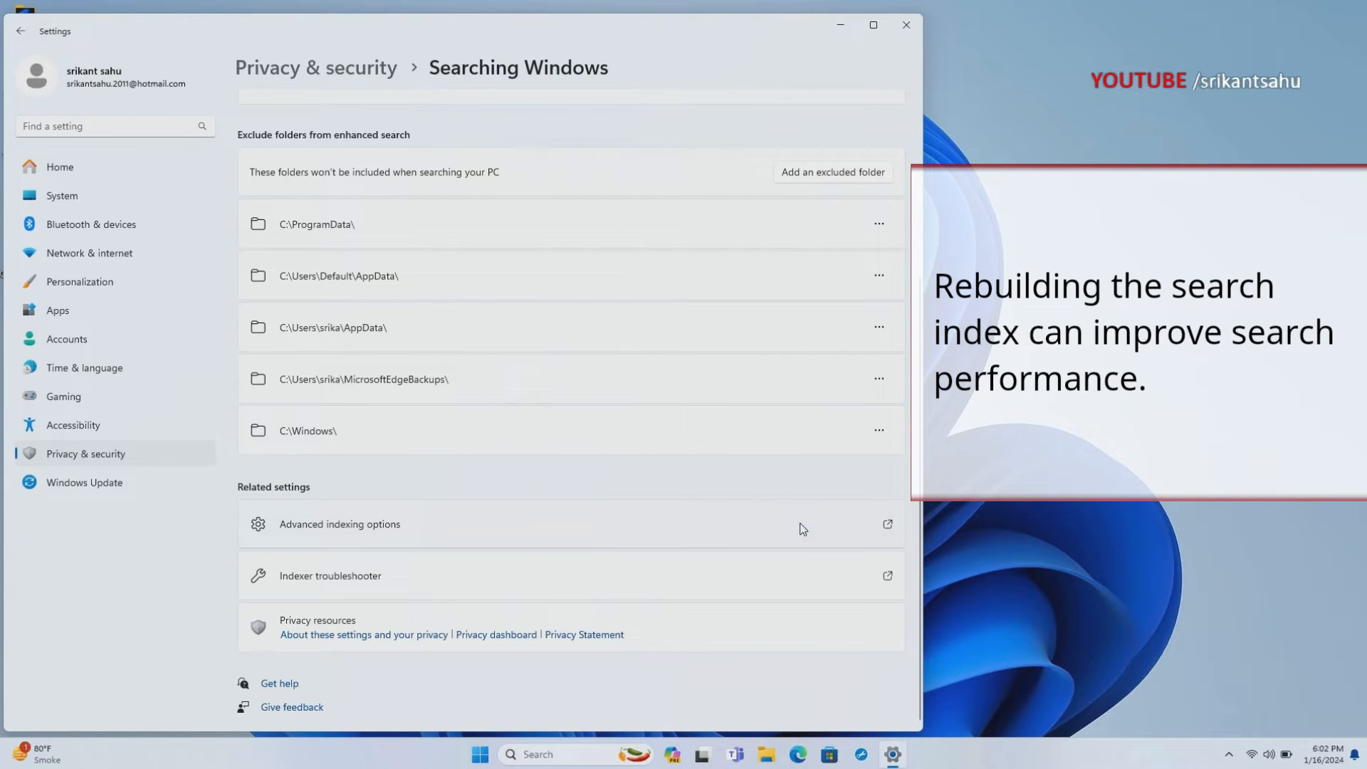
click(338, 524)
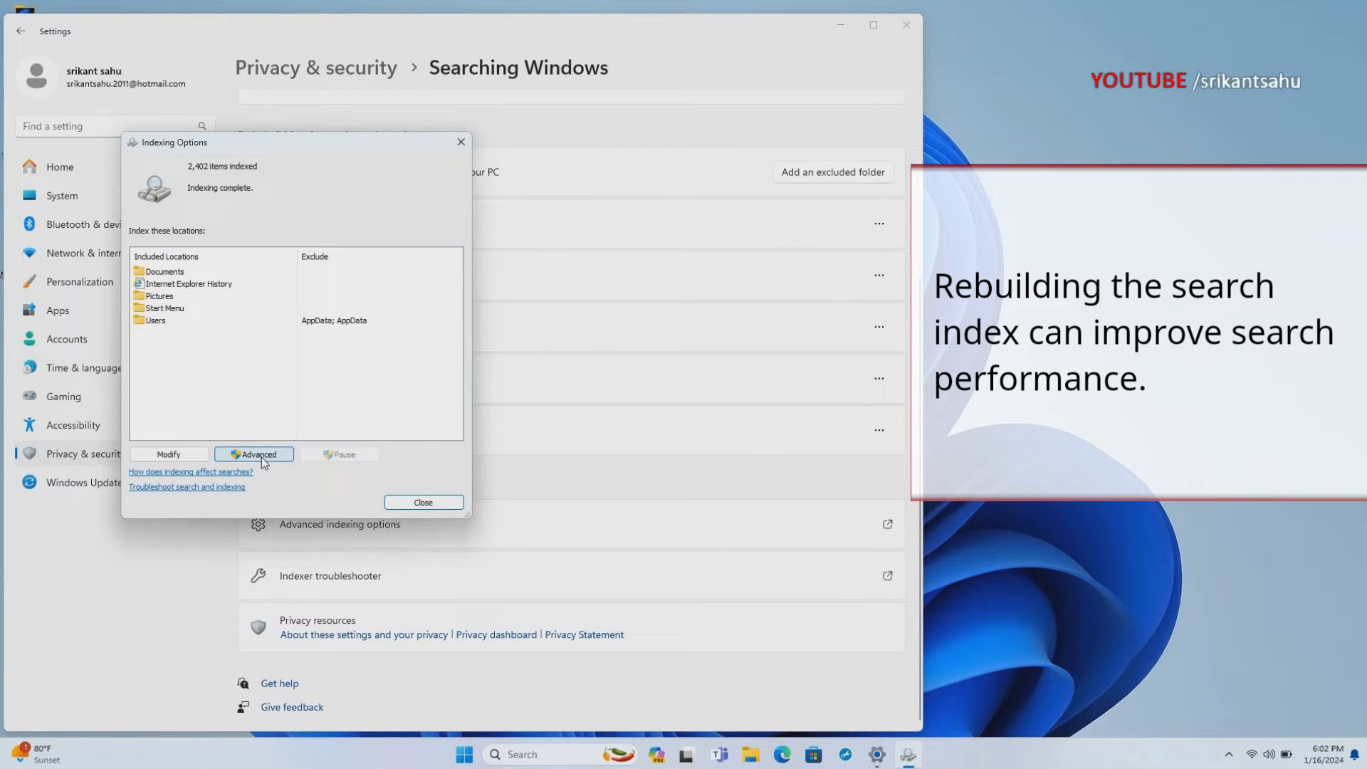
Rebuild the search index from Advanced Options and close Indexing Options
click(254, 454)
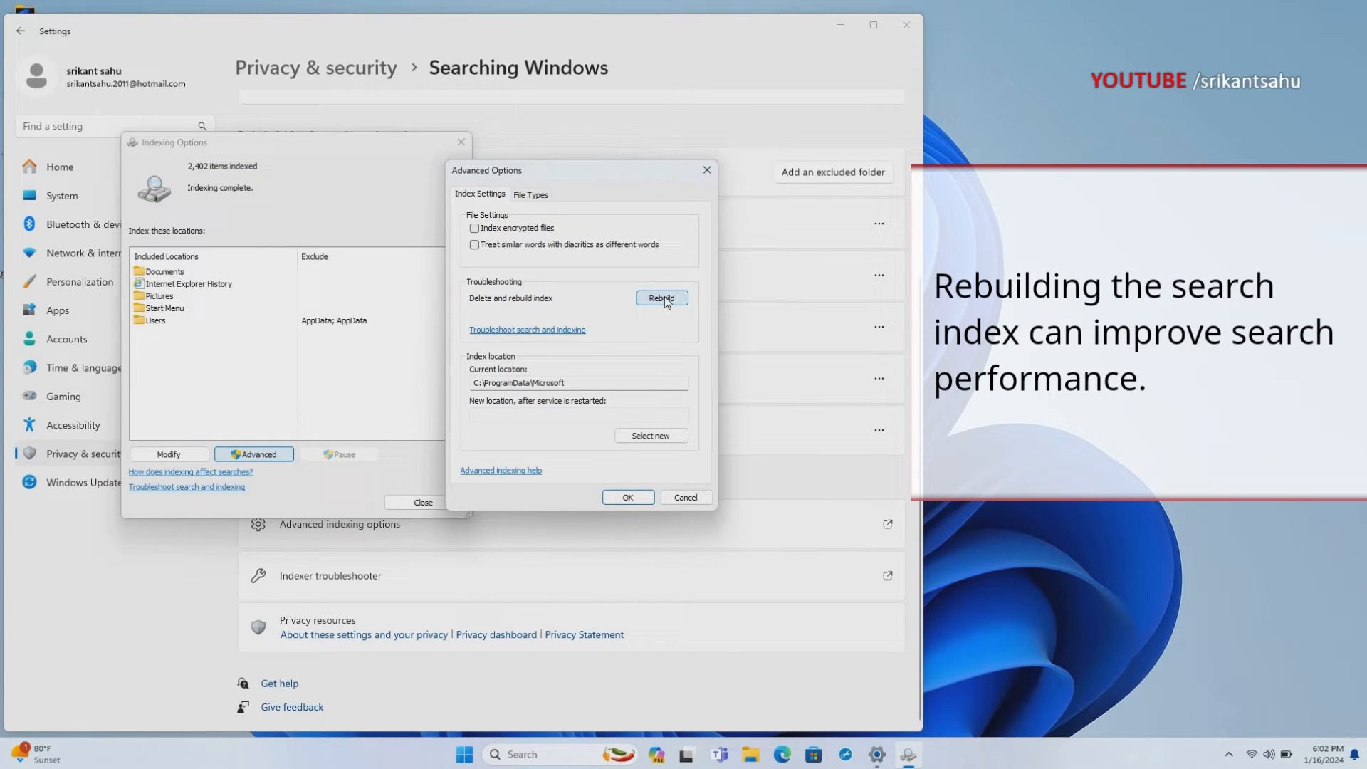
click(661, 298)
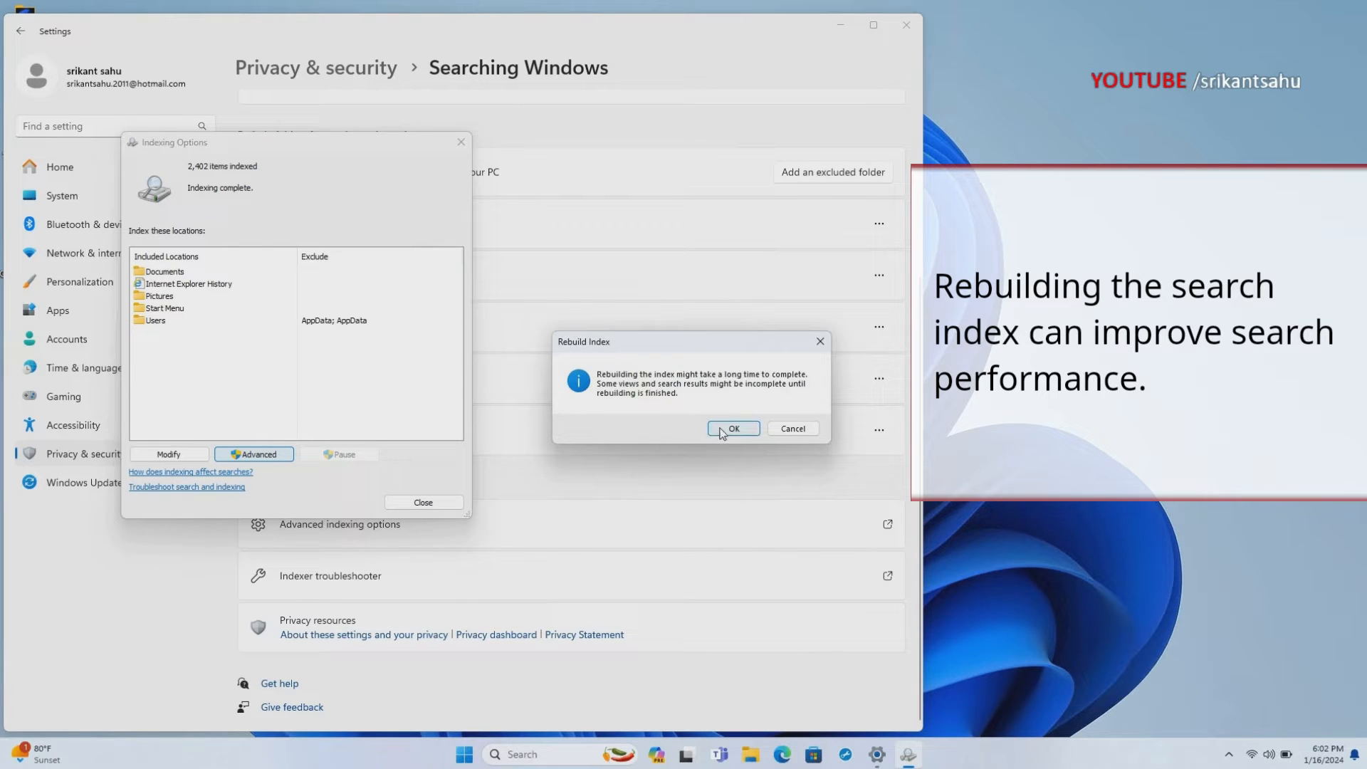
click(731, 429)
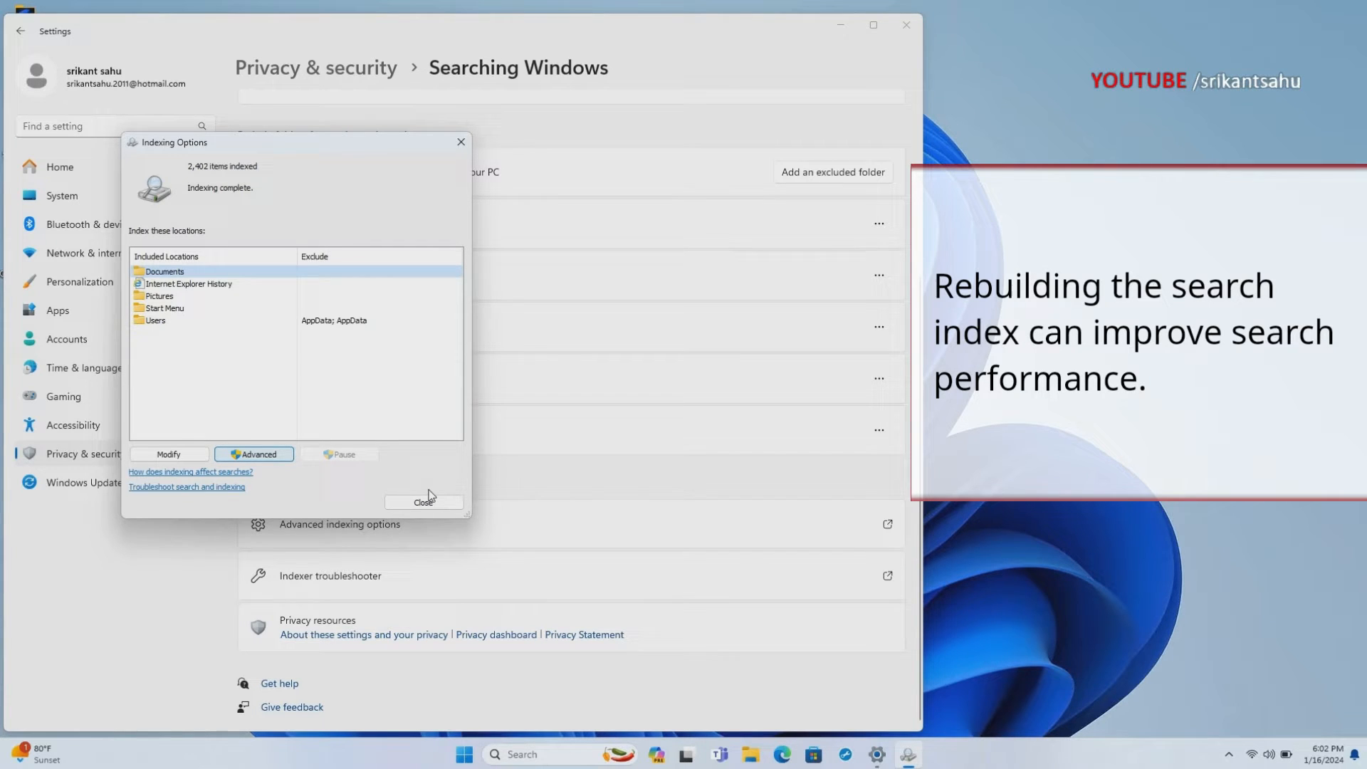
click(423, 502)
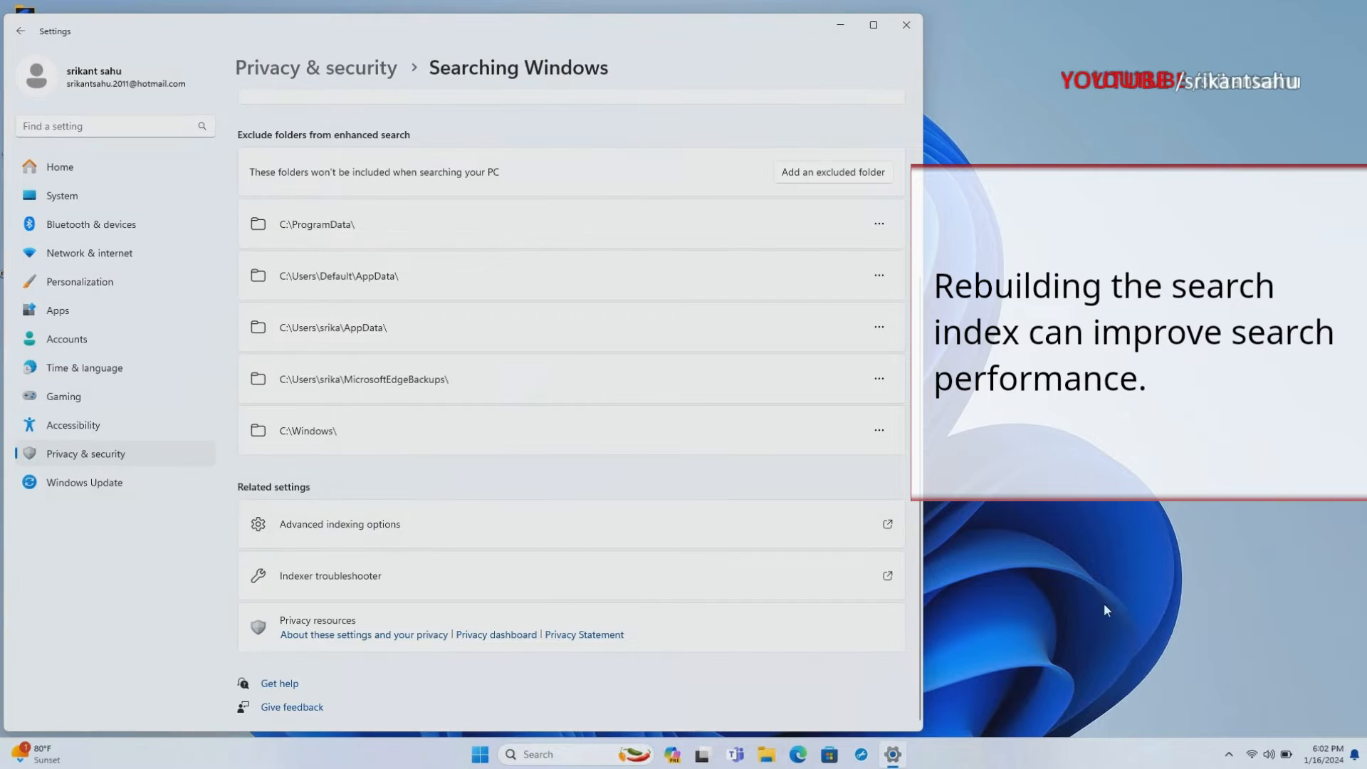
Close Settings and relaunch it from the Start menu
click(906, 24)
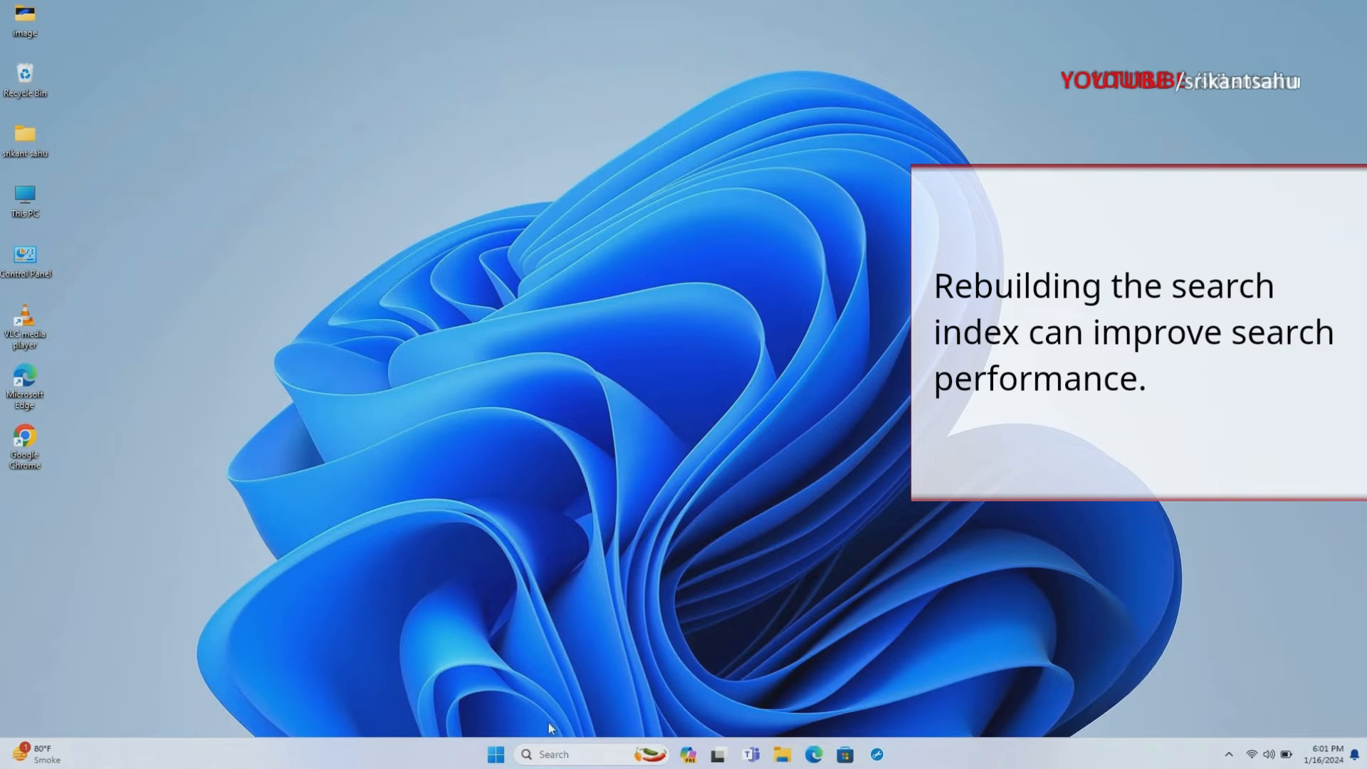
click(495, 754)
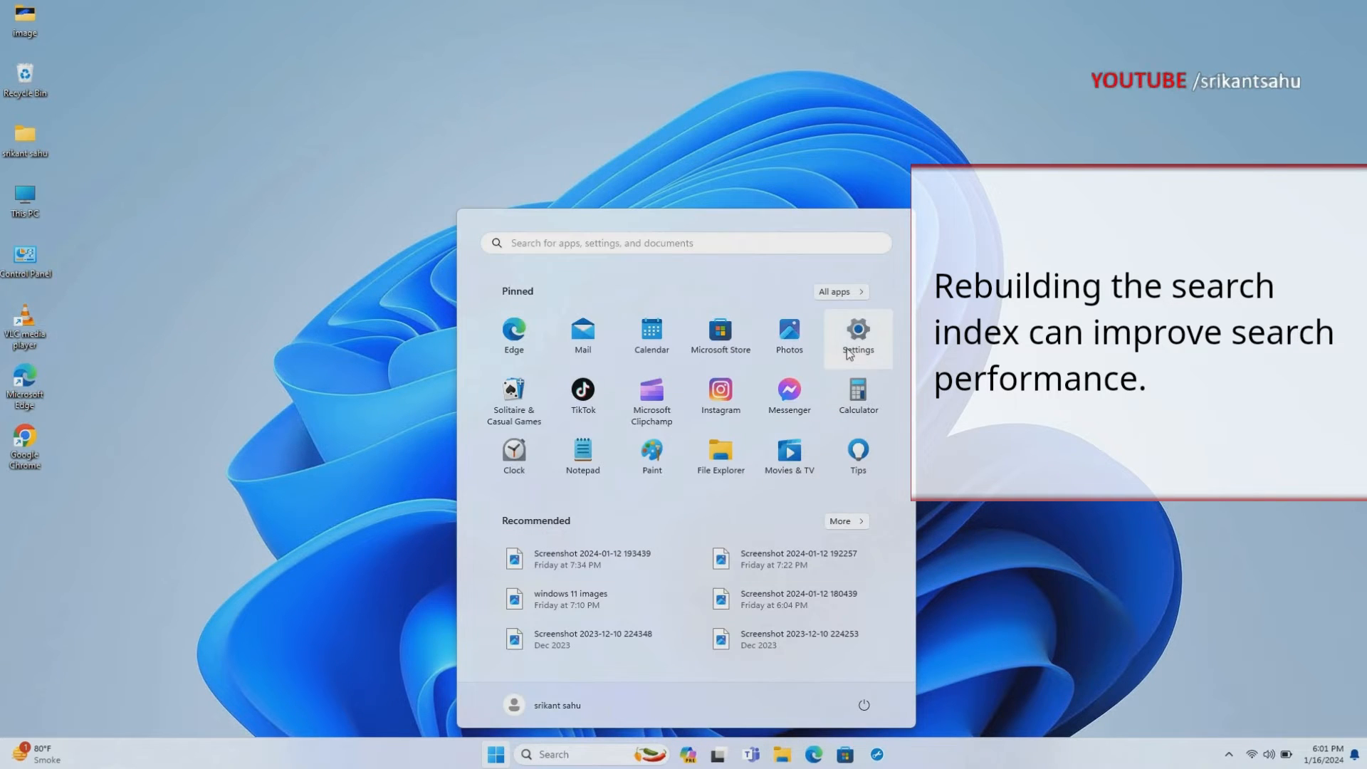
click(857, 334)
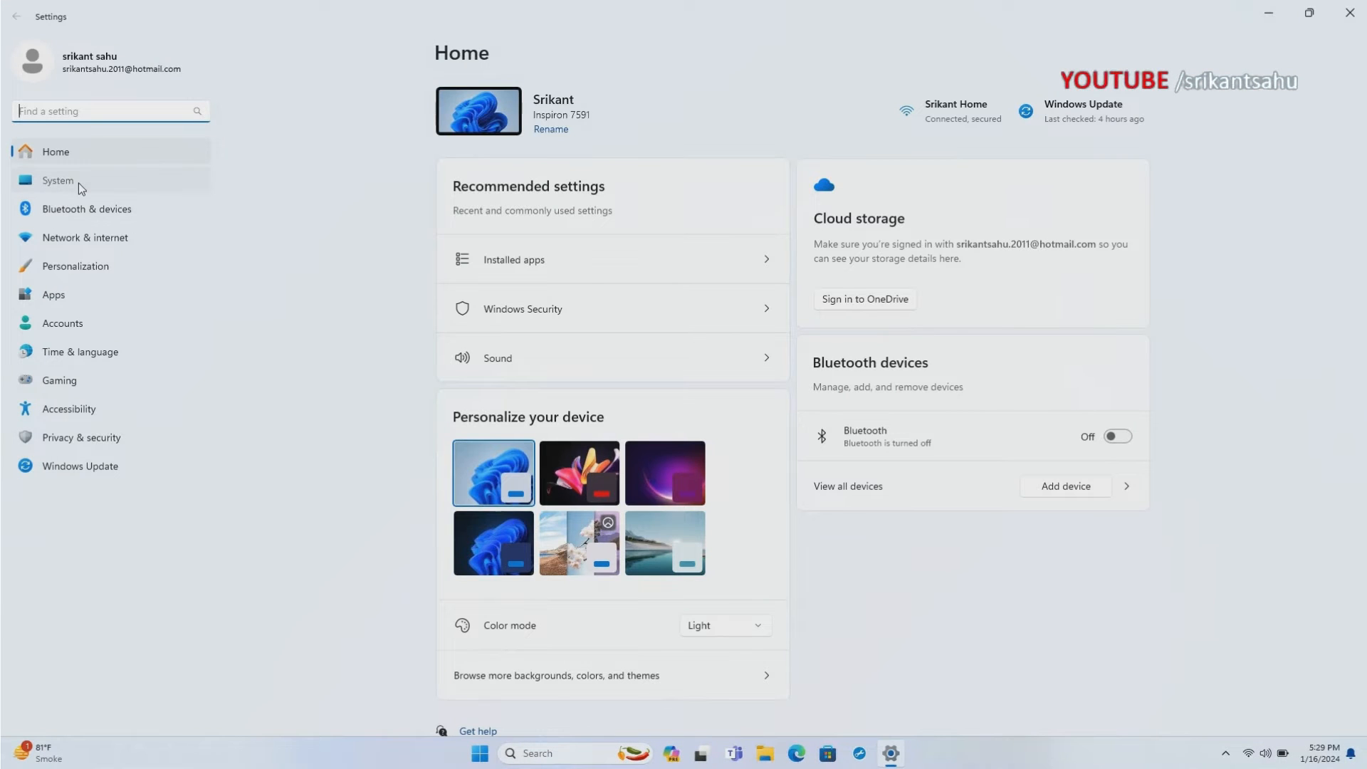
Run the Search and Indexing troubleshooter from System > Troubleshoot > Other troubleshooters
click(58, 180)
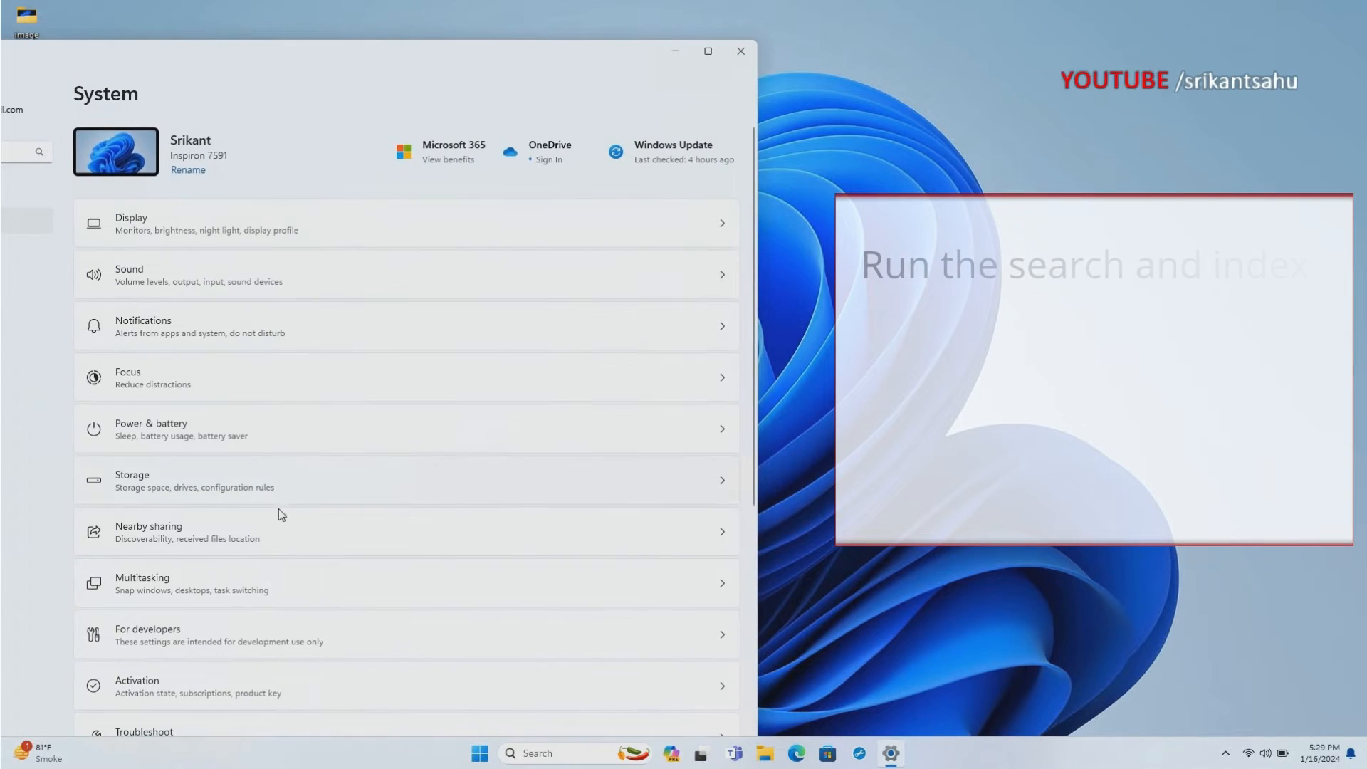
scroll(down, 3)
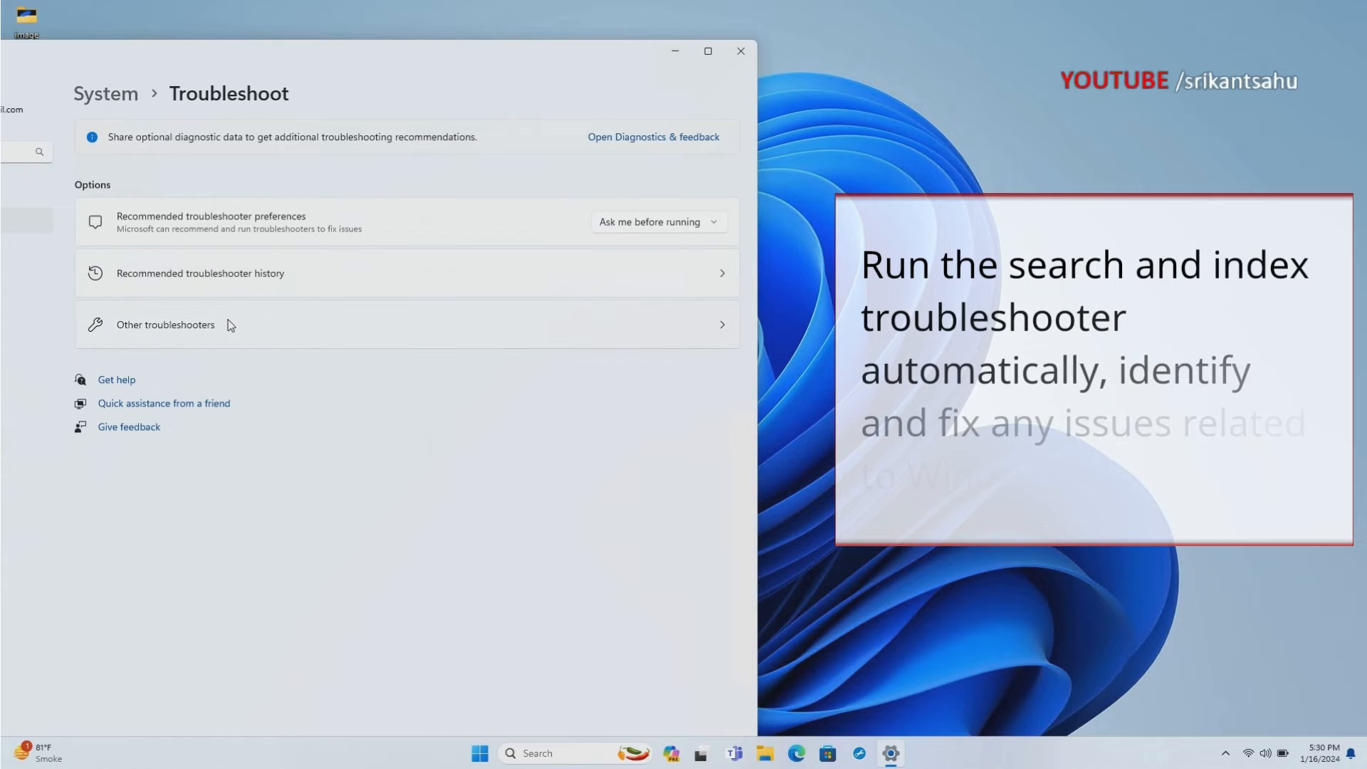
click(165, 324)
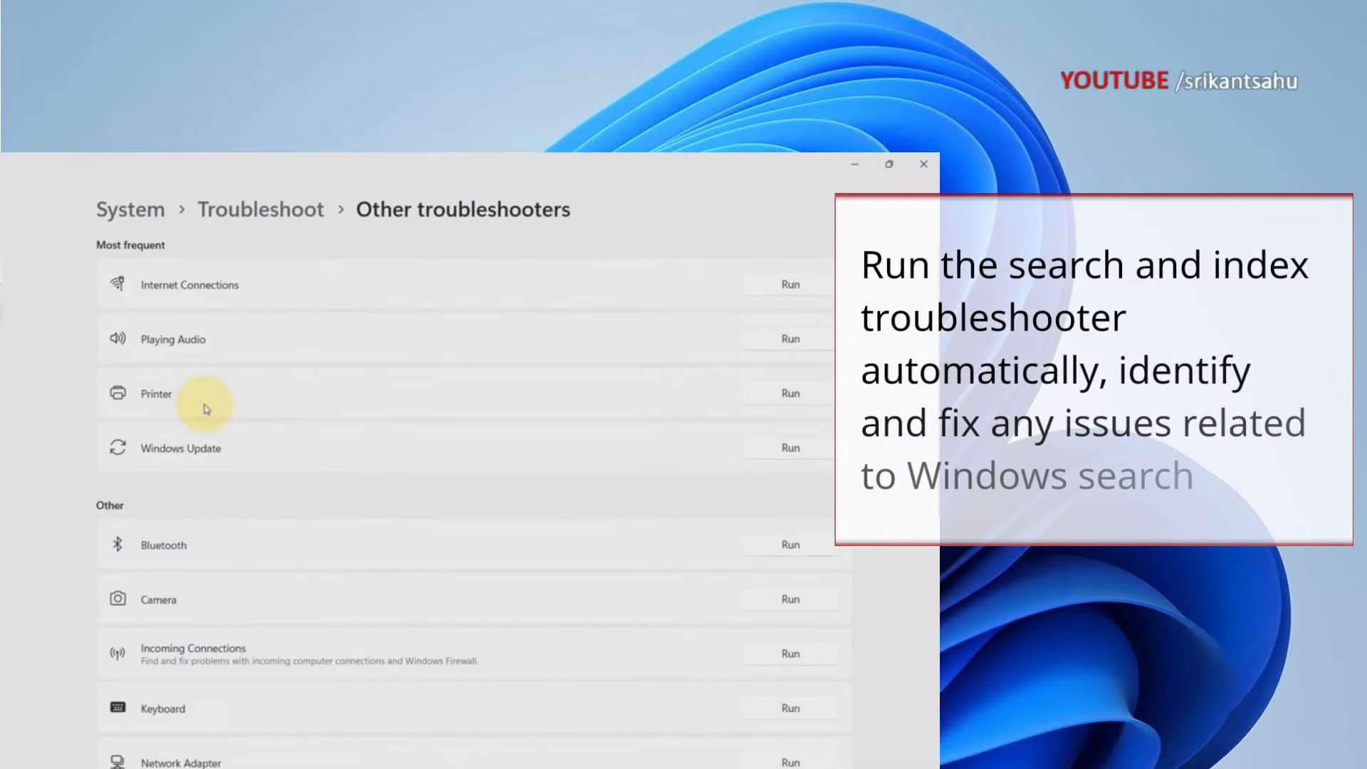
scroll(down, 3)
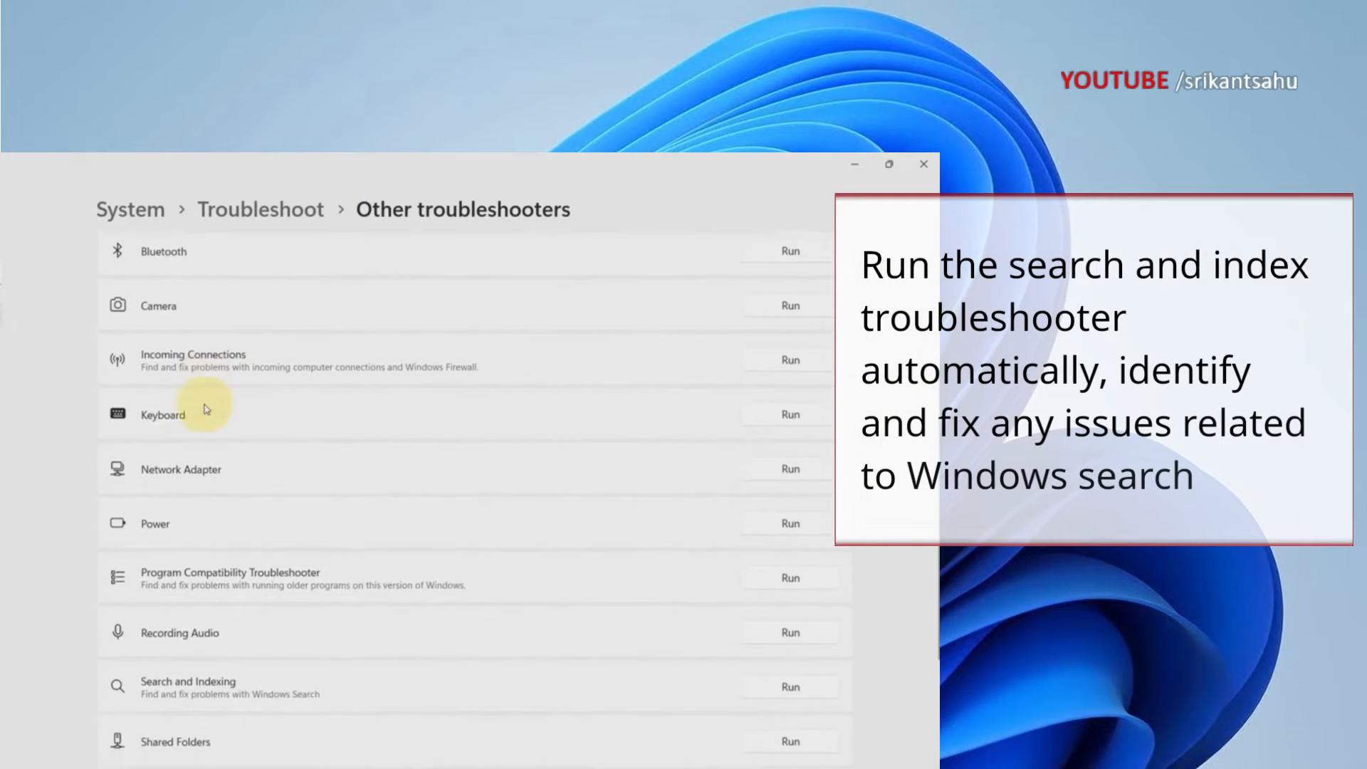
scroll(down, 3)
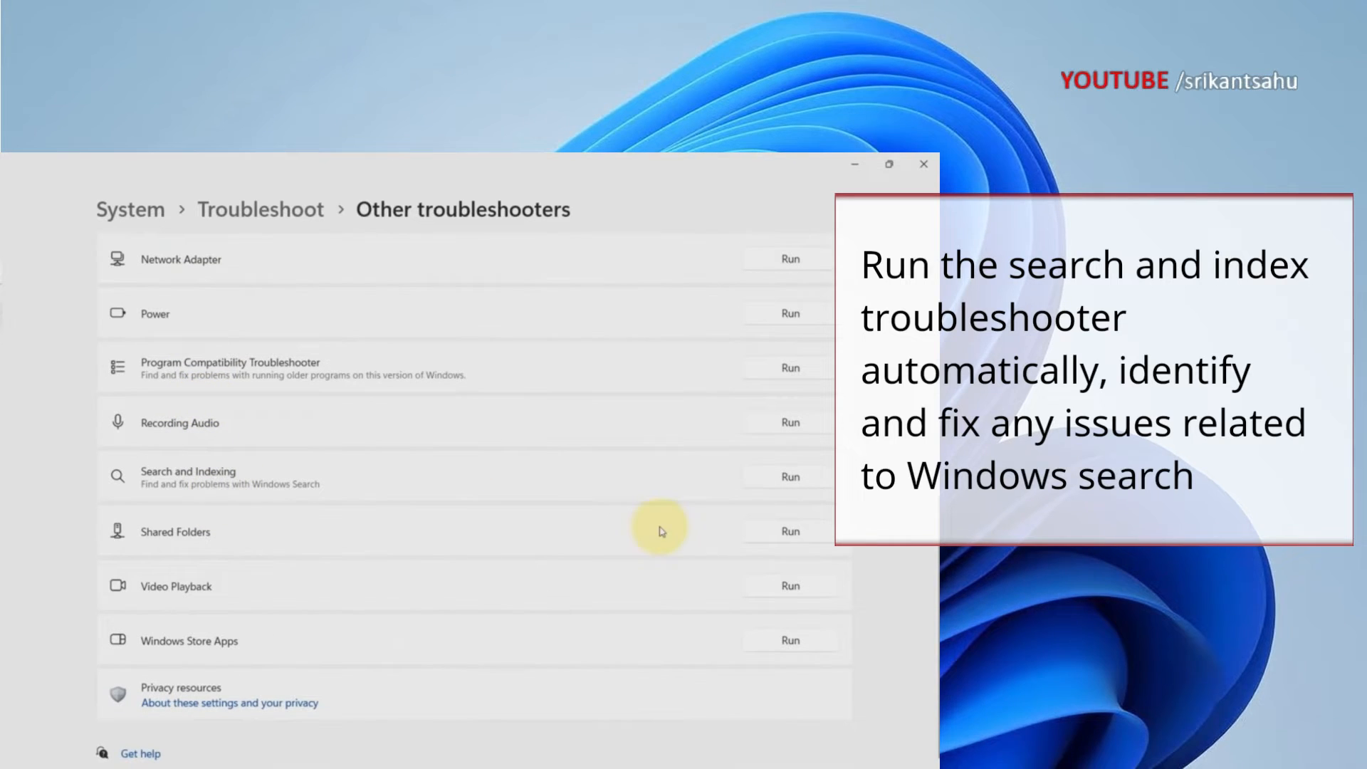
click(785, 475)
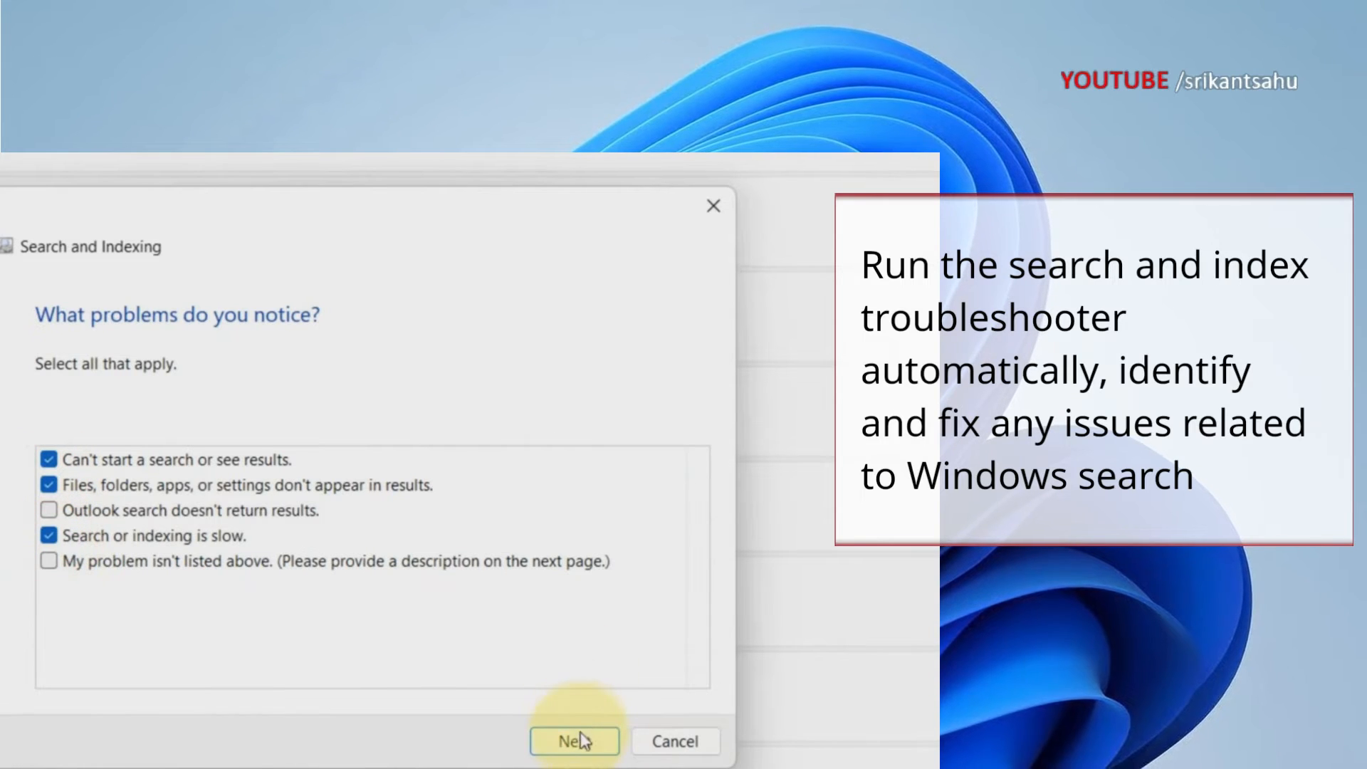
Submit the chosen problems and rerun the troubleshooter with administrator permissions
click(573, 740)
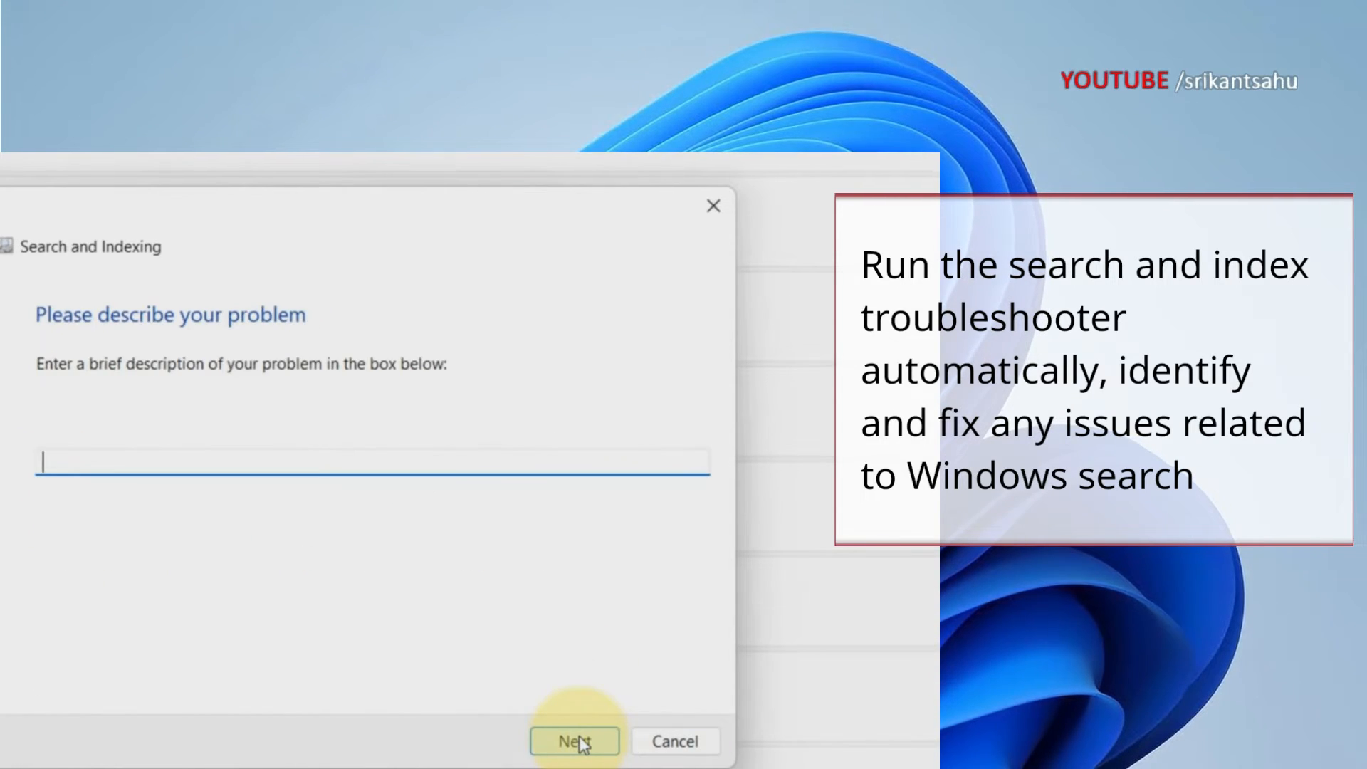
click(573, 740)
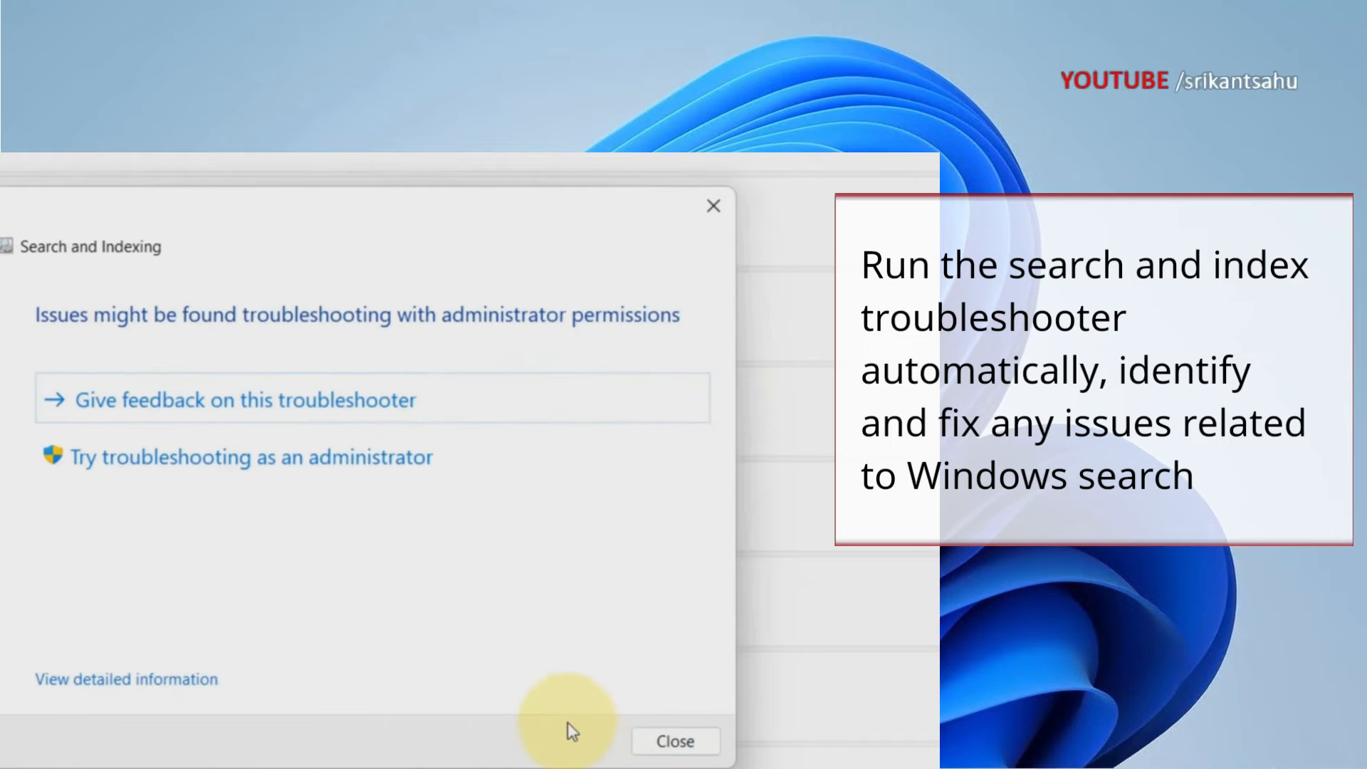
mouse_move(179, 471)
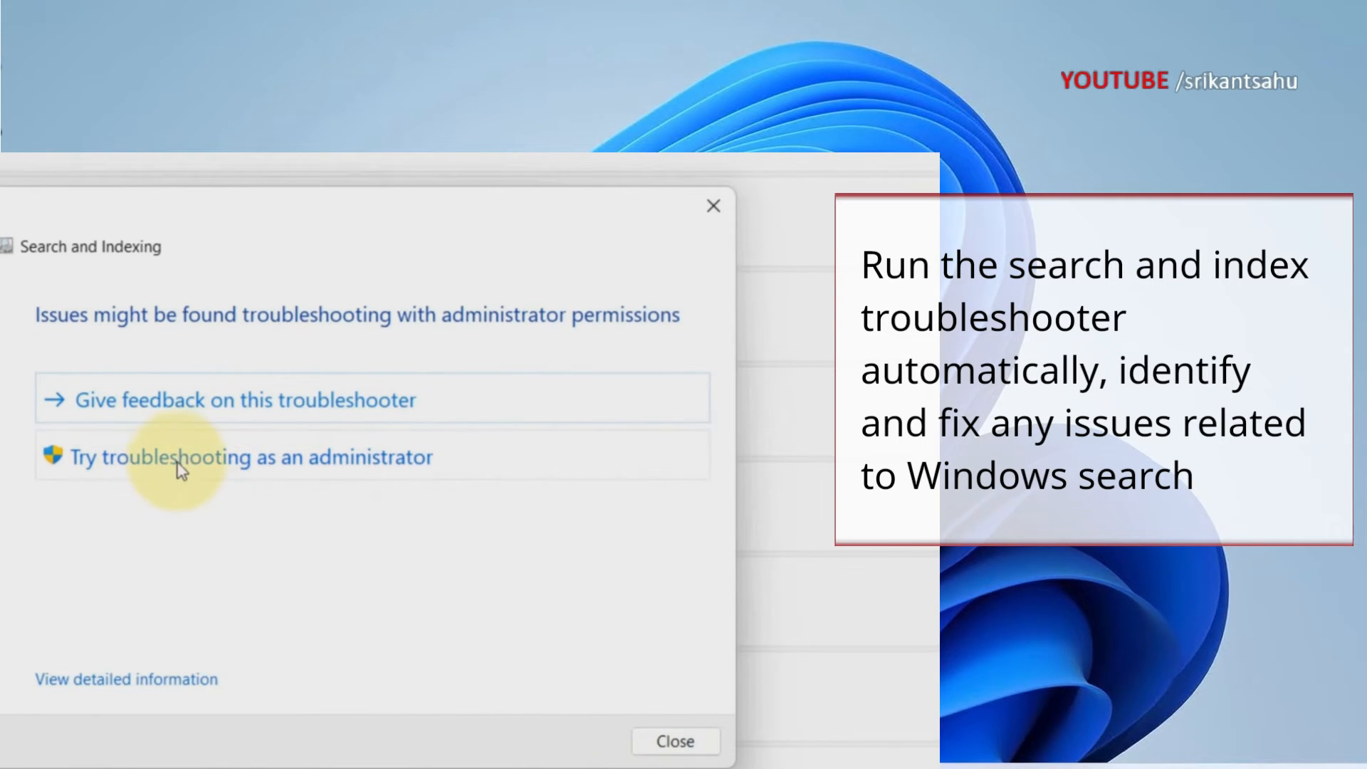
click(239, 455)
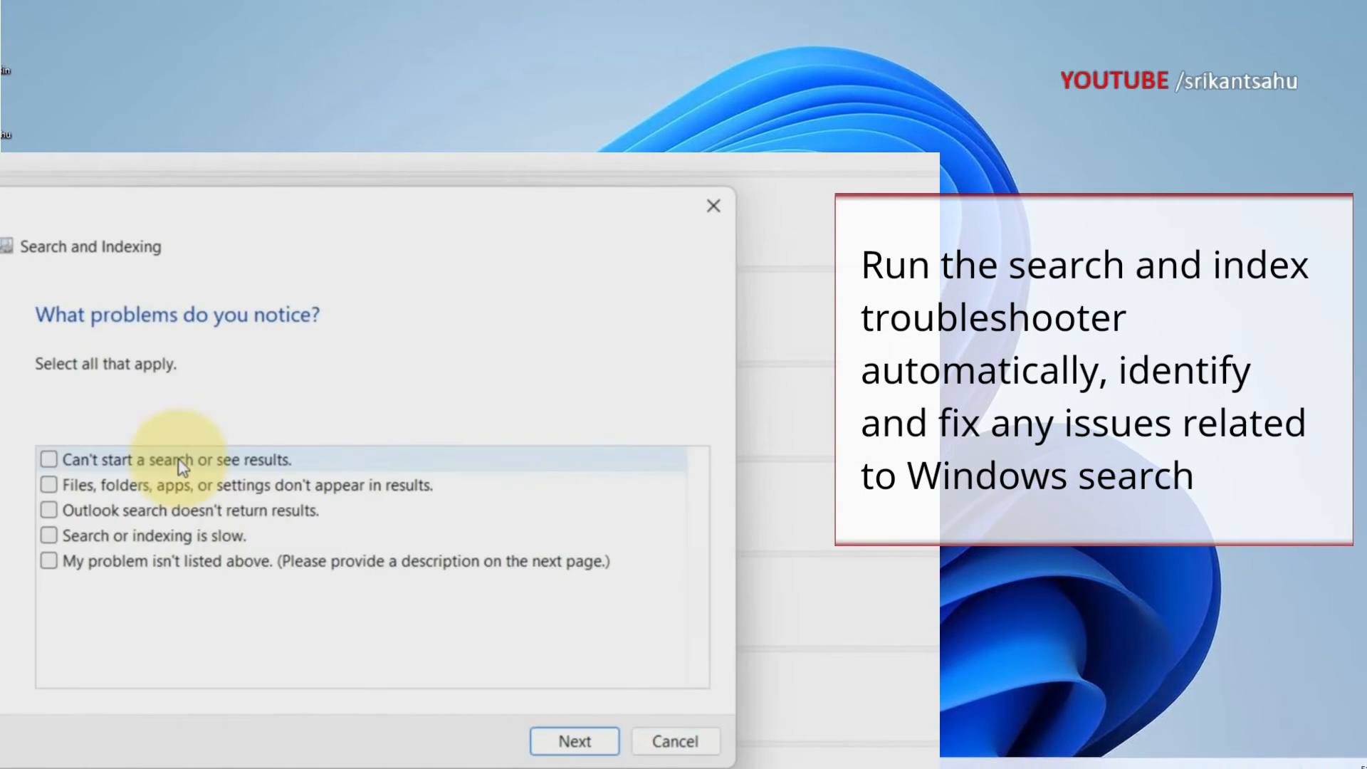
Report that searches can't start or show results and indexing is slow, then continue
click(49, 459)
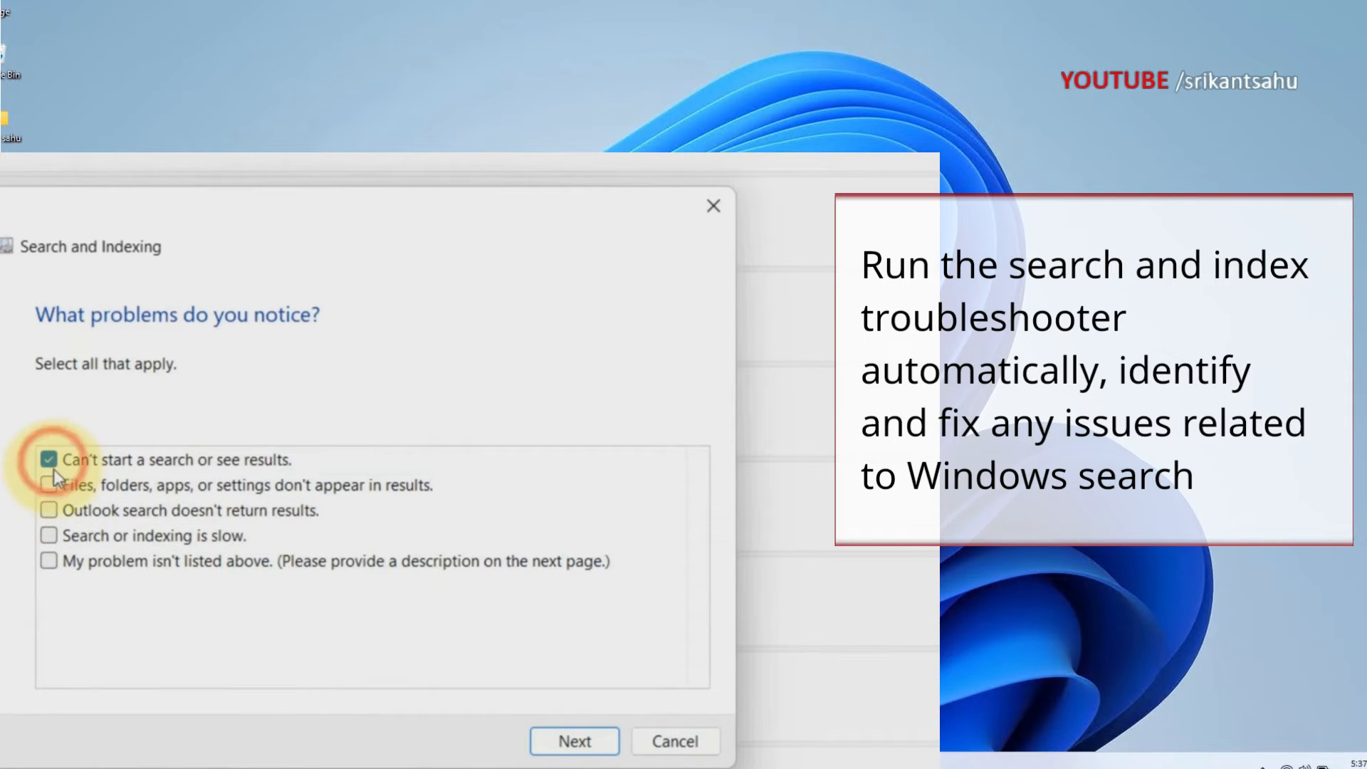
click(50, 535)
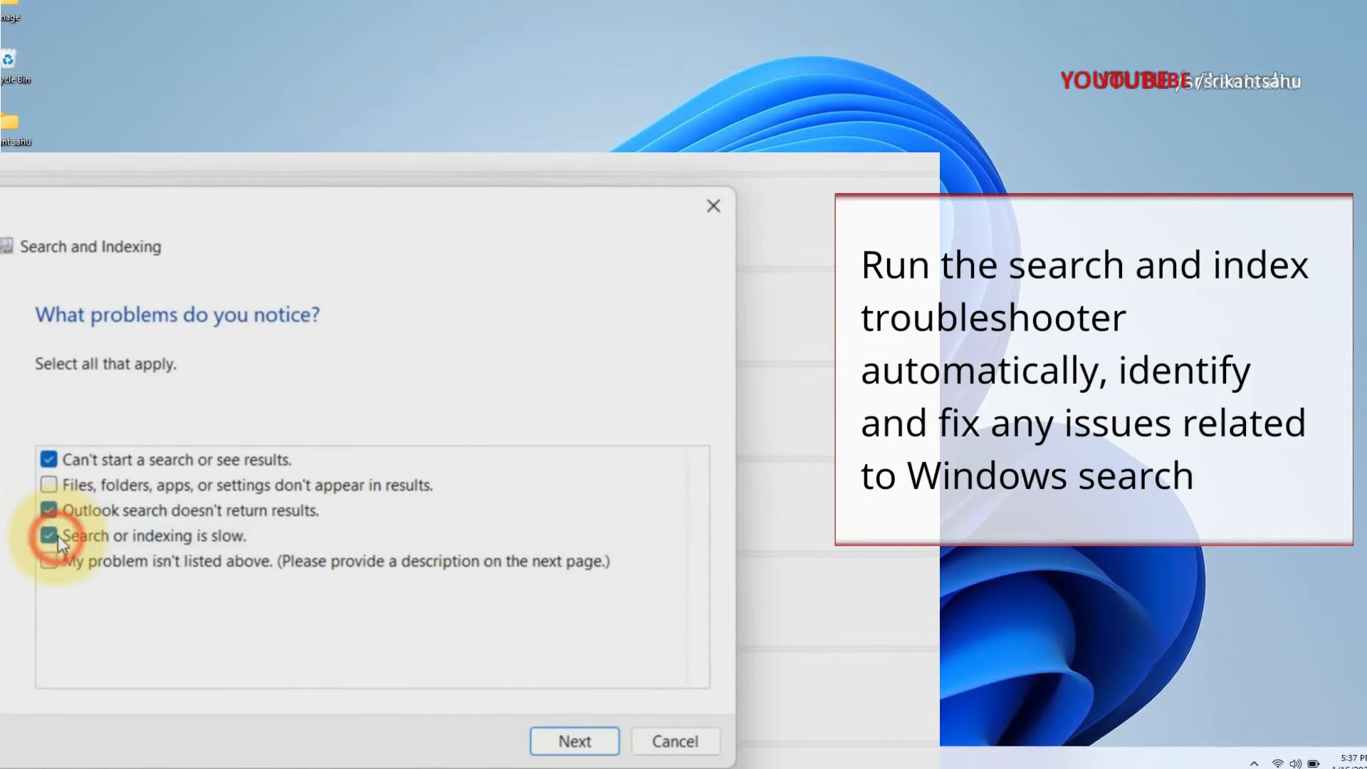
click(572, 740)
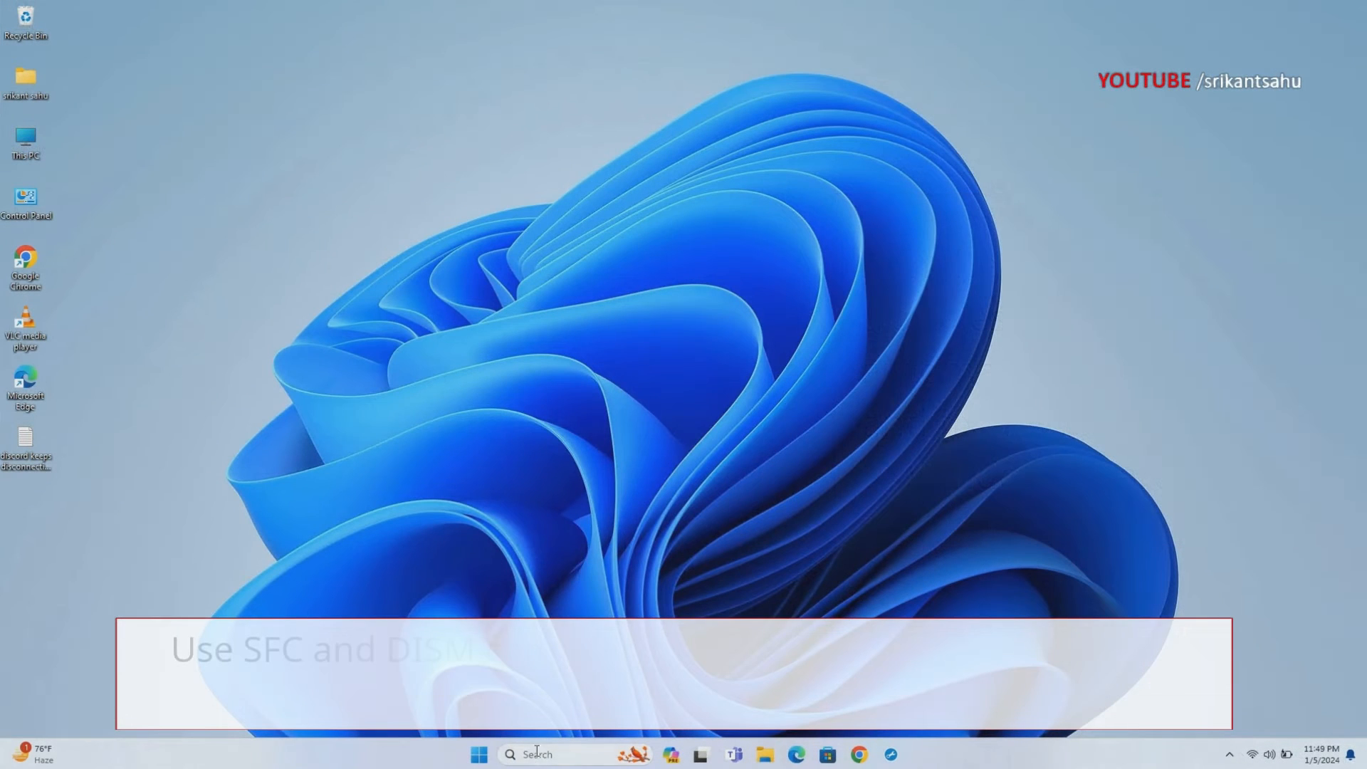
Launch an administrator Command Prompt via cmd search and approve the UAC prompt
text(cmd)
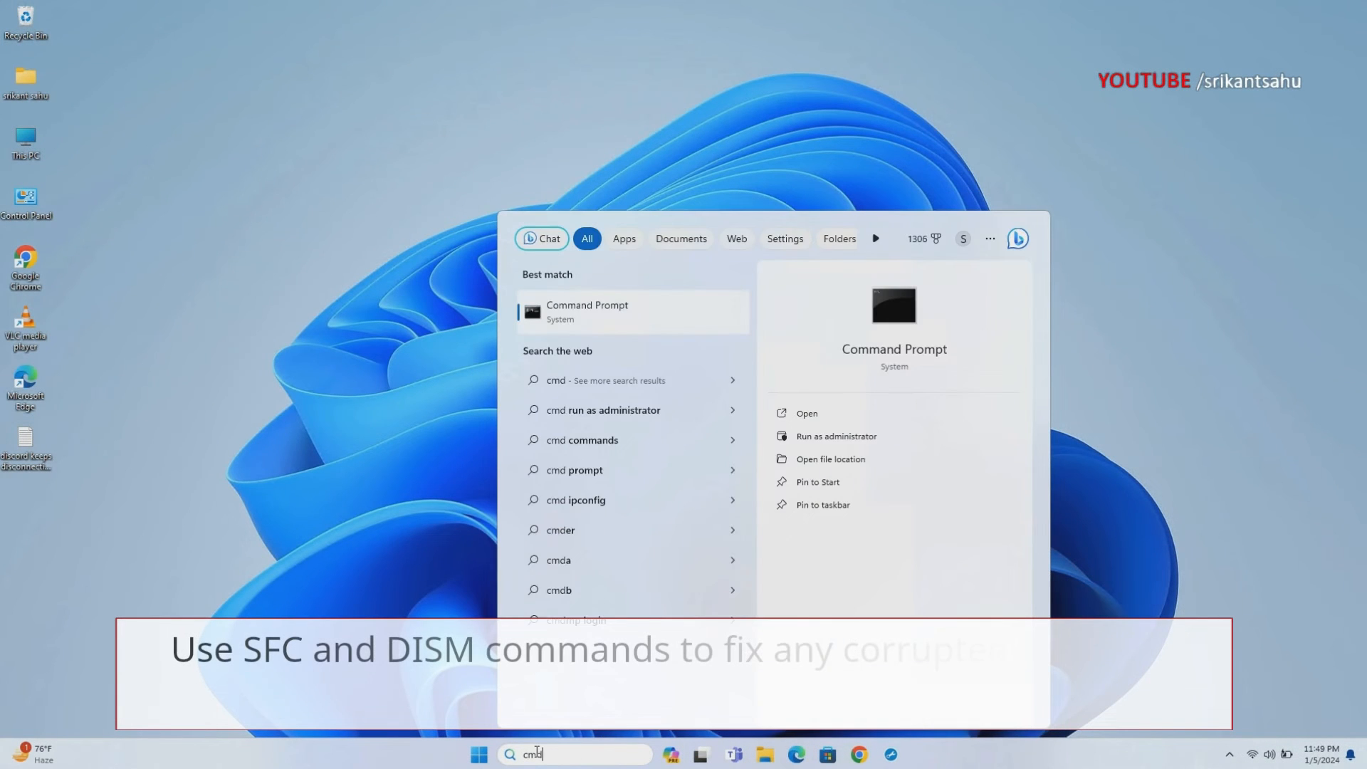
click(834, 436)
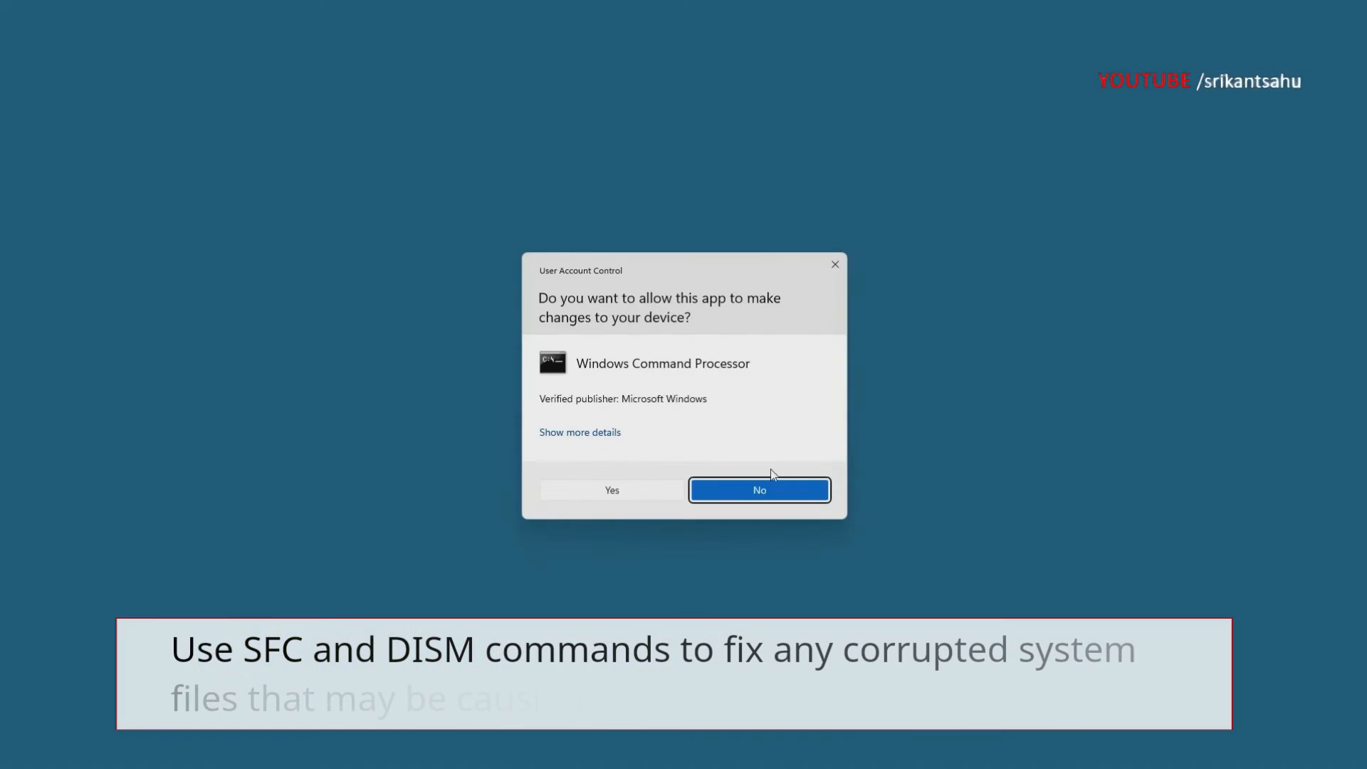
click(611, 489)
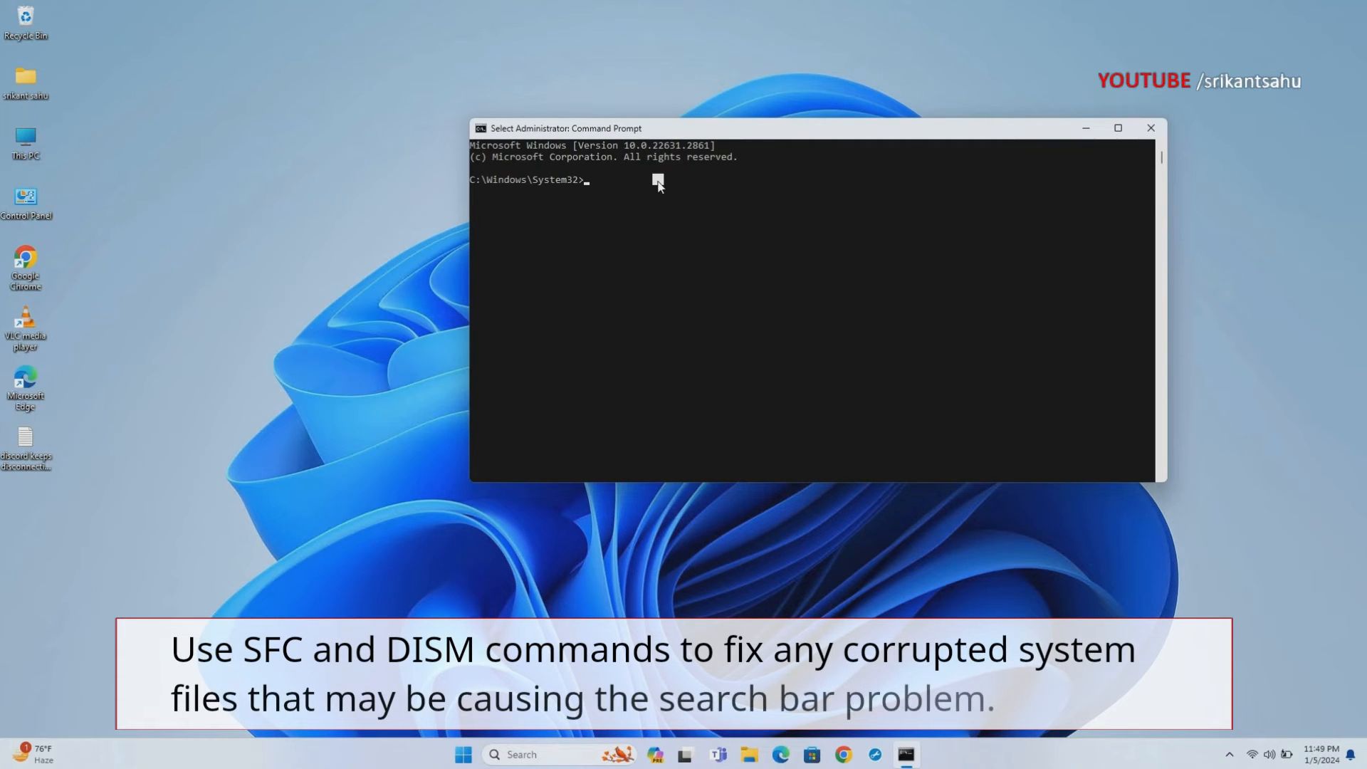
Run sfc /scannow to start the System File Checker scan
text(sfc /s)
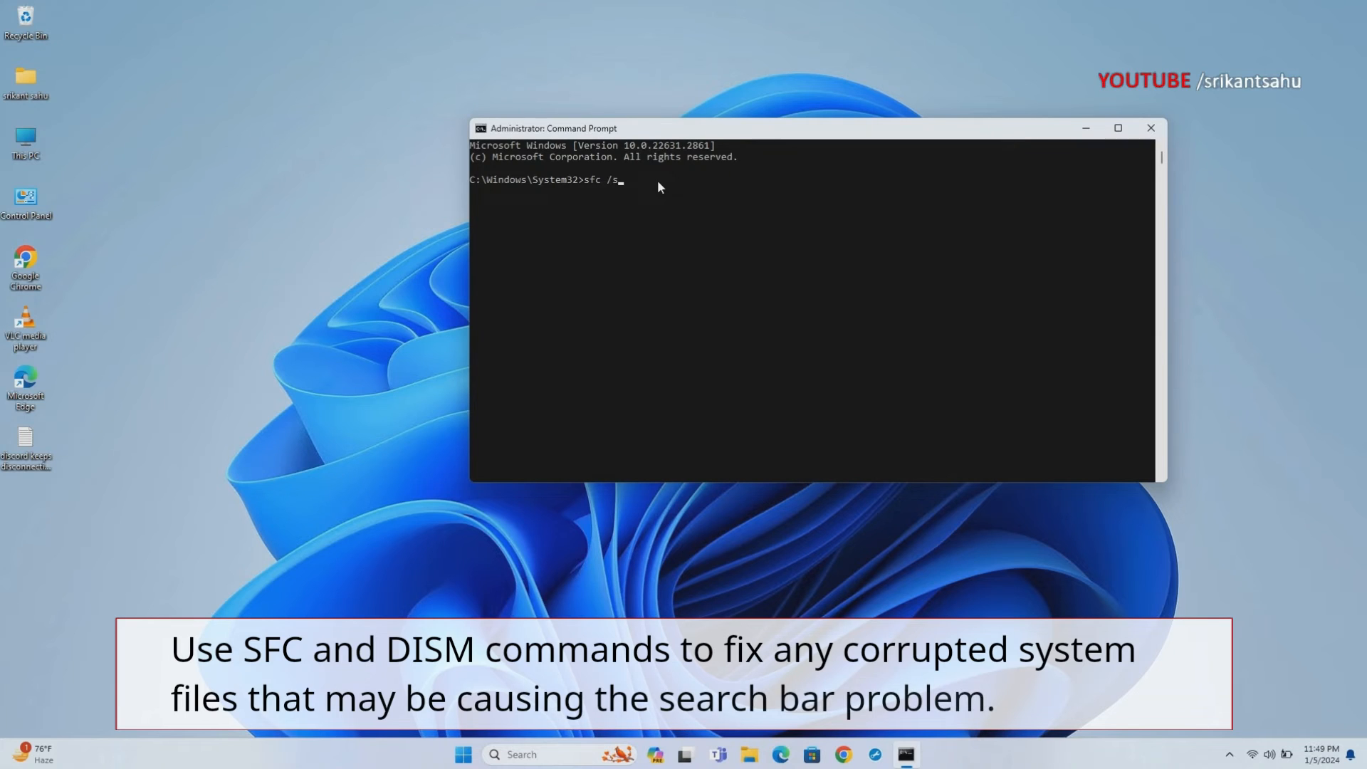
text(cannow)
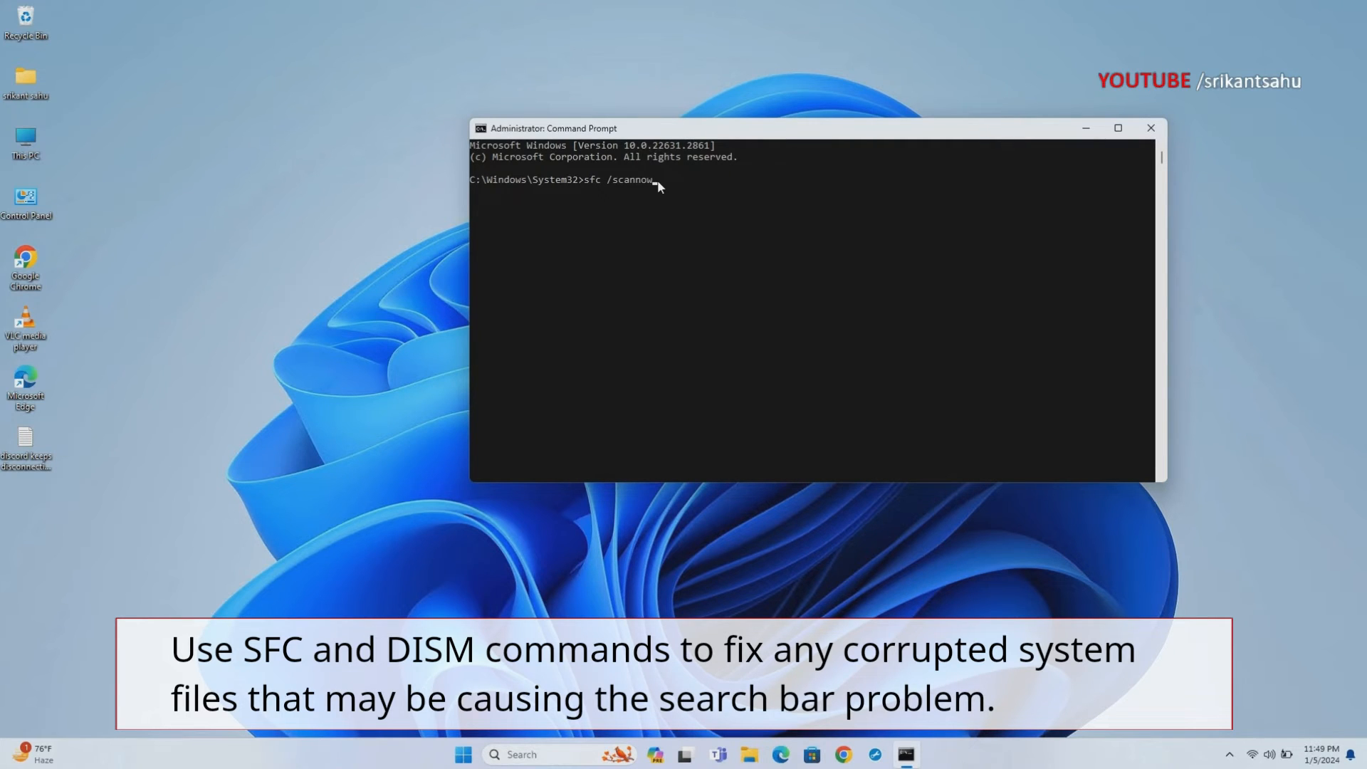
key(Enter)
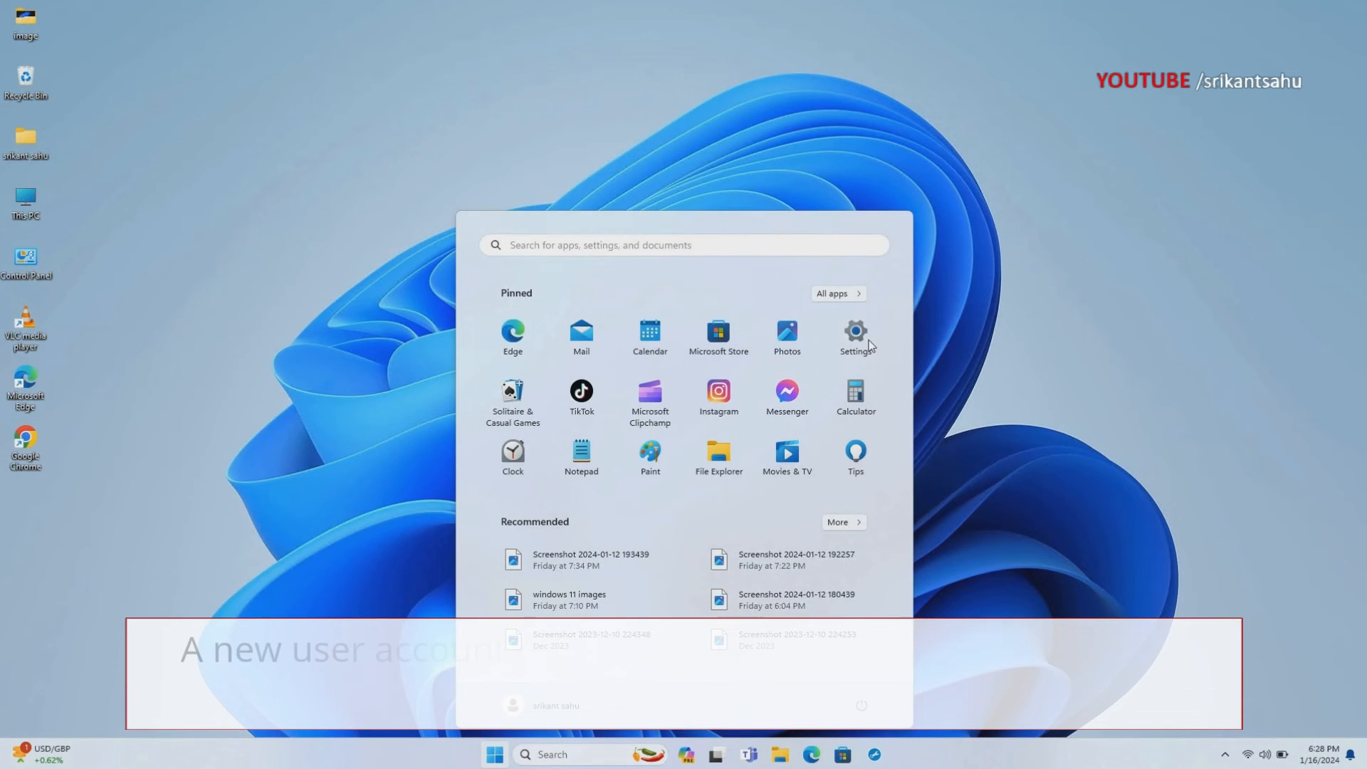
Begin adding a local user without a Microsoft account from Settings > Accounts > Other users
click(854, 336)
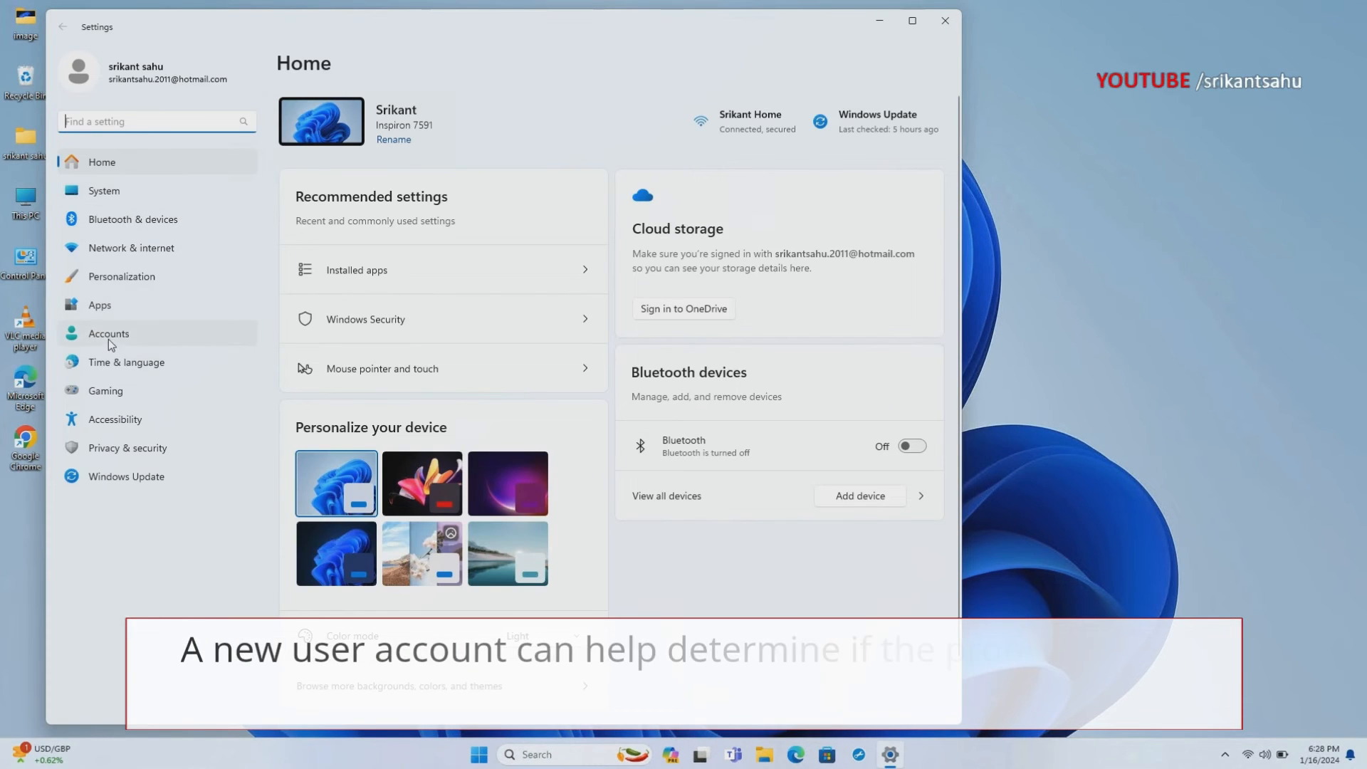
click(109, 333)
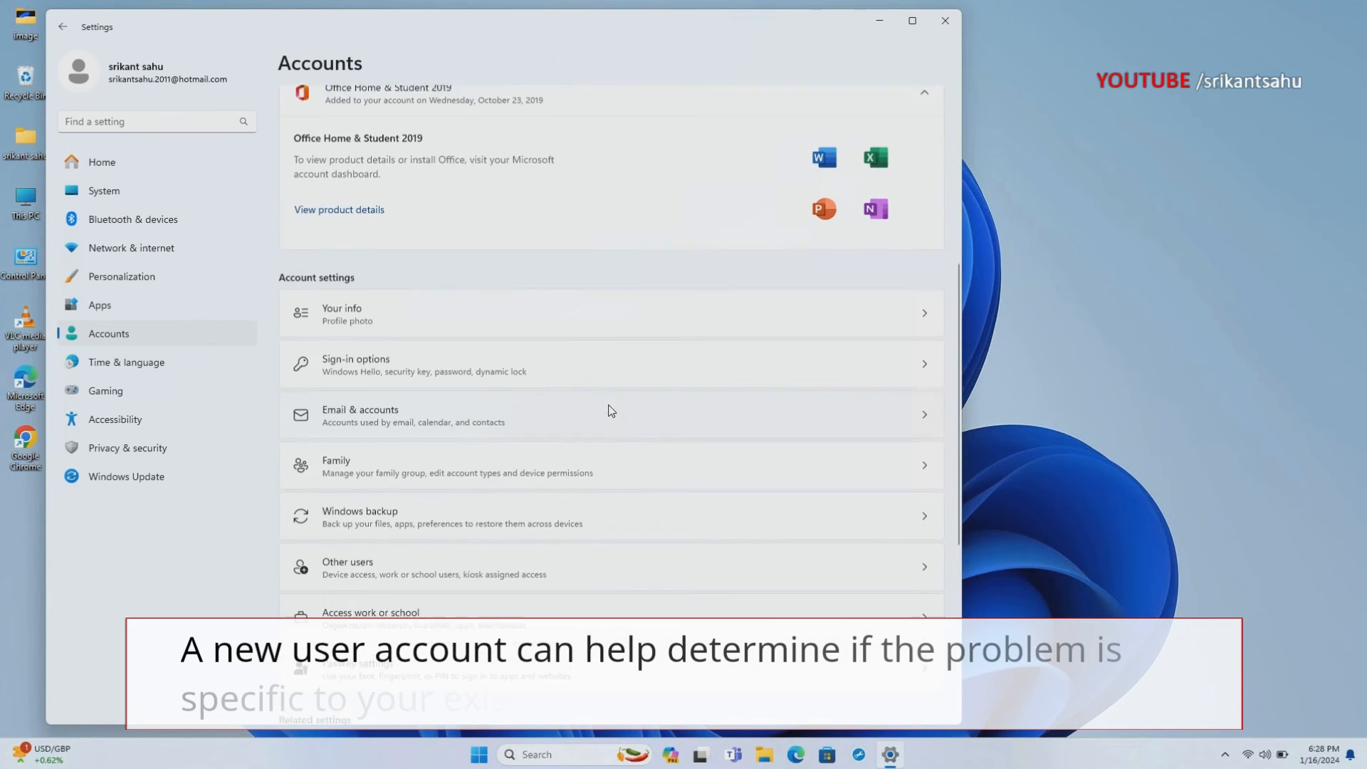
scroll(down, 3)
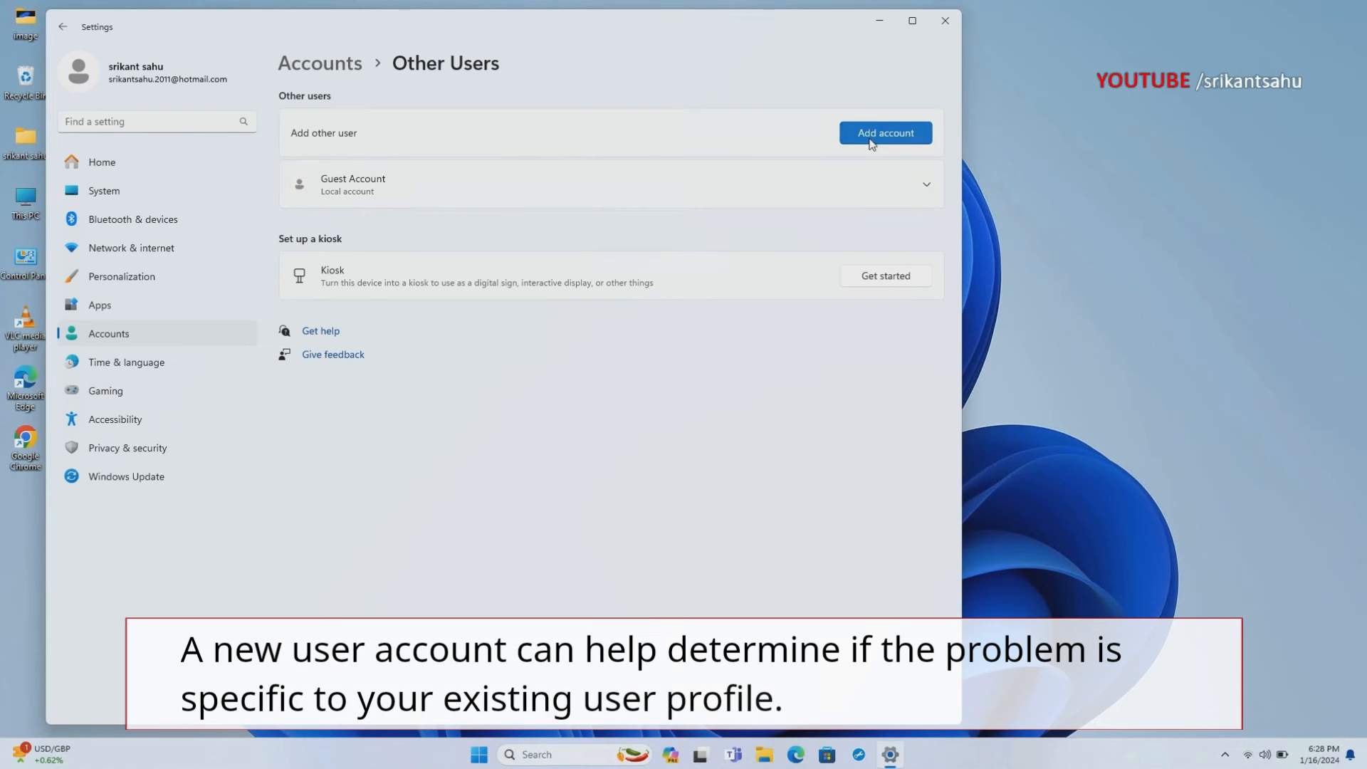
click(884, 132)
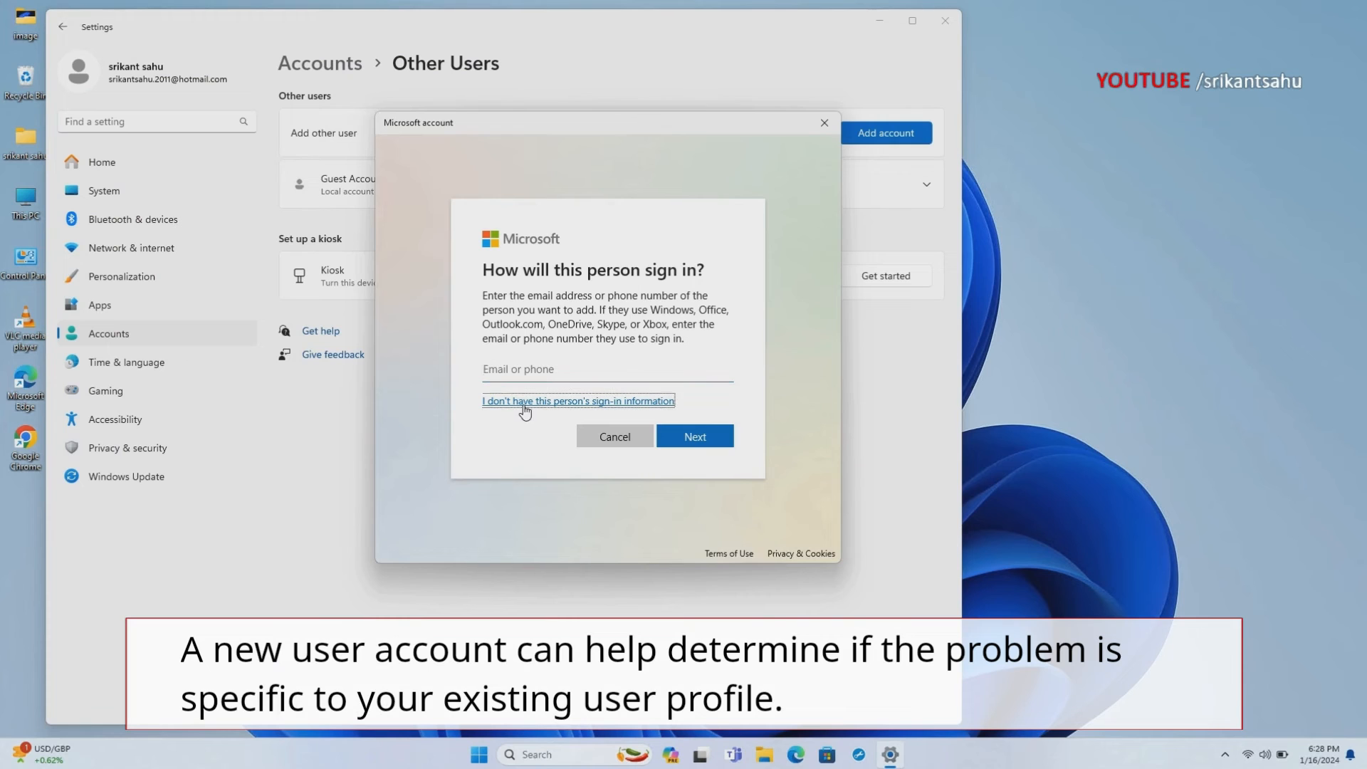
click(578, 400)
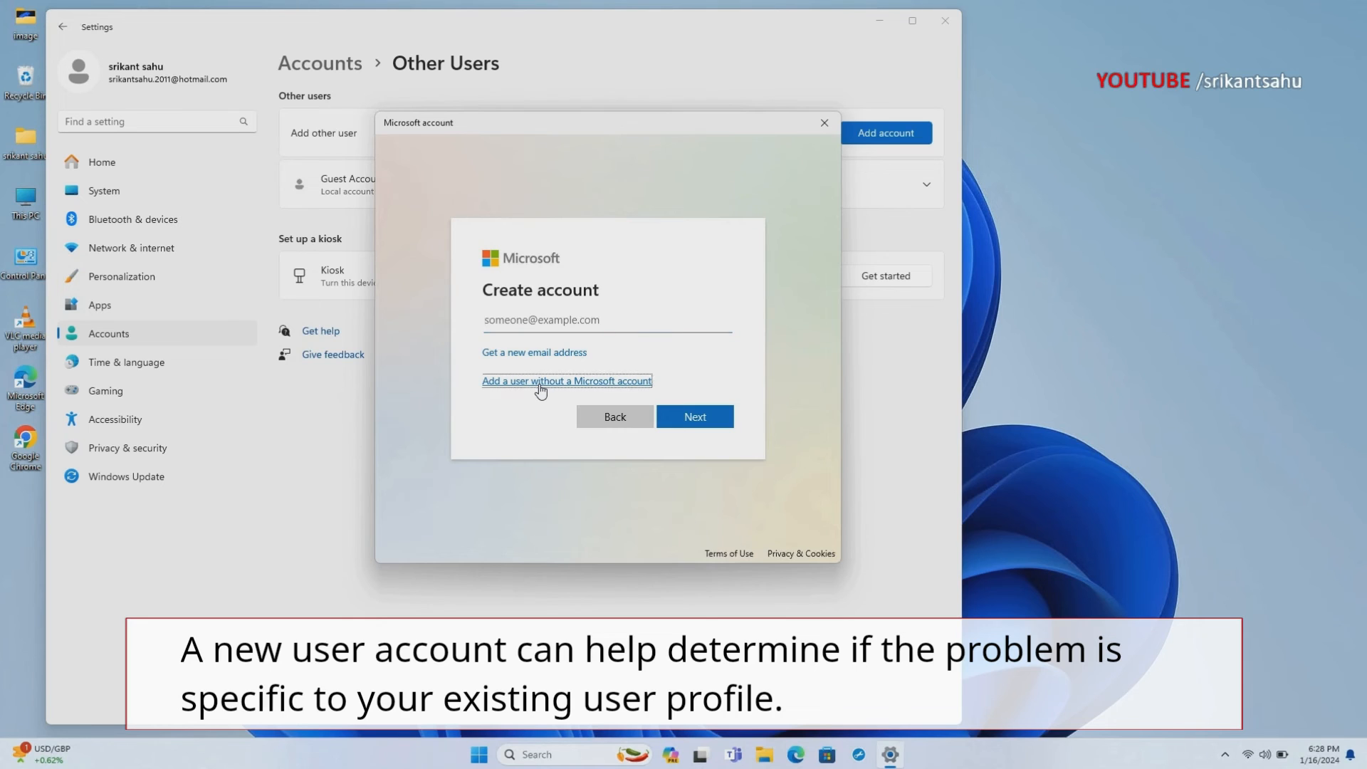
click(566, 382)
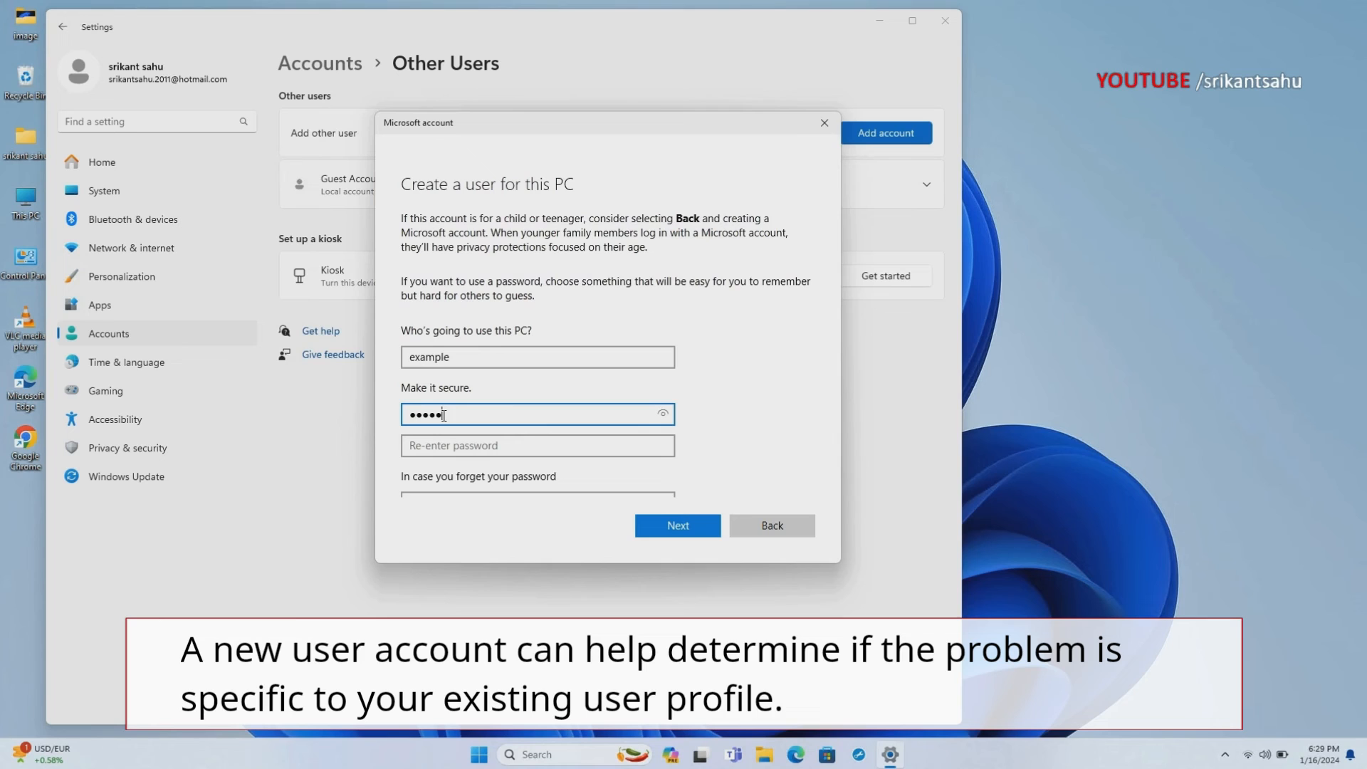
Enter the account password and choose the childhood nickname security question
text(••)
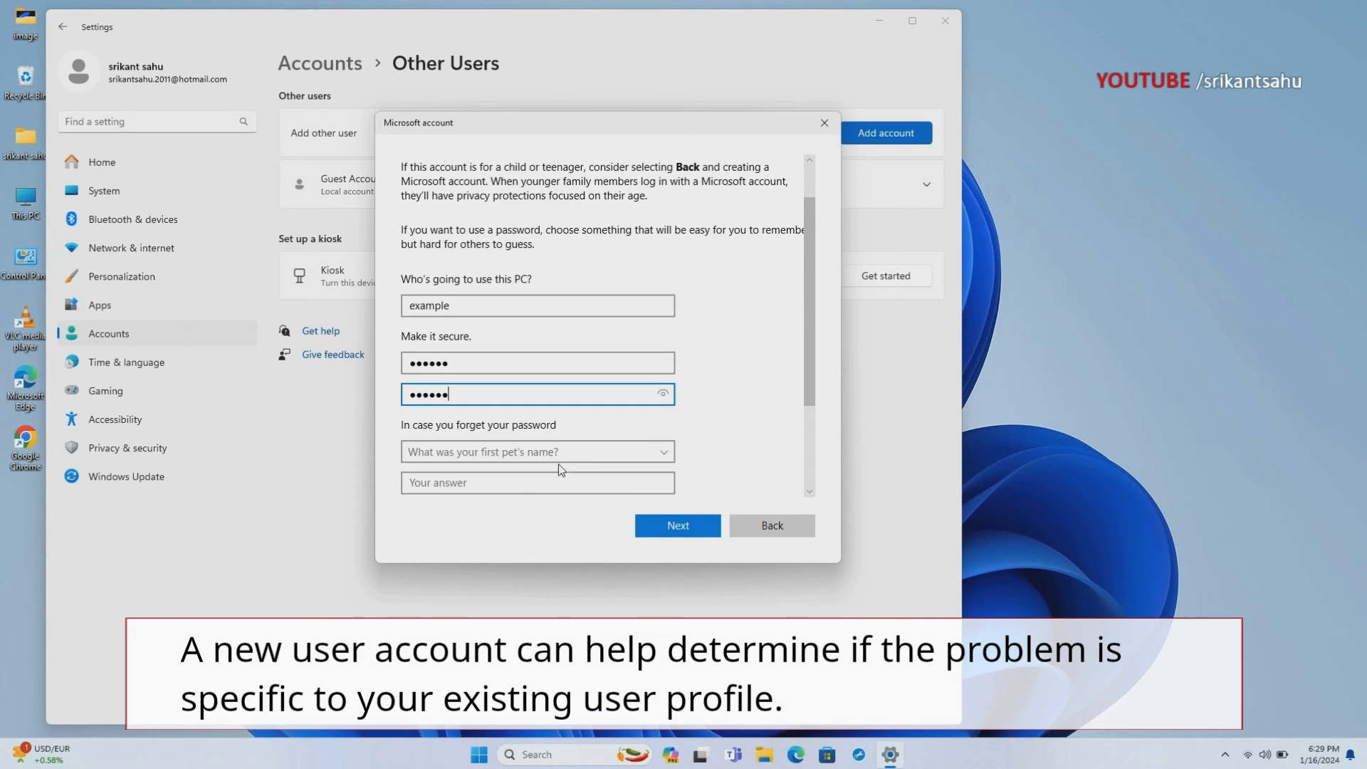
click(537, 451)
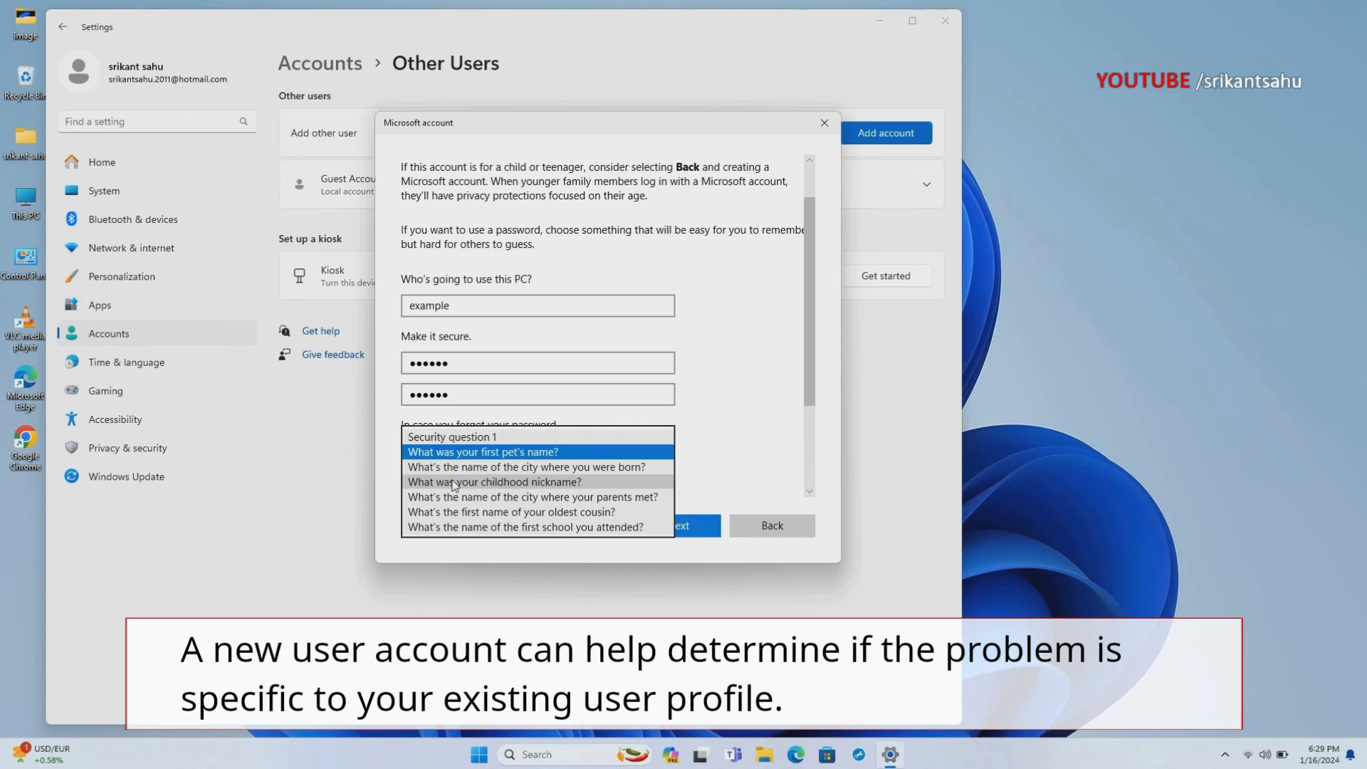
click(496, 481)
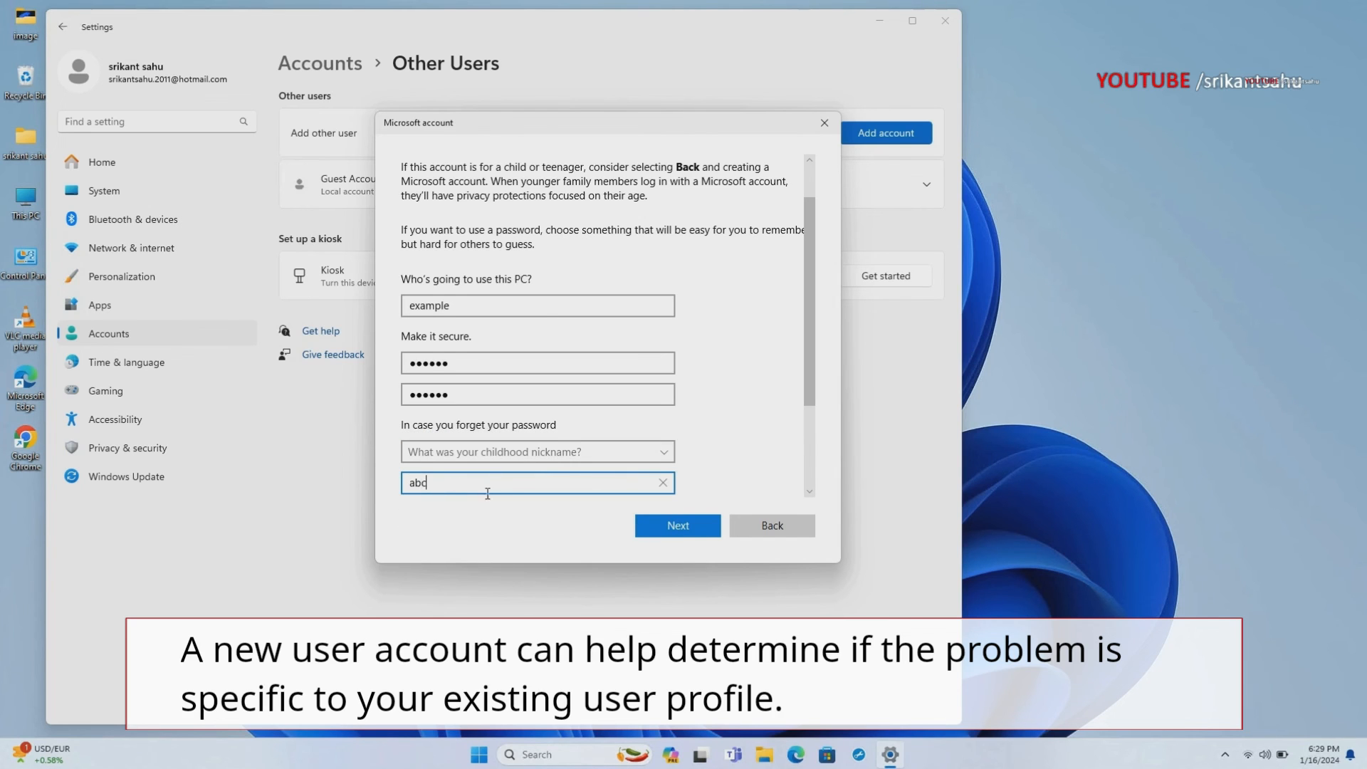